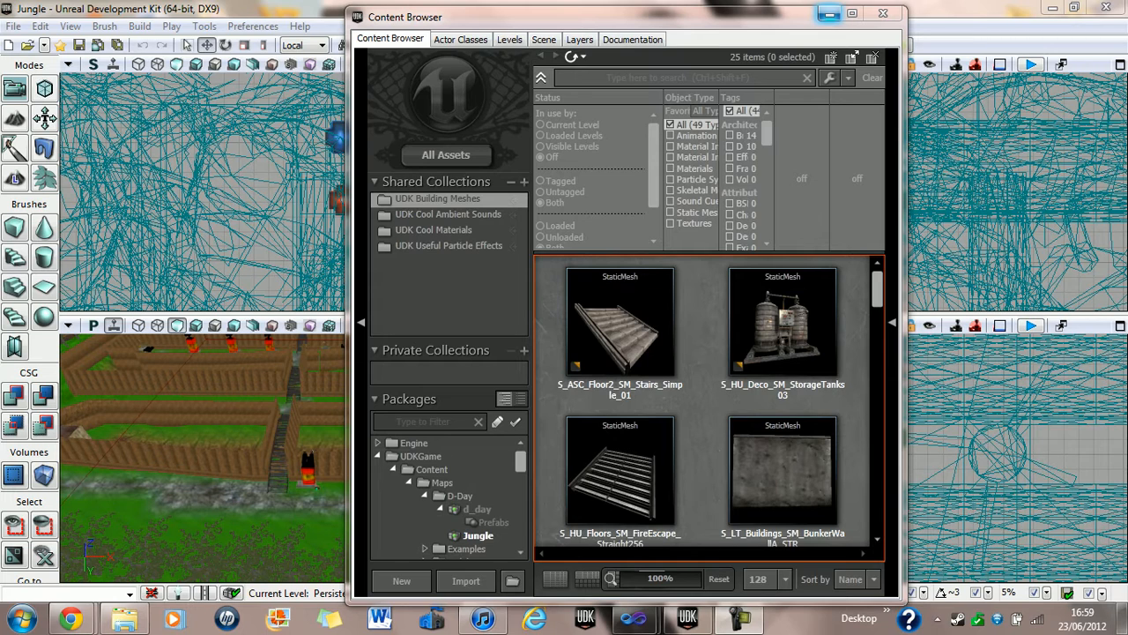
Step: Launch the Jungle level in Play In Editor, showing the 500 money value on screen
left_click(882, 12)
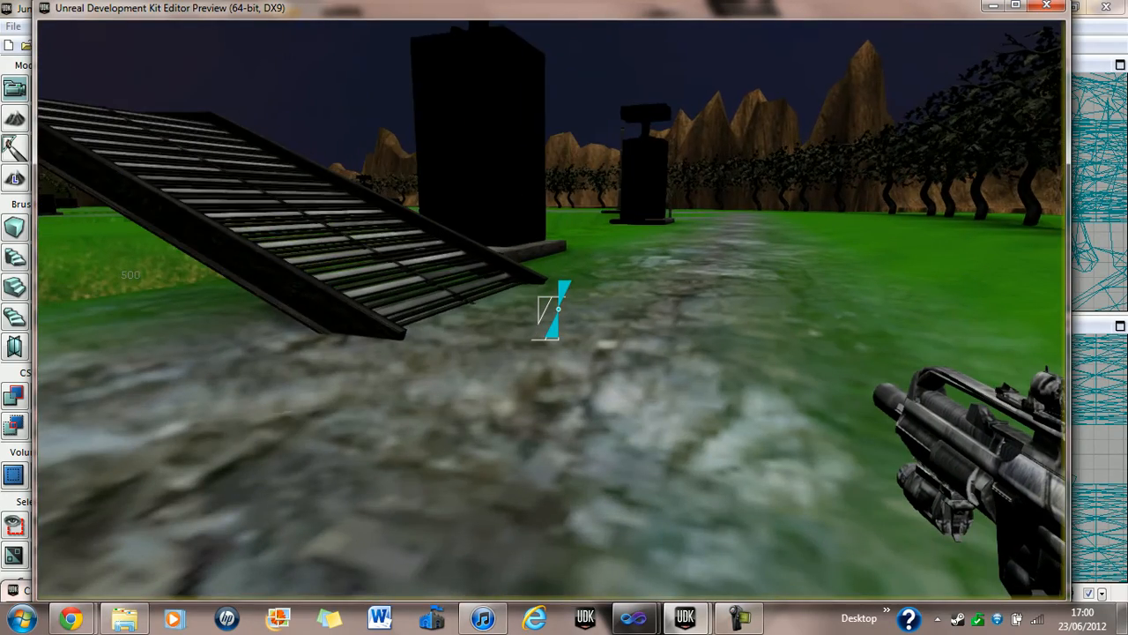
mouse_move(565, 317)
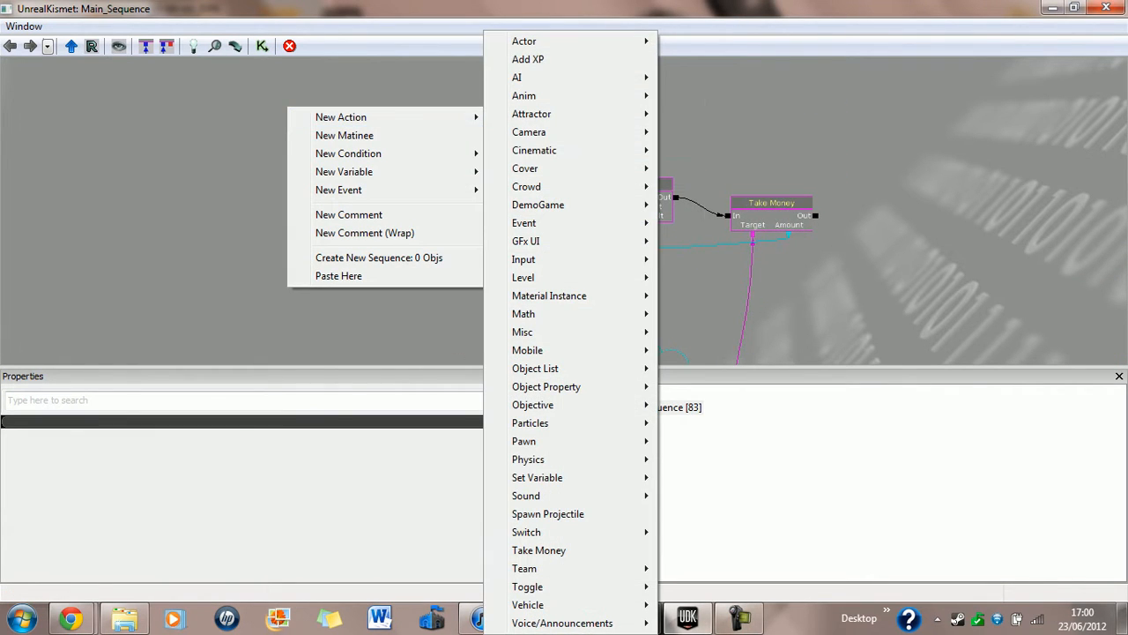
mouse_move(538, 550)
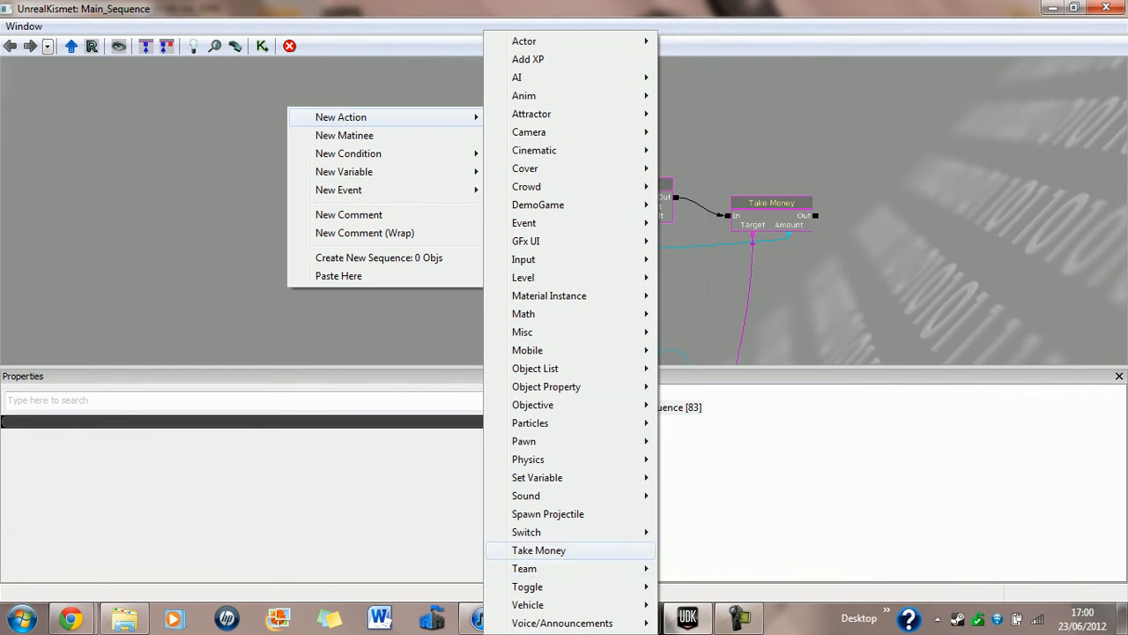
Step: Dismiss the New Action menu and drag the 100 Int variable right of Subtract Int
left_click(538, 550)
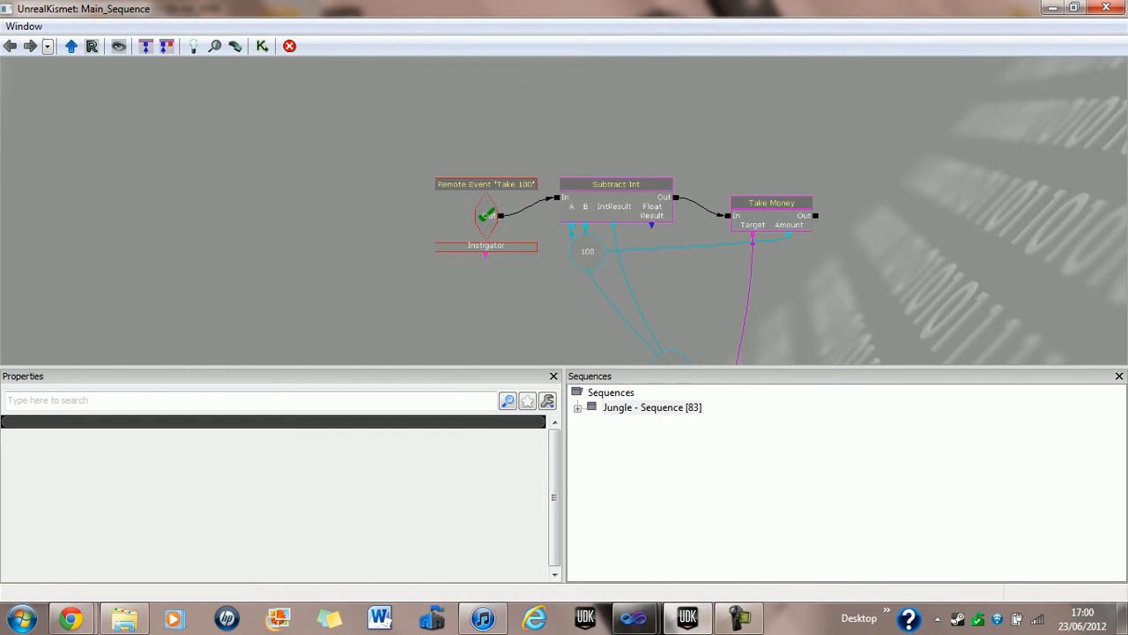
left_click(771, 213)
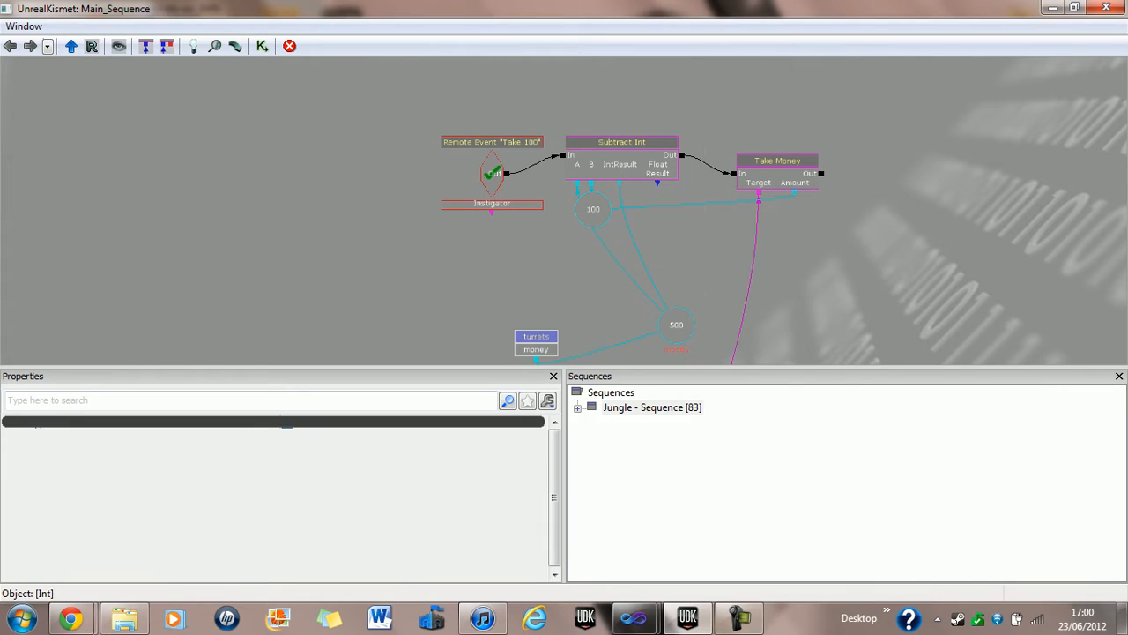
left_click(592, 209)
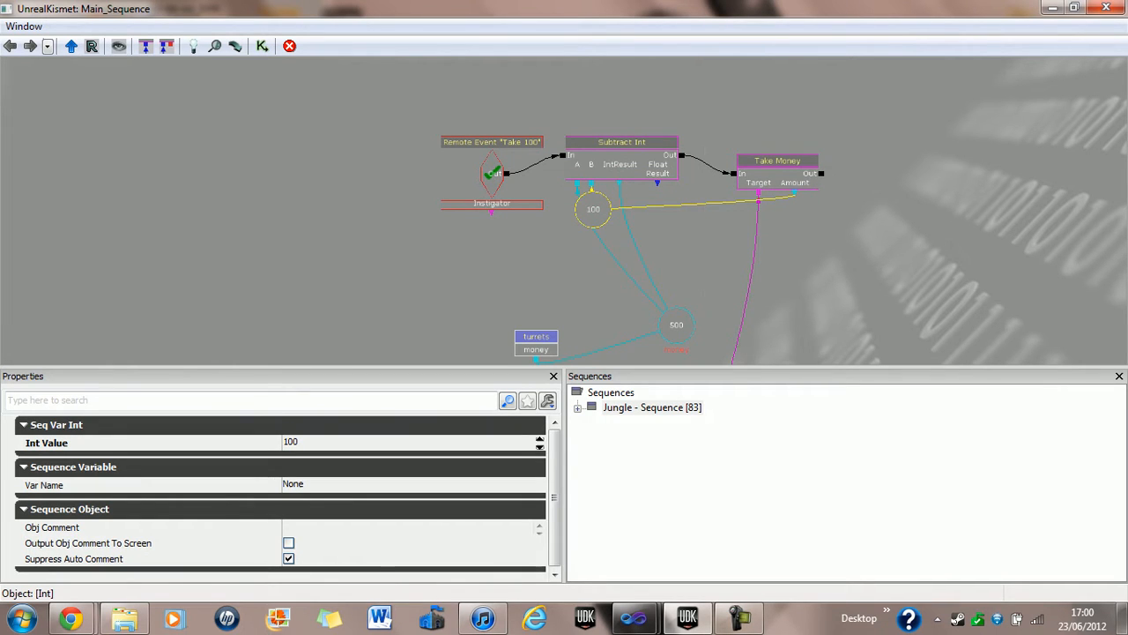
left_click_drag(593, 208, 622, 209)
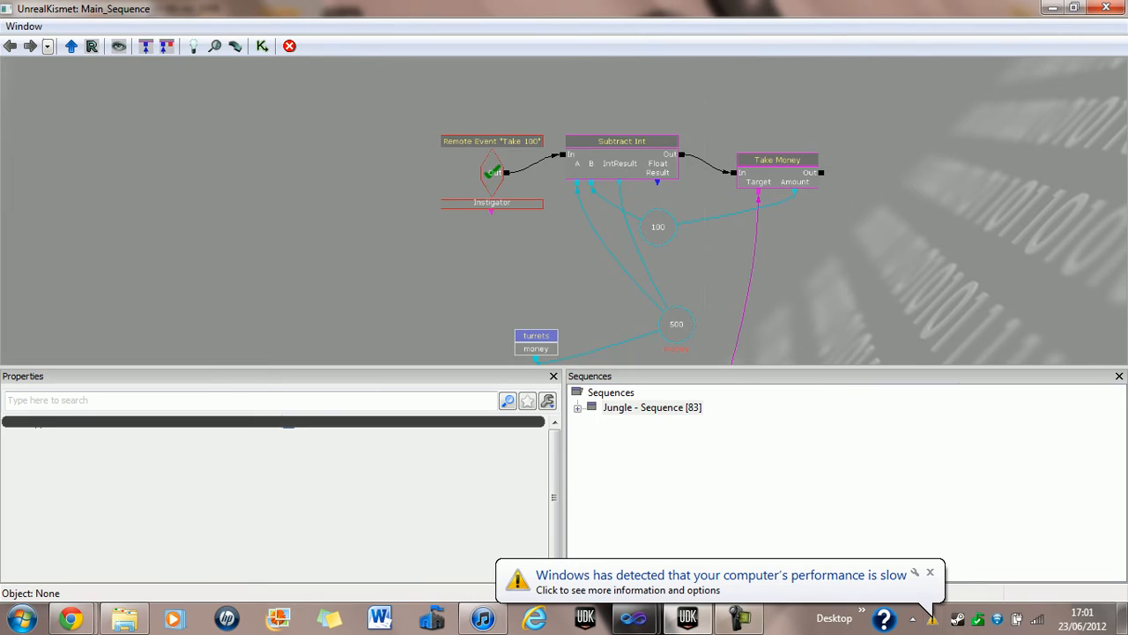
left_click(929, 572)
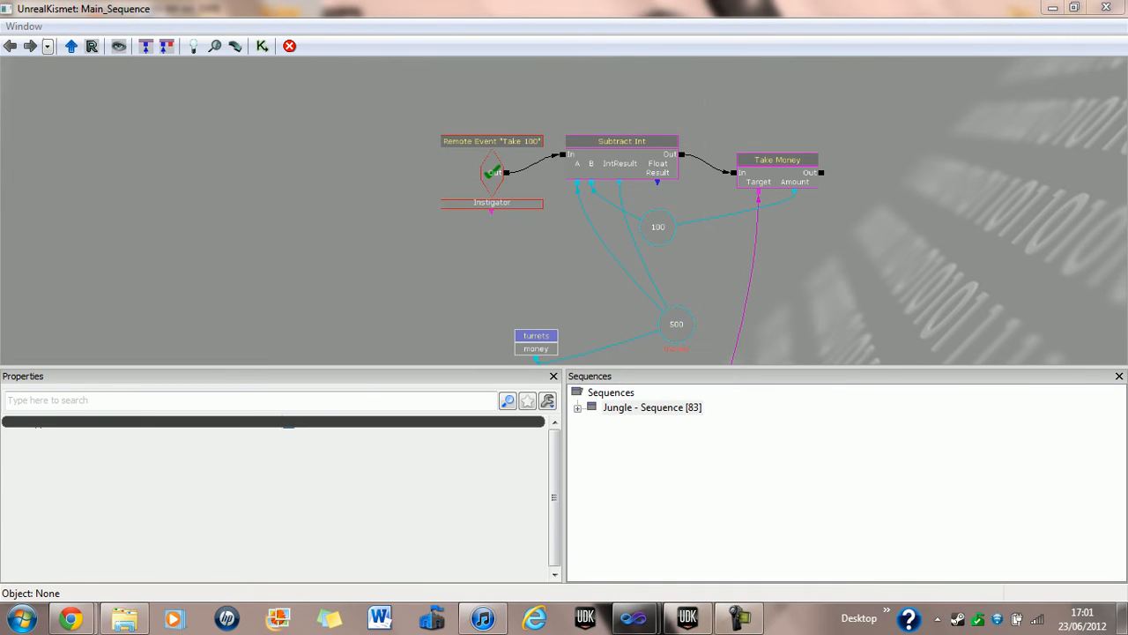
left_click(623, 141)
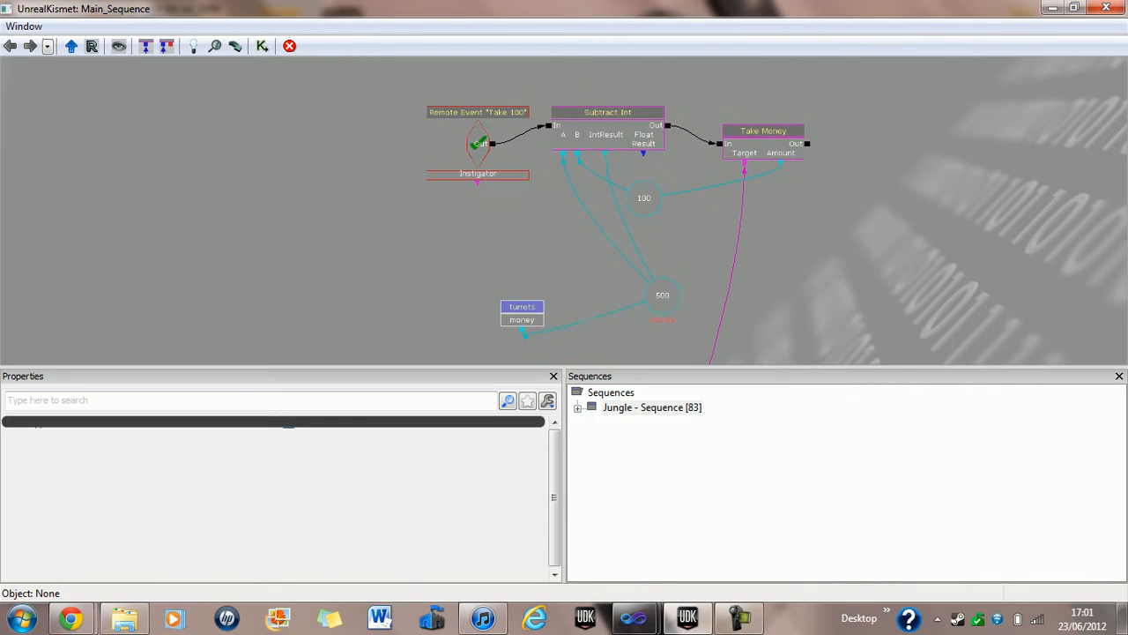
left_click(478, 116)
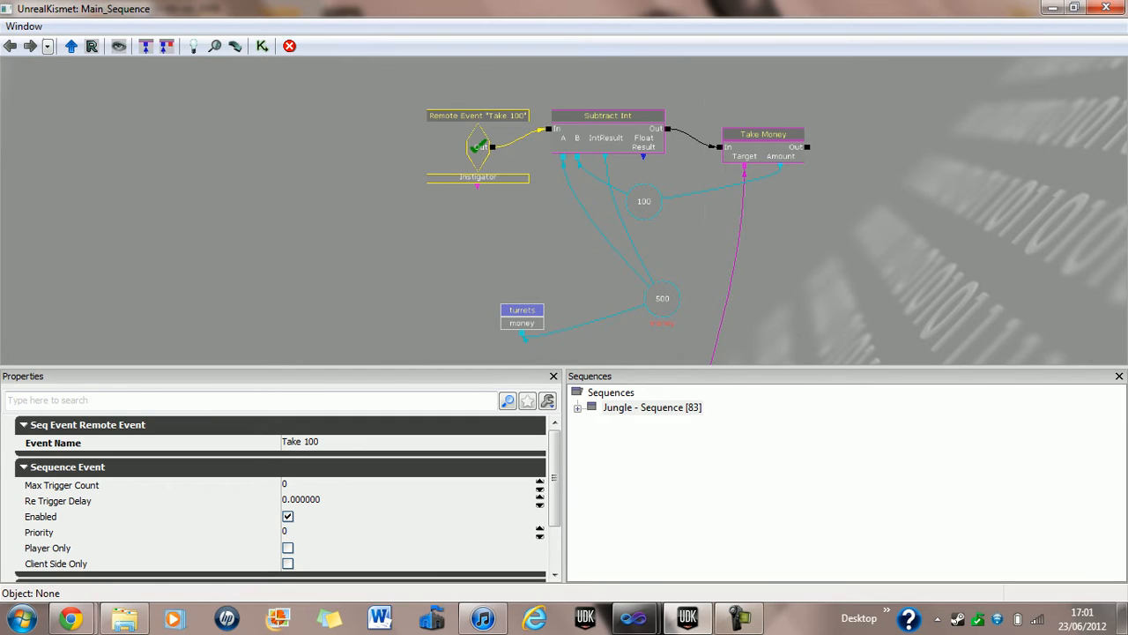
left_click(608, 116)
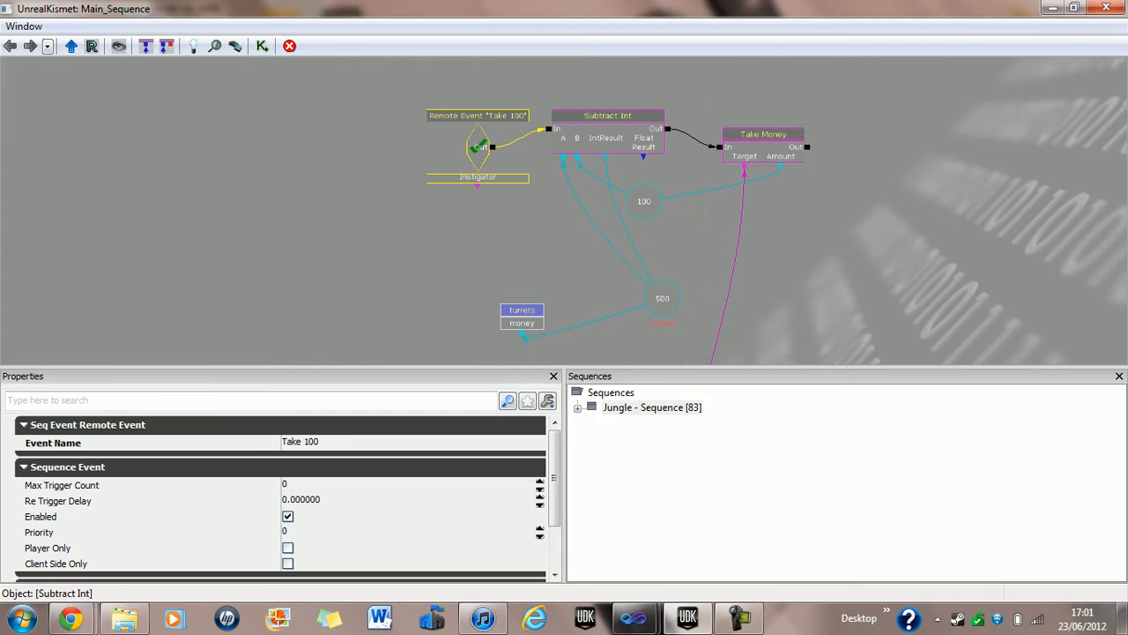
left_click(607, 115)
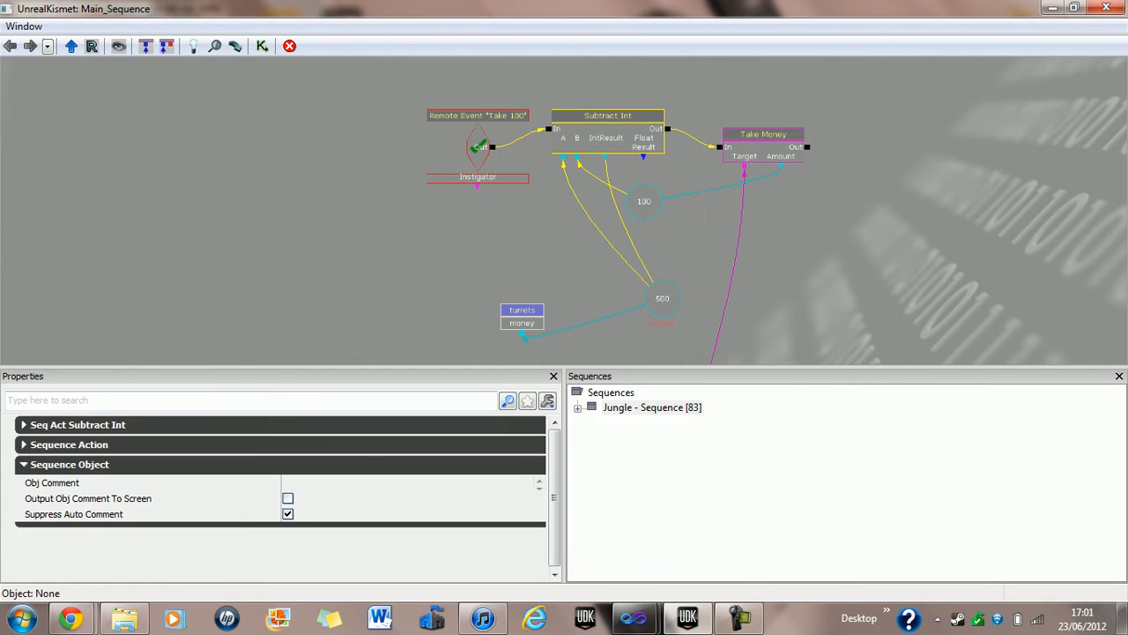
left_click(662, 298)
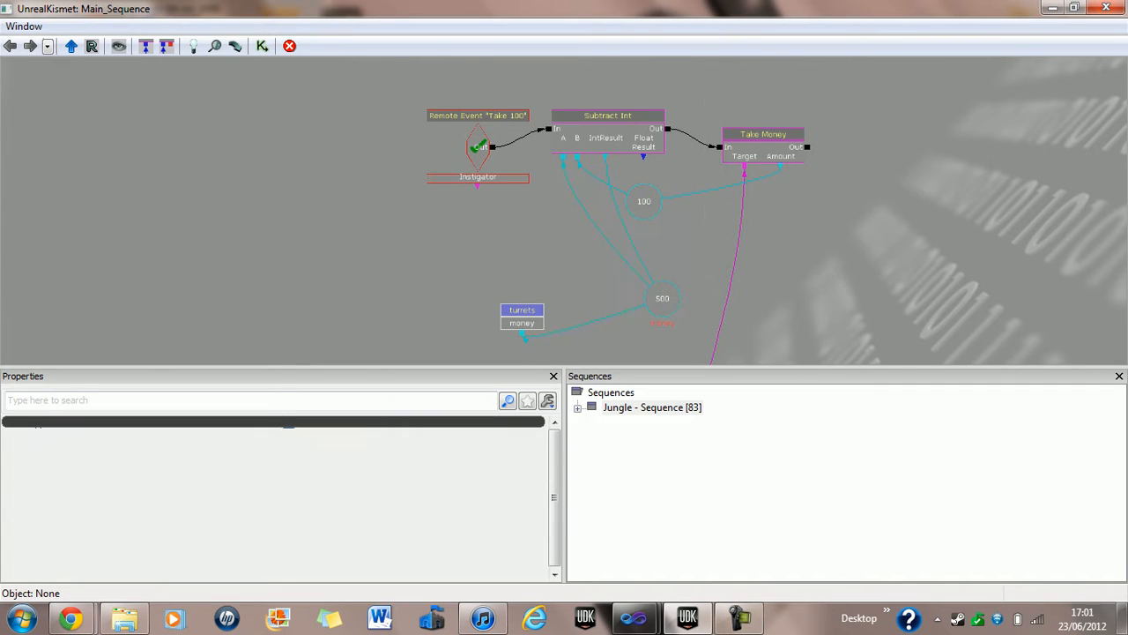
left_click(764, 134)
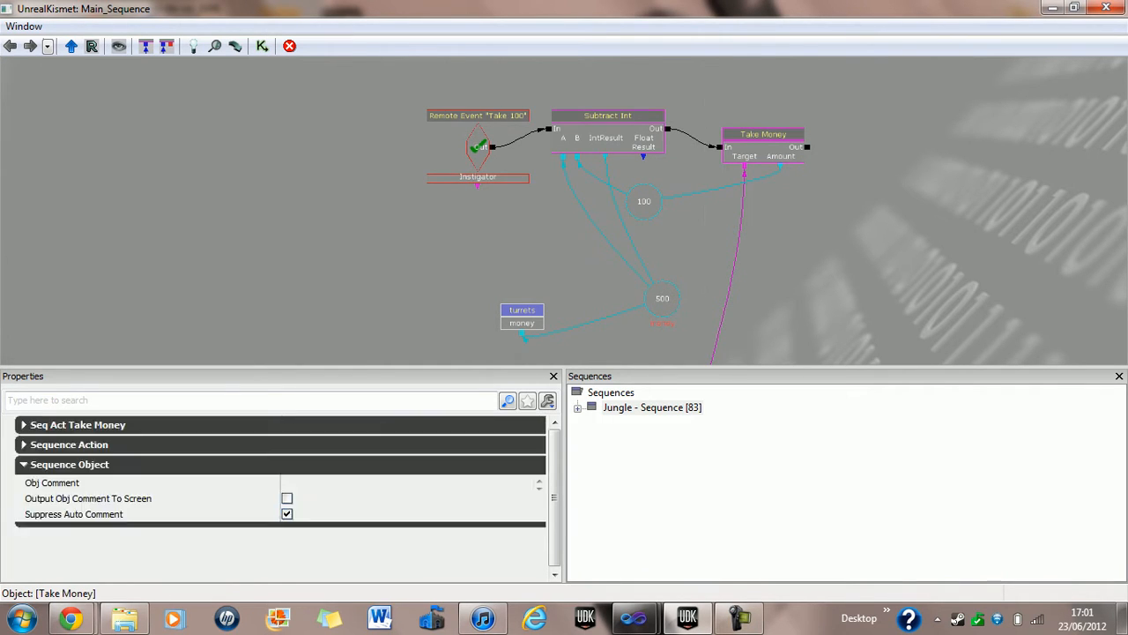
left_click(643, 201)
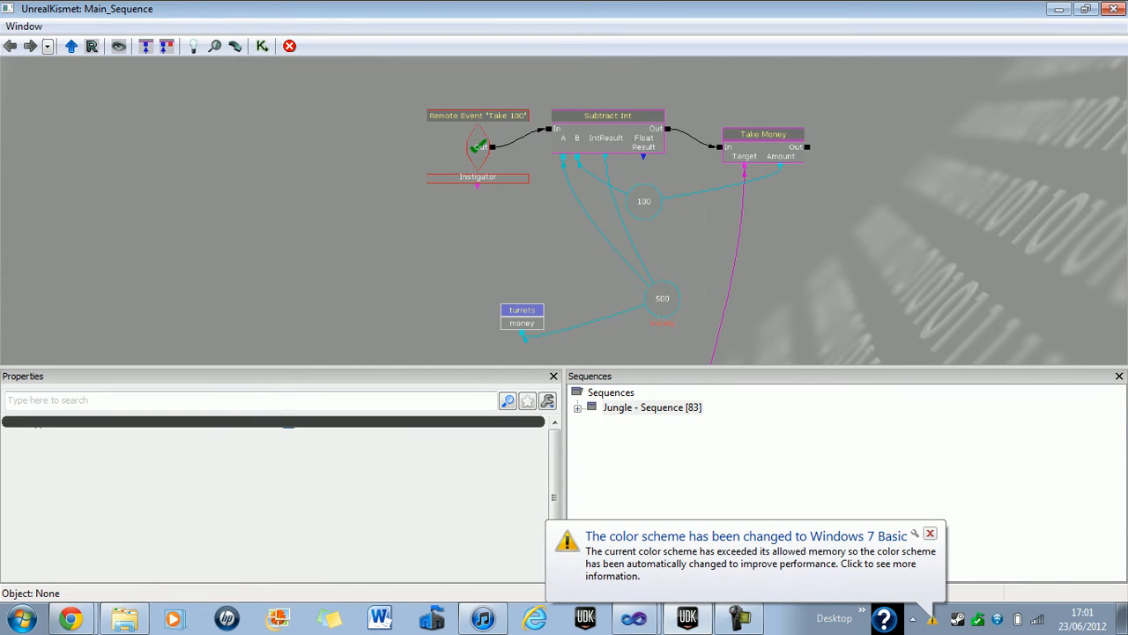
left_click(930, 532)
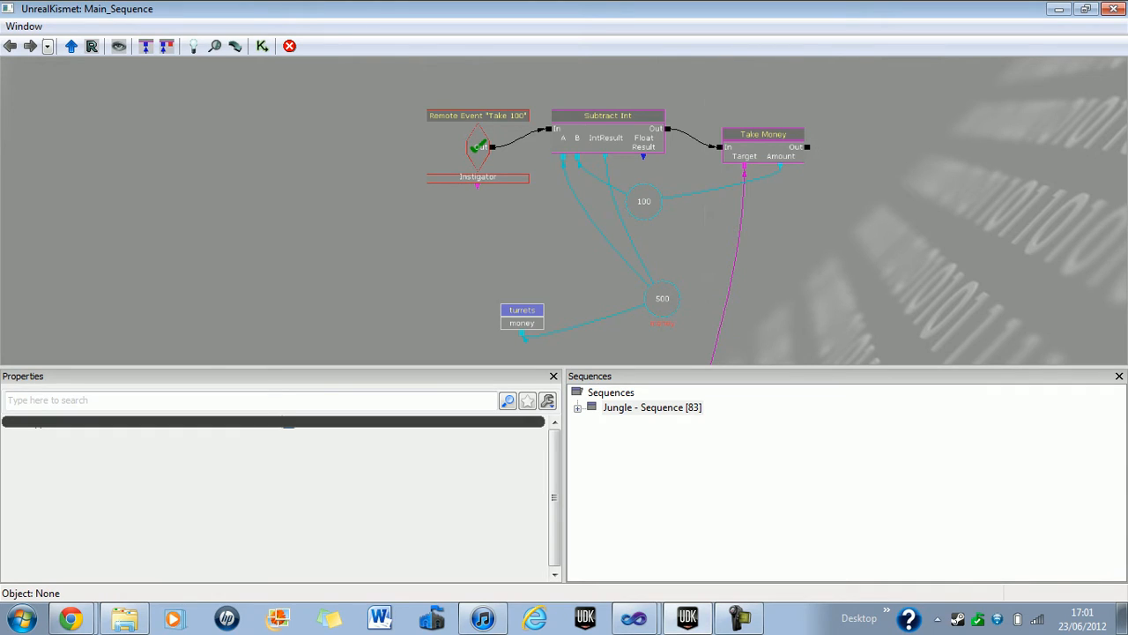
left_click(764, 145)
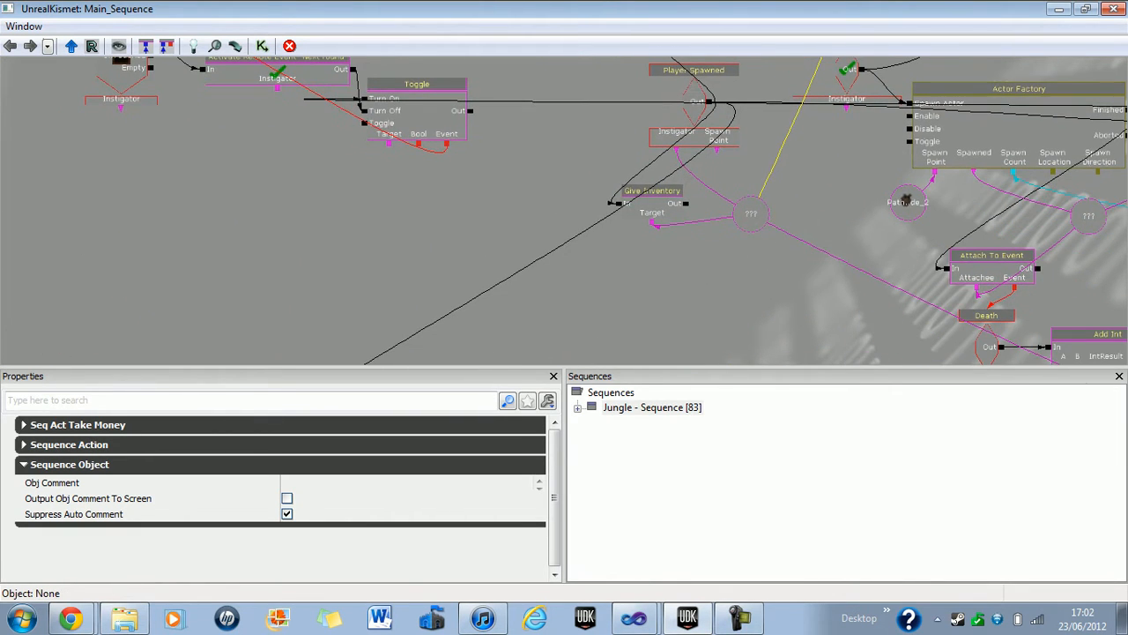
Step: Inspect explosives turret 1's 100 Cost variable and Take 100 remote event, then return to the parent
left_click(693, 70)
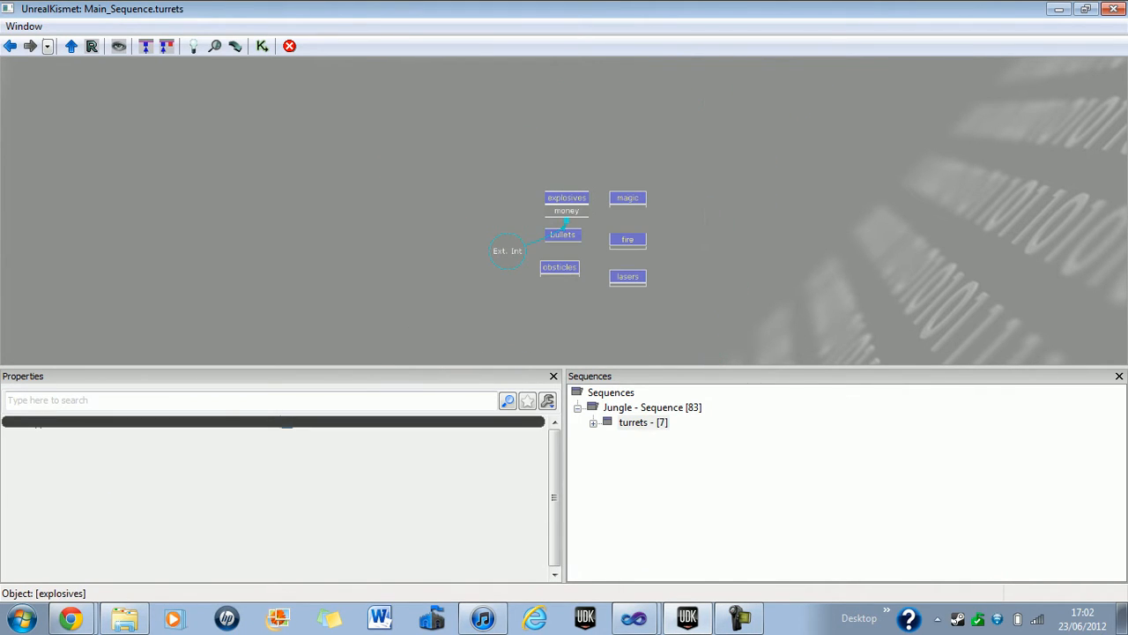
double_click(567, 197)
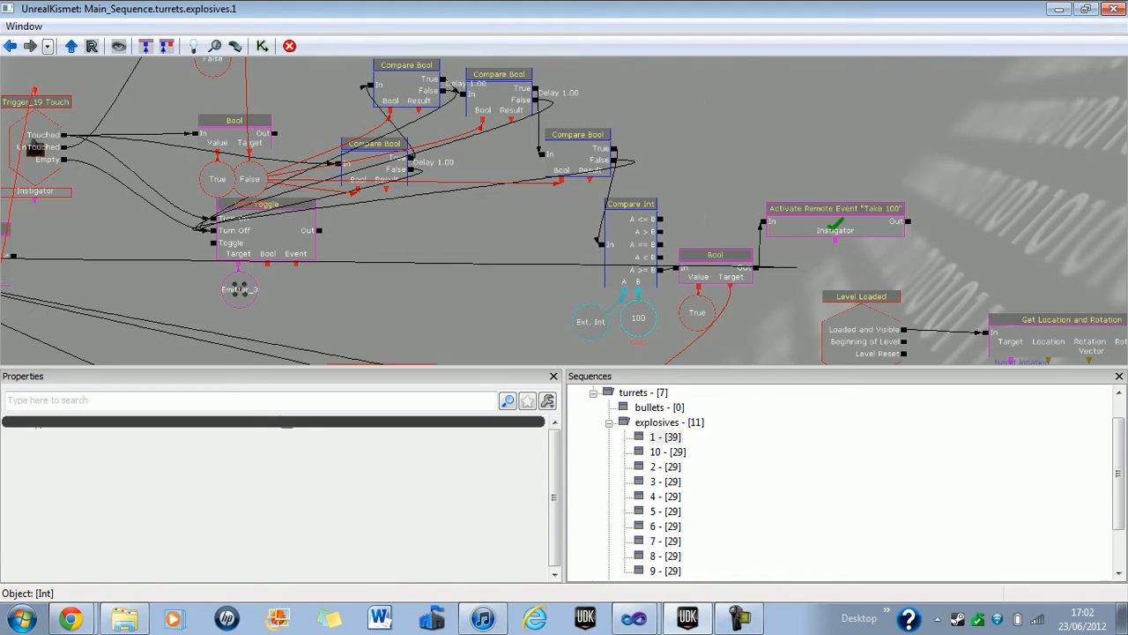
left_click(591, 321)
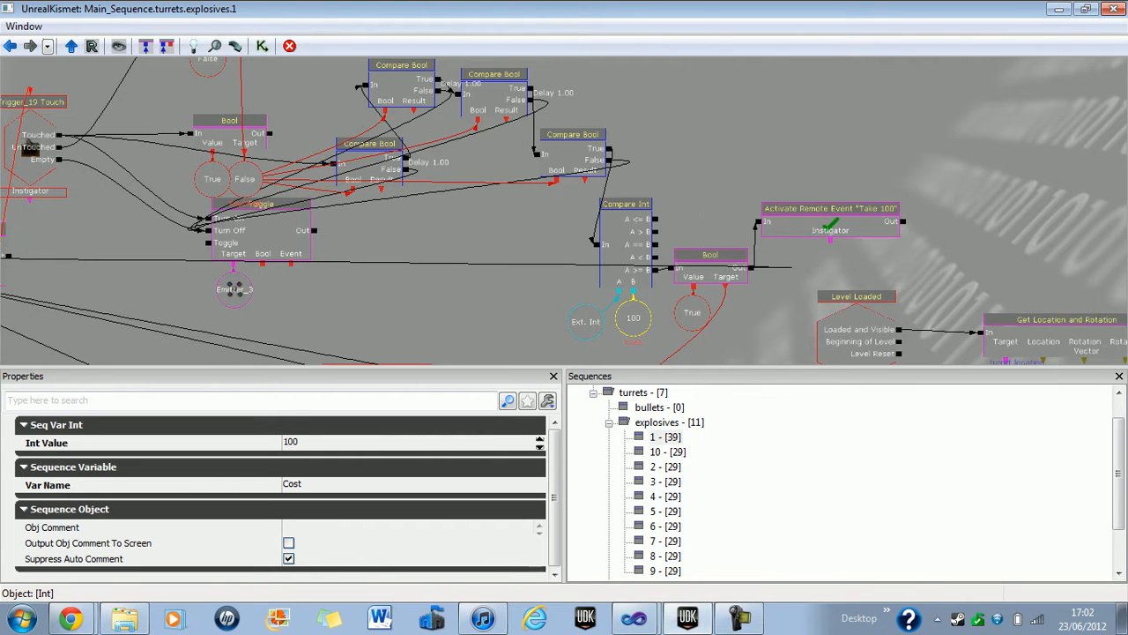
left_click(710, 265)
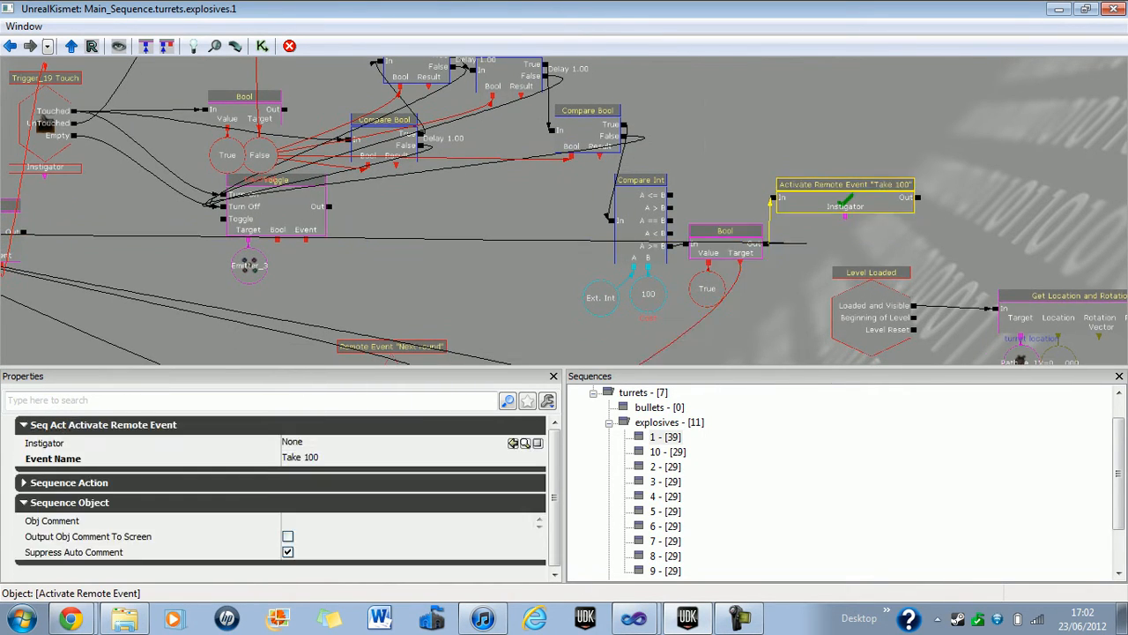
left_click(71, 45)
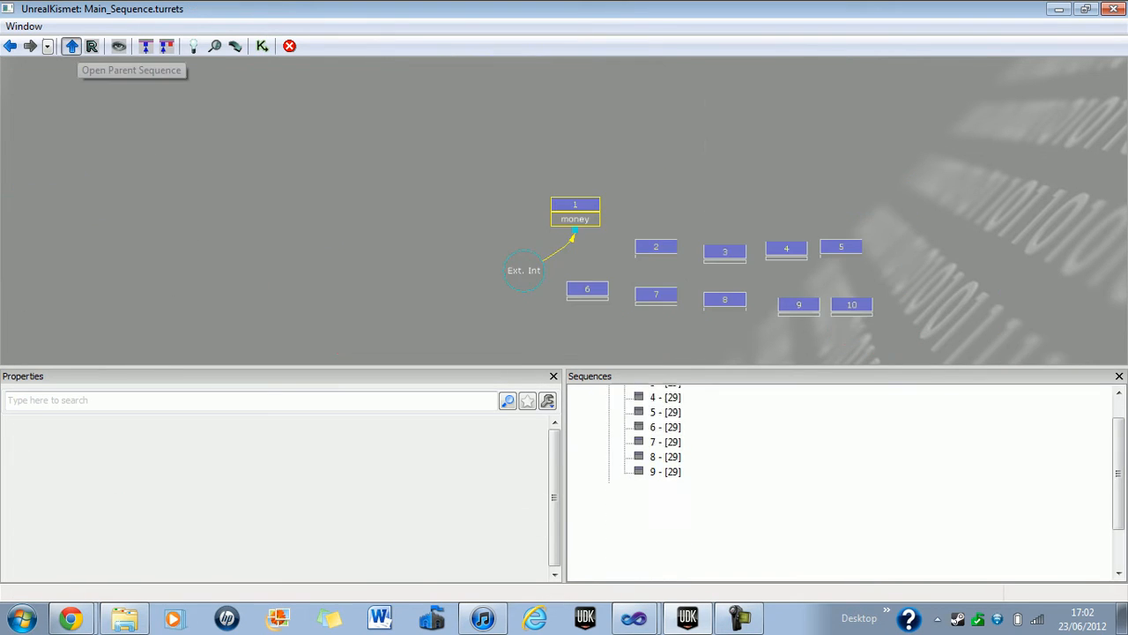
Step: Close Kismet and save the Jungle package
left_click(72, 46)
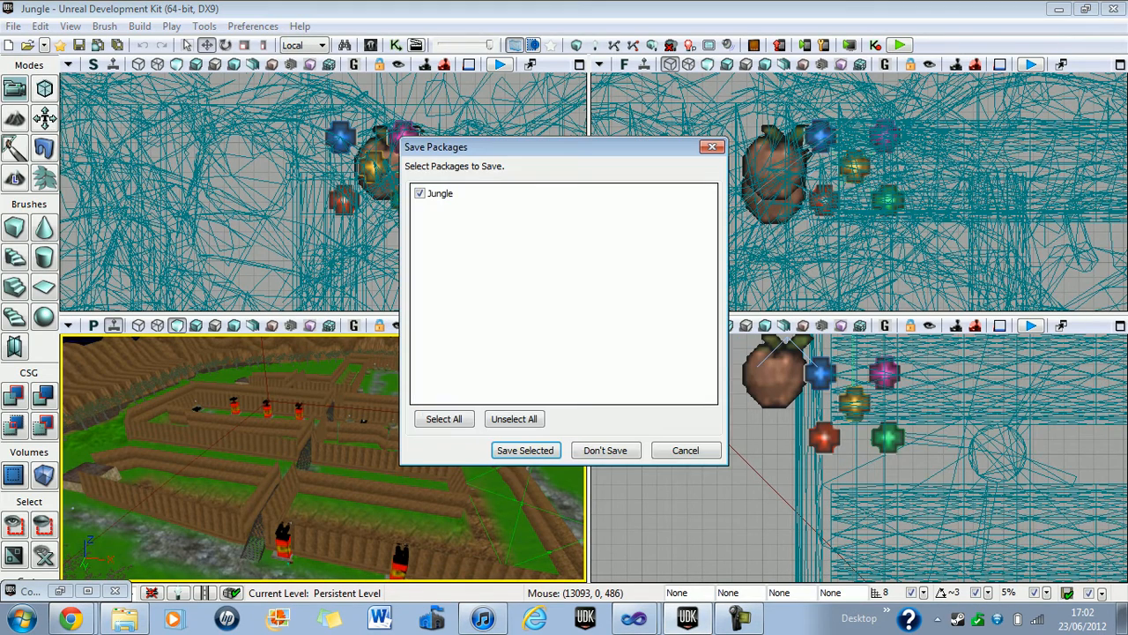
left_click(526, 449)
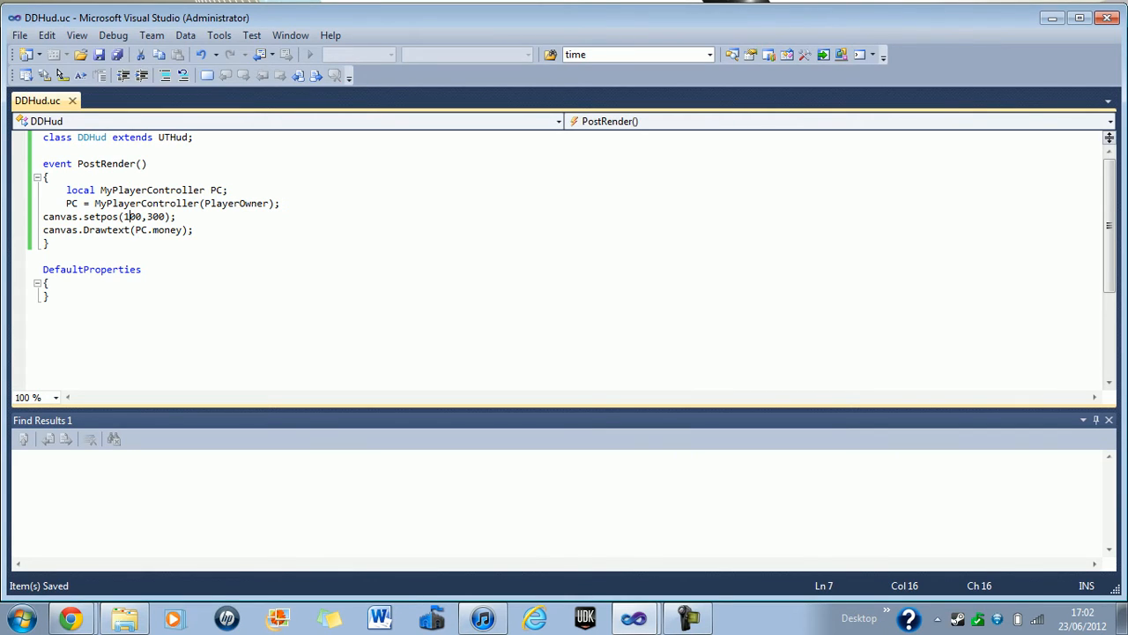
left_click_drag(66, 189, 166, 189)
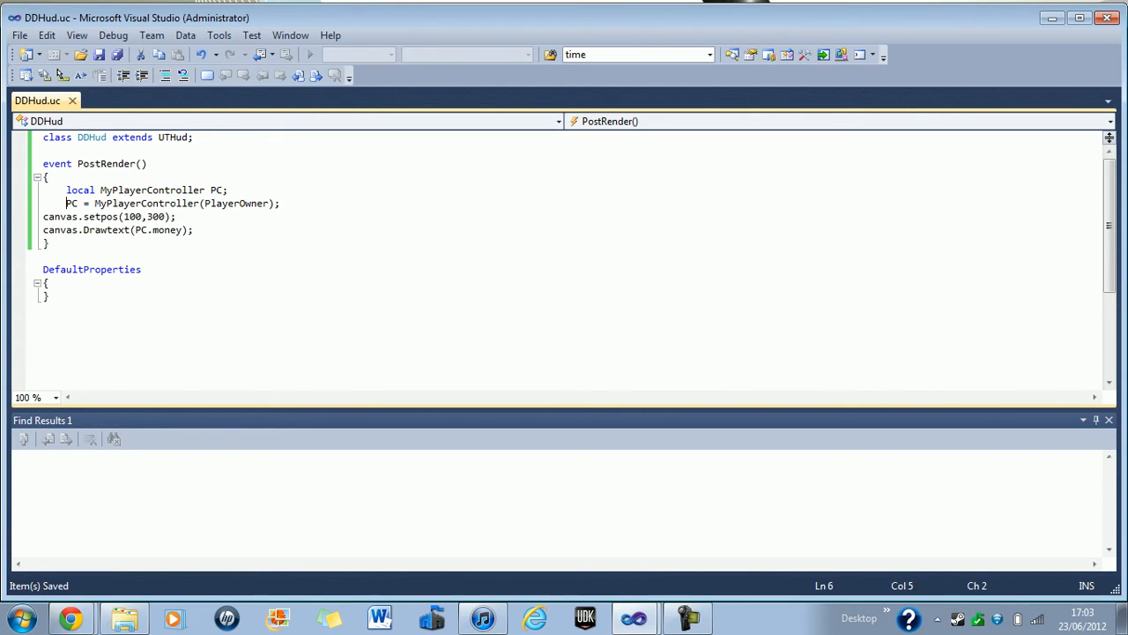
left_click_drag(67, 203, 265, 203)
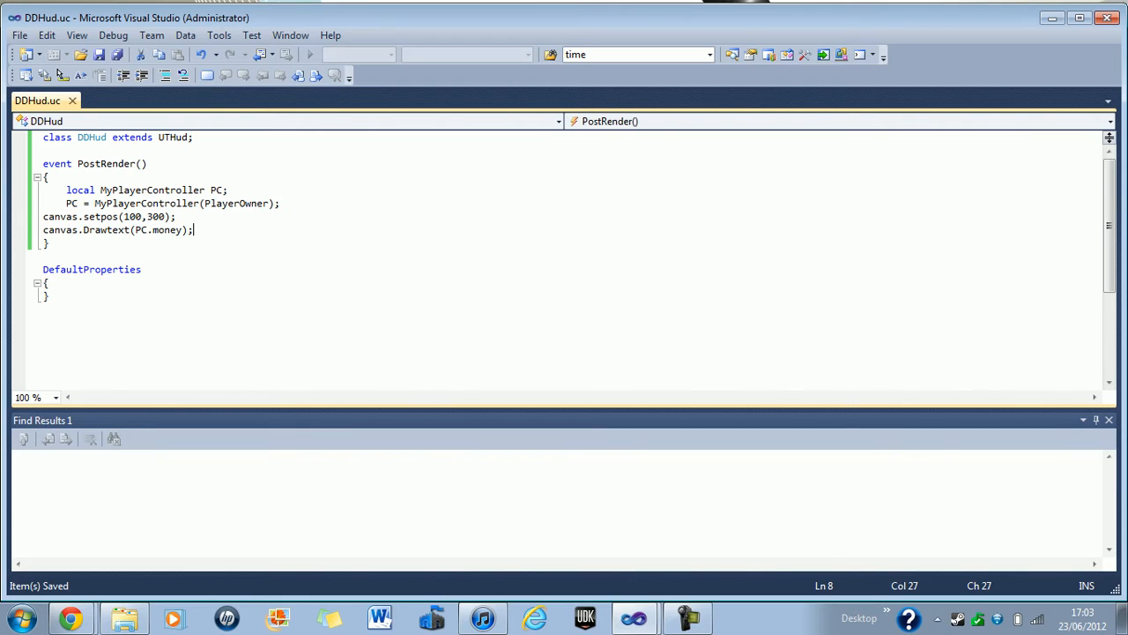
Step: Add a //Money comment above the money drawing code in DDHud.uc
type("ca")
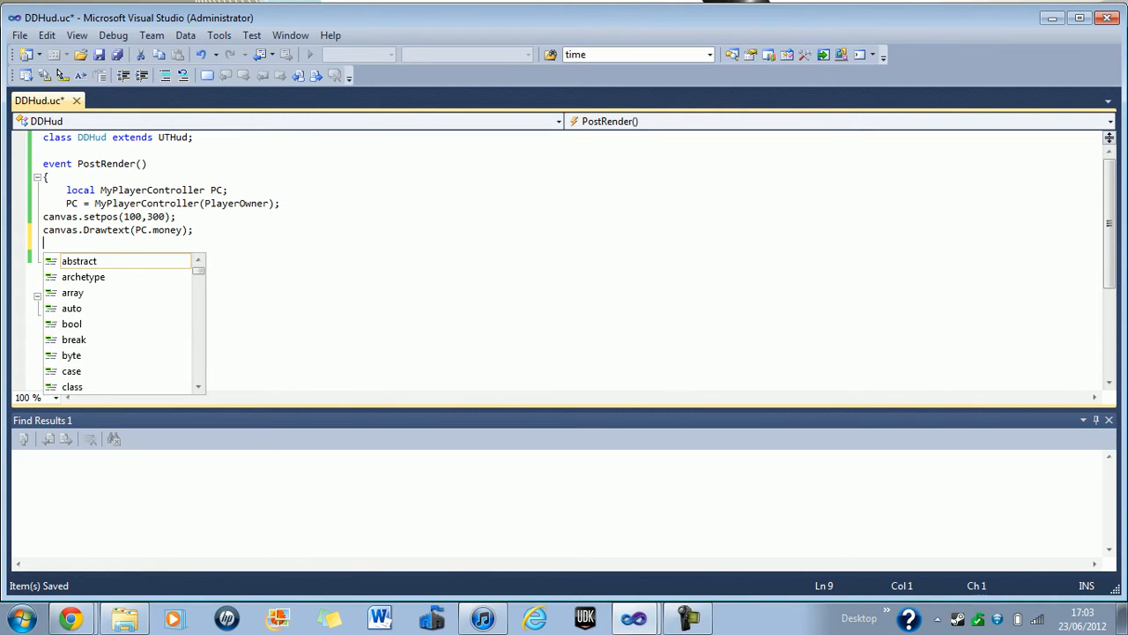
type("//.")
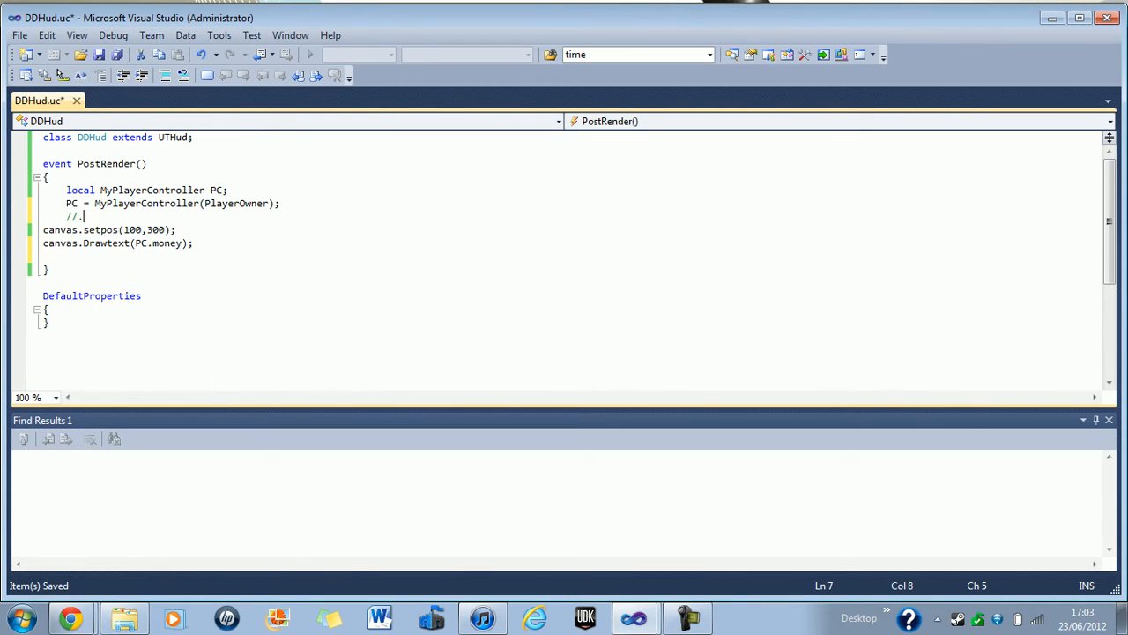
key("Backspace")
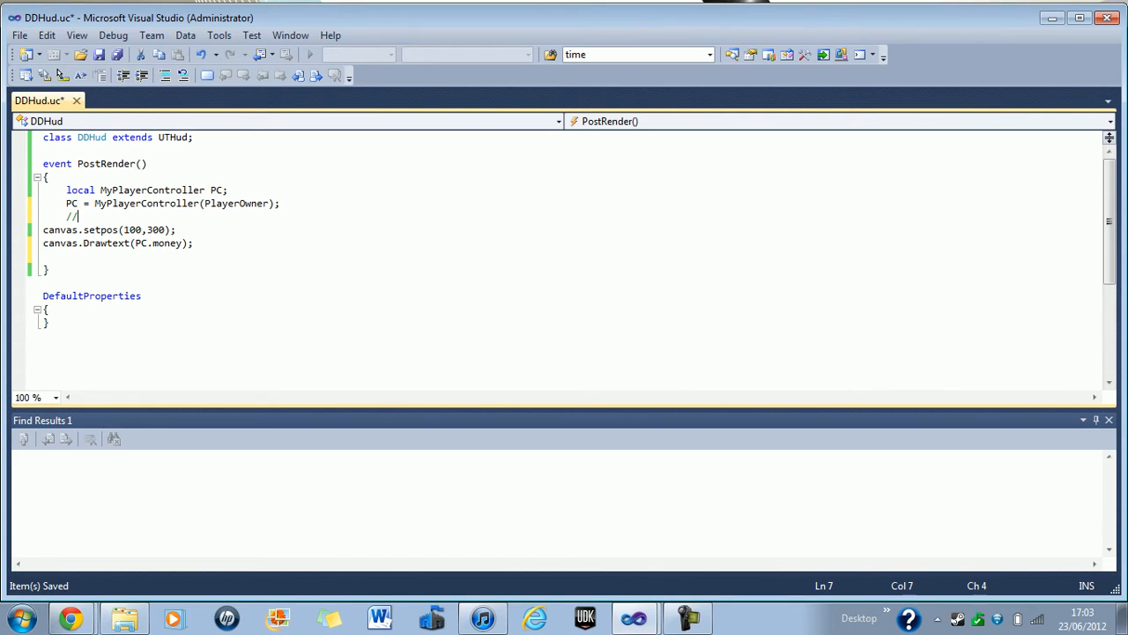
type("Money")
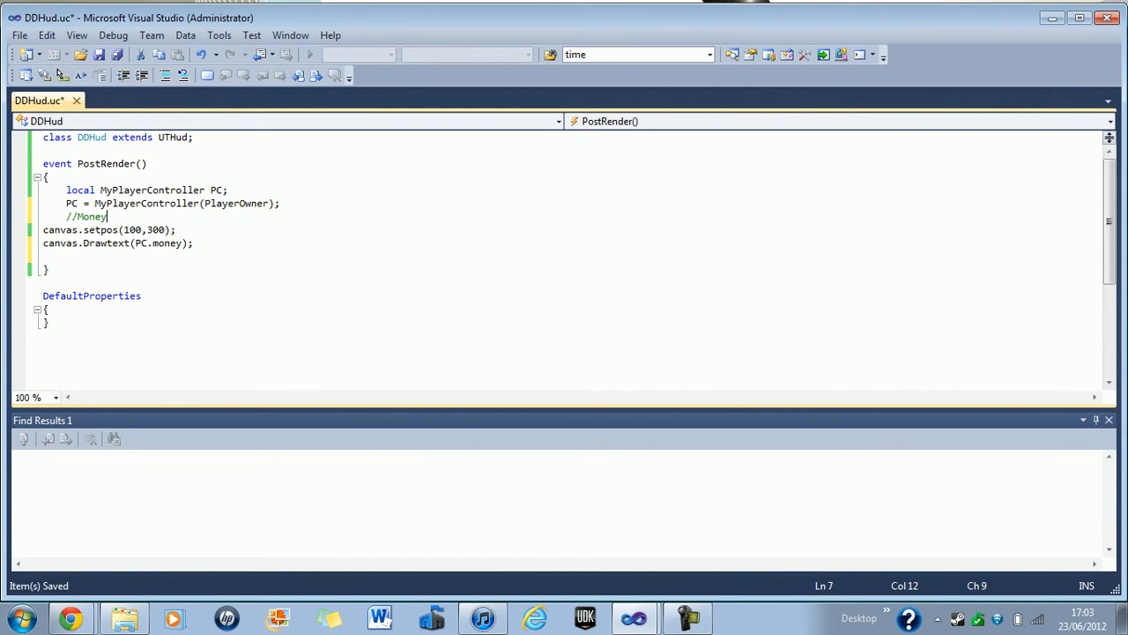
key("Enter")
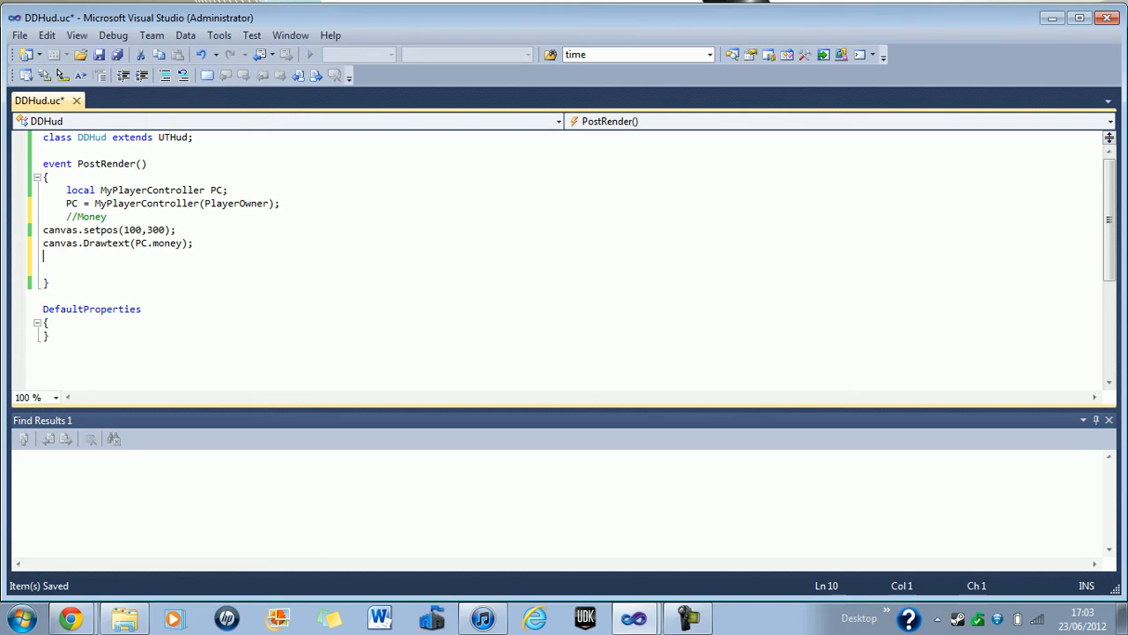
Step: Add a //Lives block with Canvas.setpos(300,300); and save DDHud.uc
type("//L")
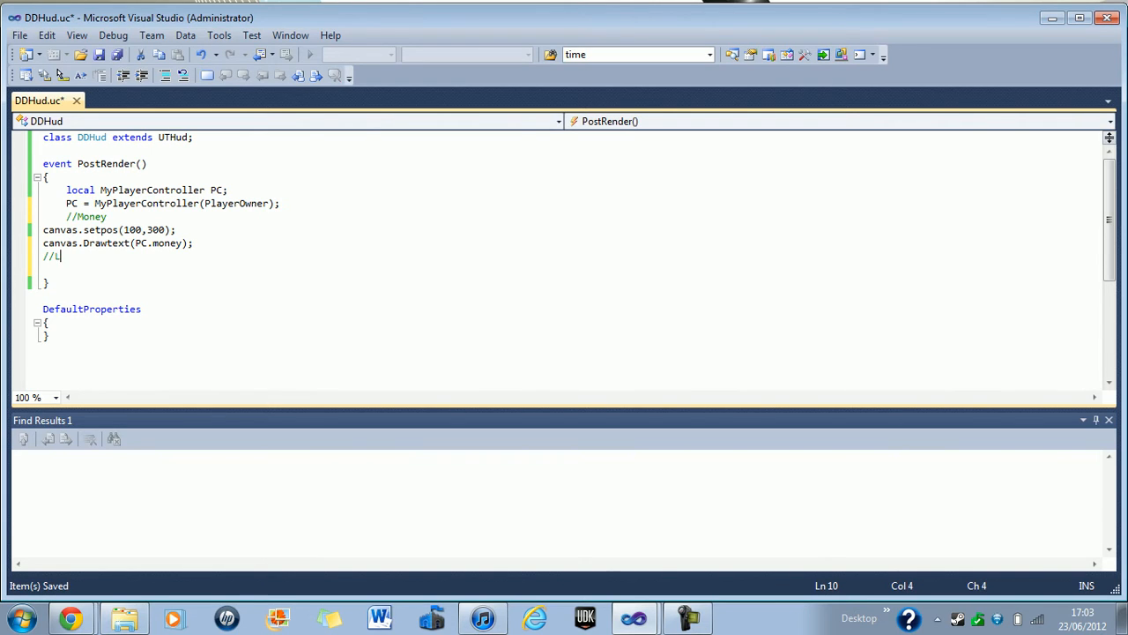
type("ives")
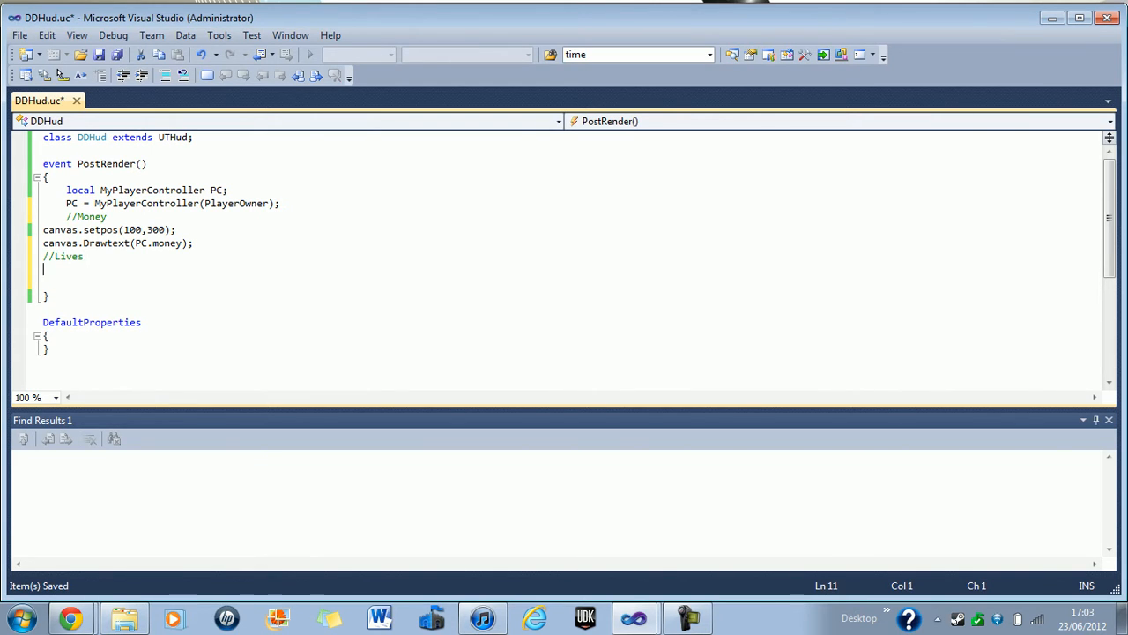
type("Canvas.setpo")
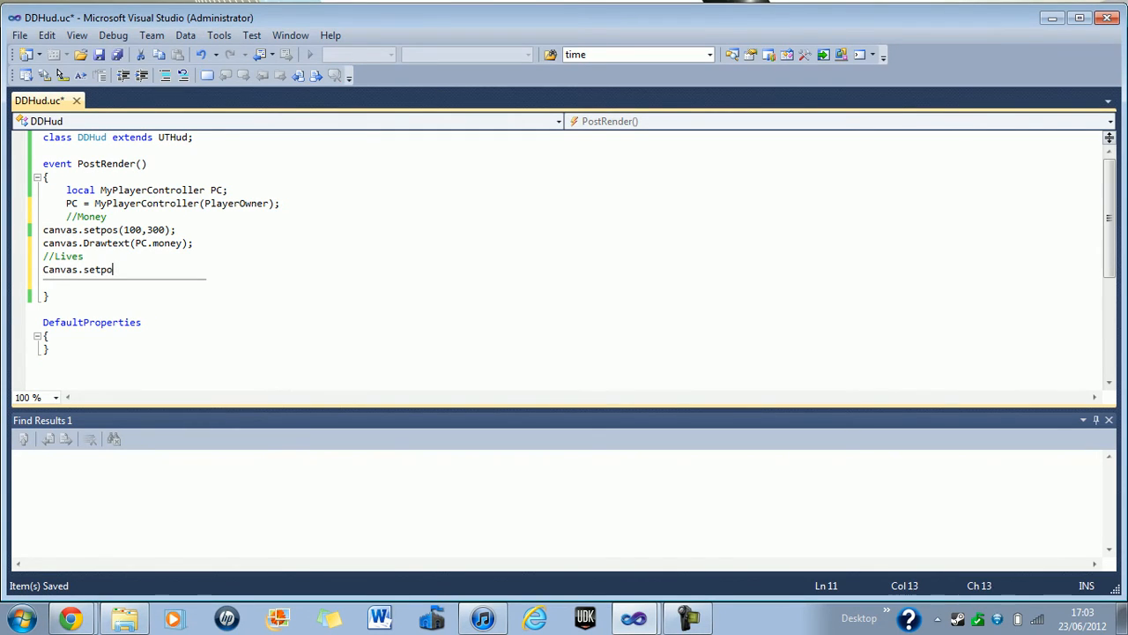
type("s(")
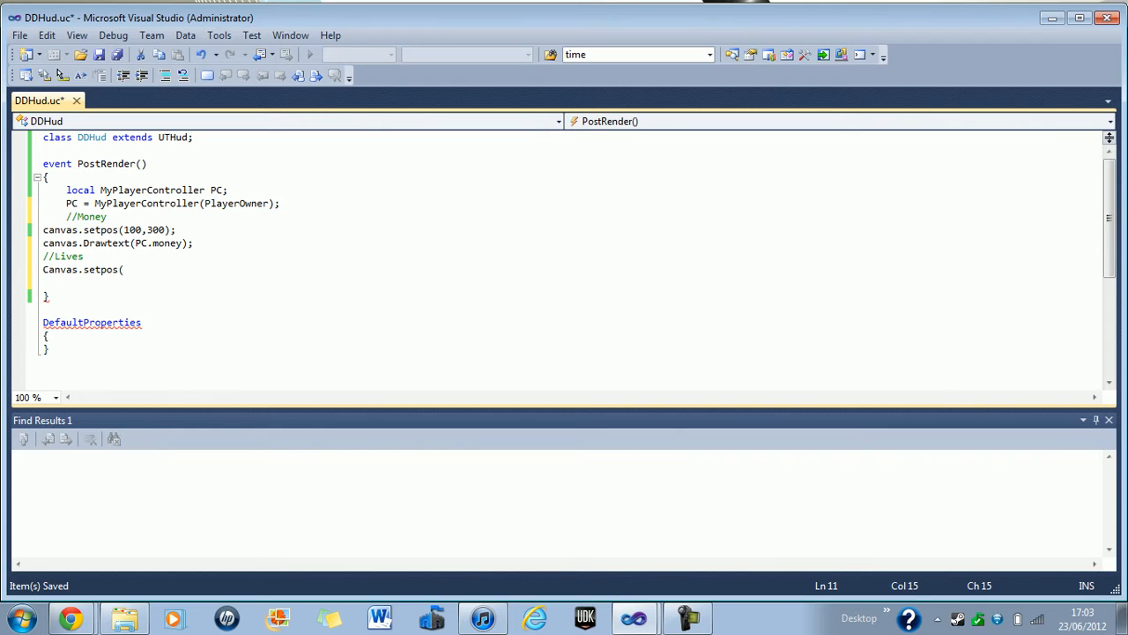
type("300,")
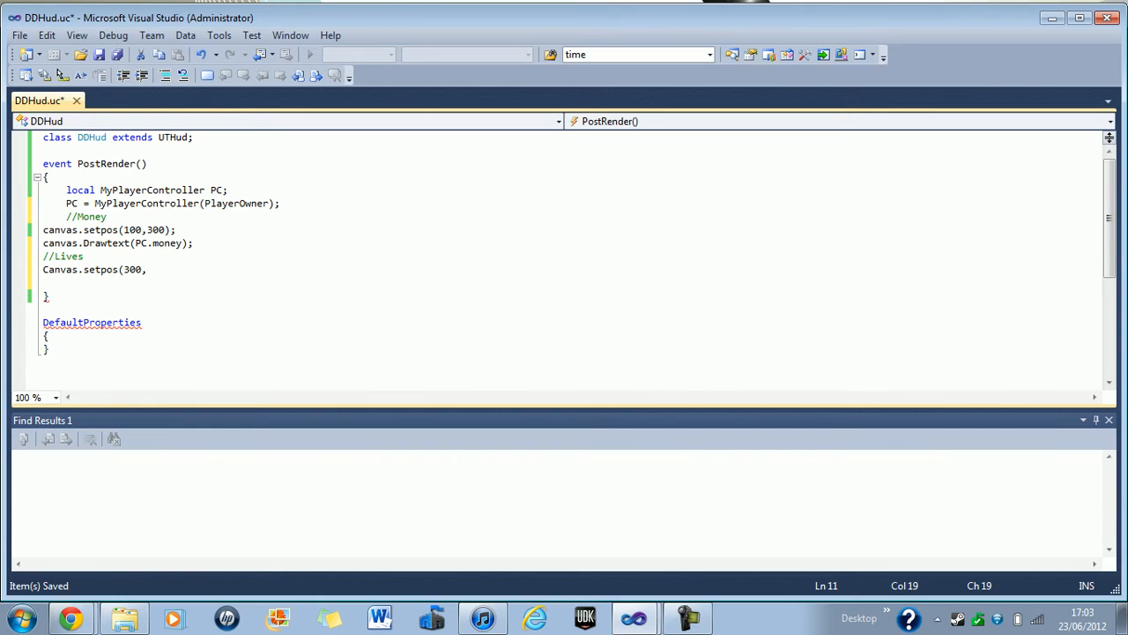
type("300);")
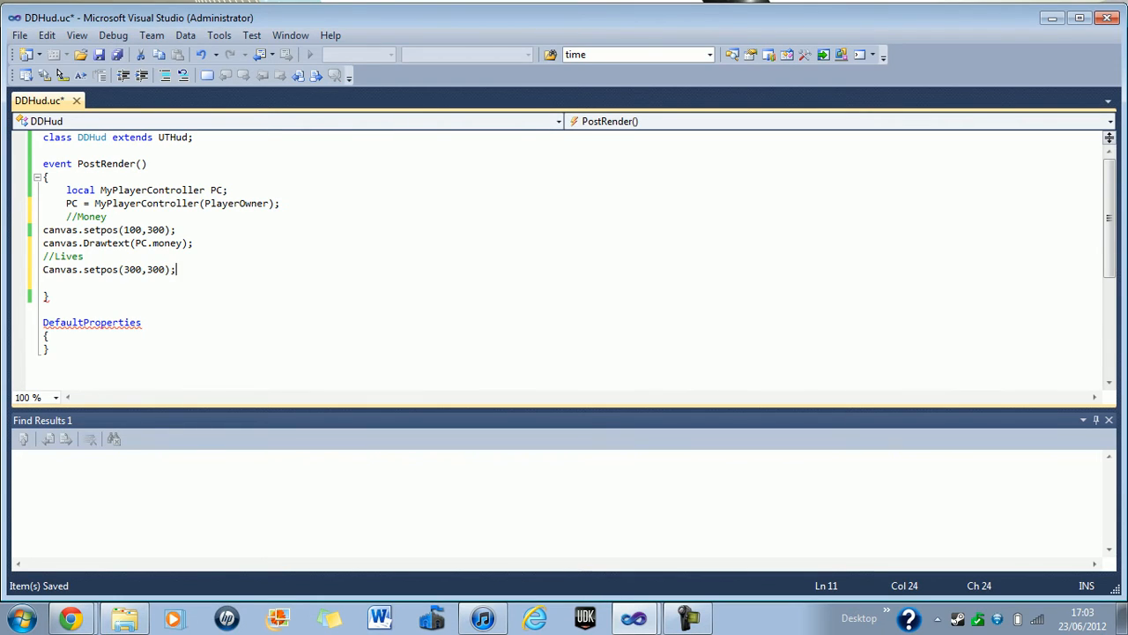
key("ctrl+s")
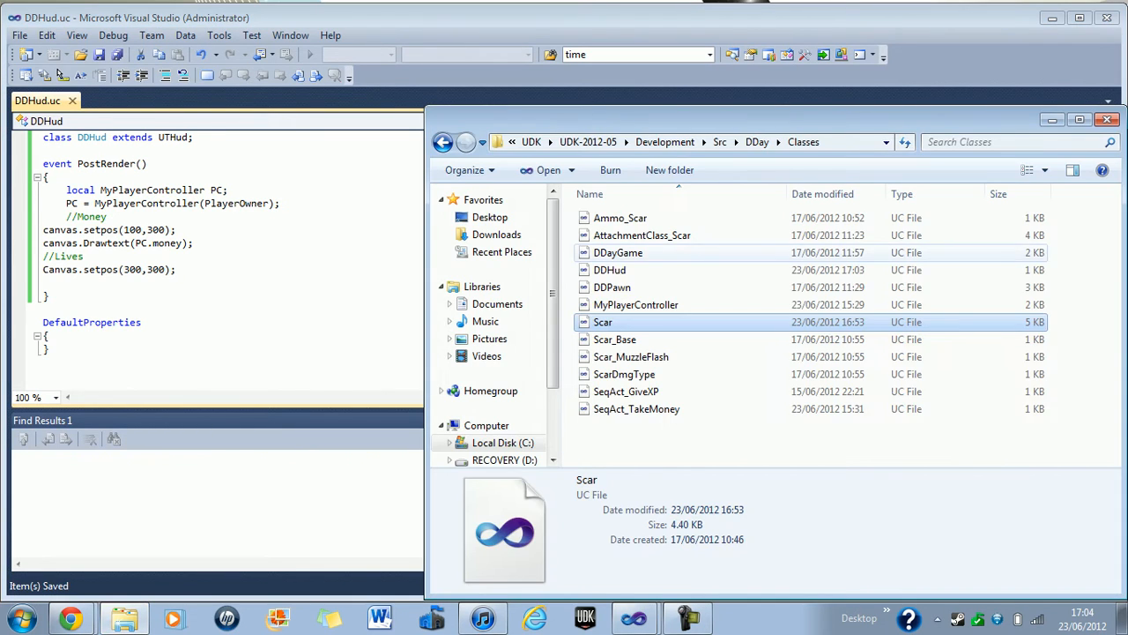
left_click(635, 304)
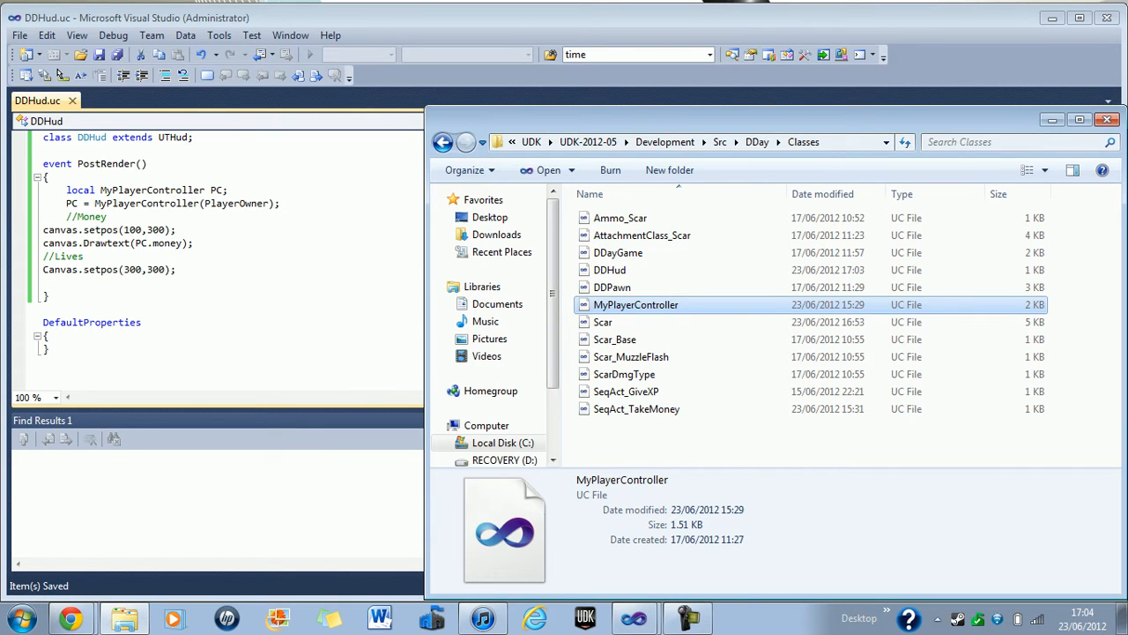
Step: Open MyPlayerController.uc in Visual Studio to view its 'var int money' declaration
double_click(636, 304)
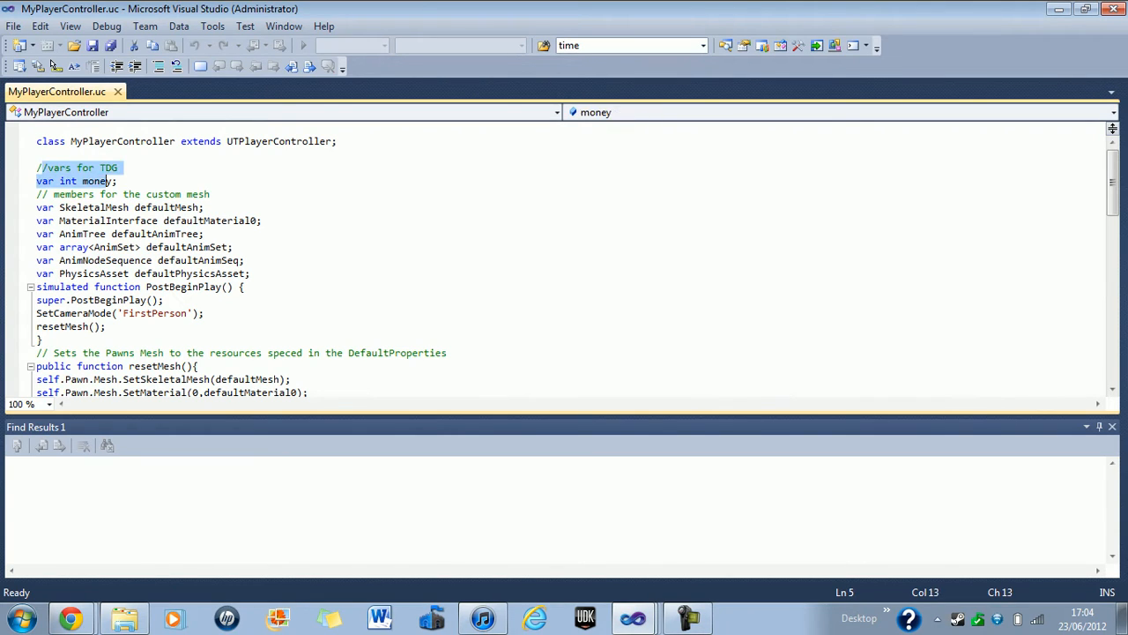
Step: Declare 'var int lives;' after money, save, and review TakeMoney calling LoseMoney
left_click(111, 181)
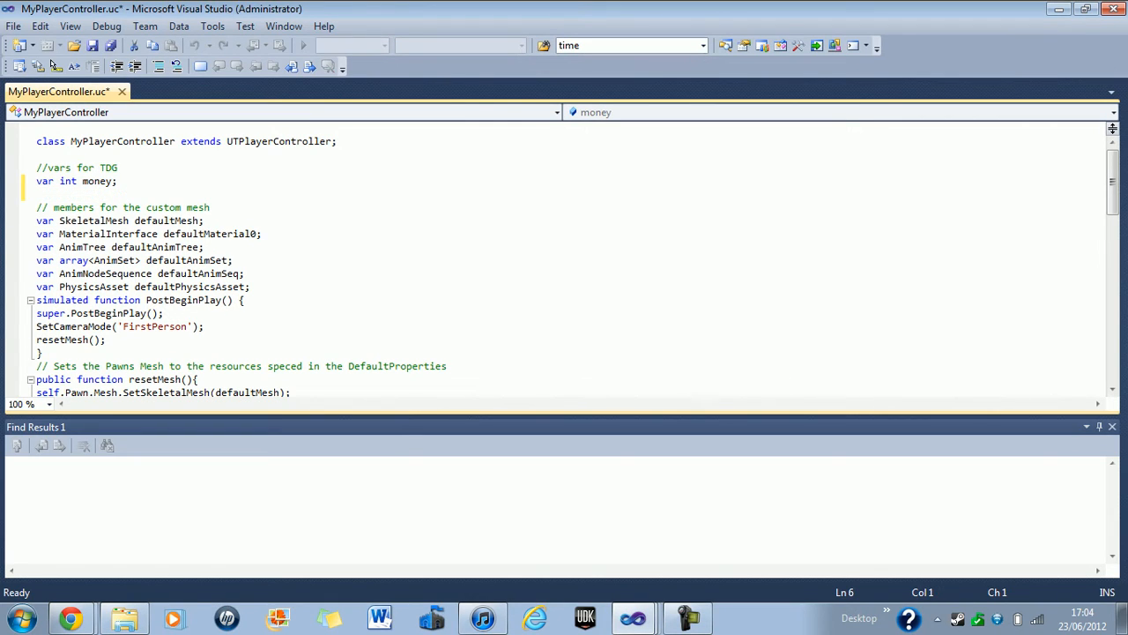
type("var in")
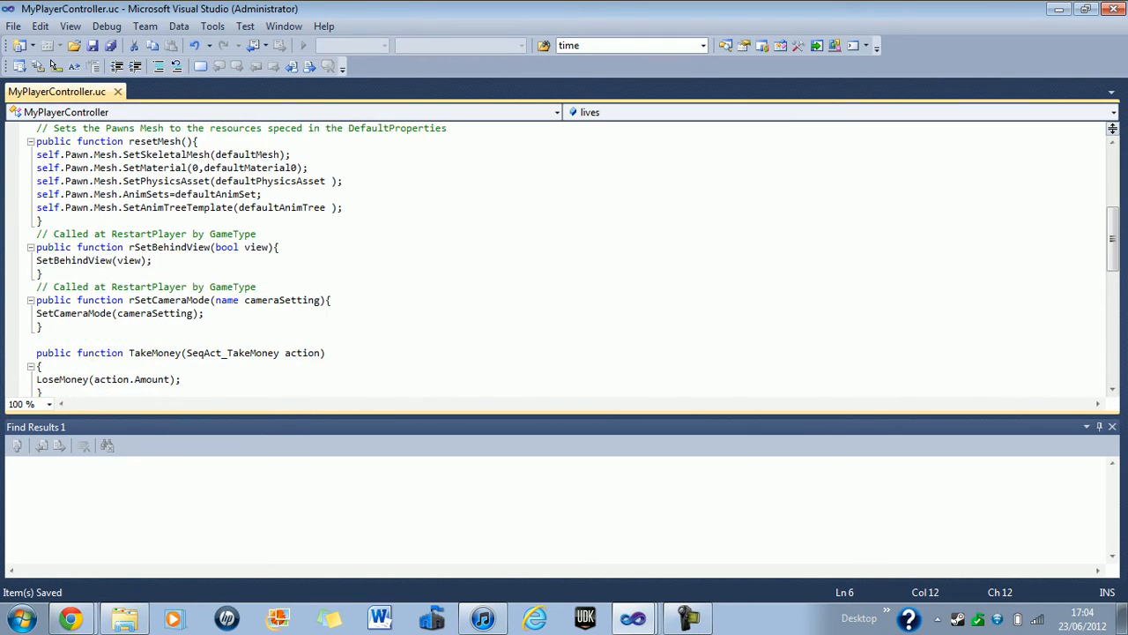
scroll("down", 3)
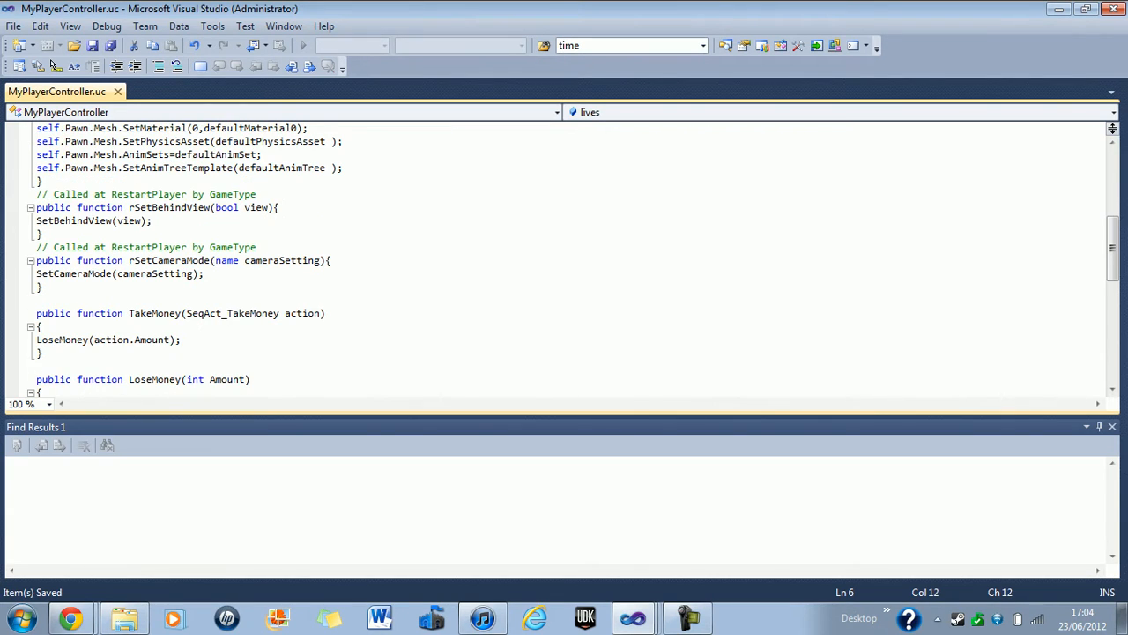
scroll("down", 3)
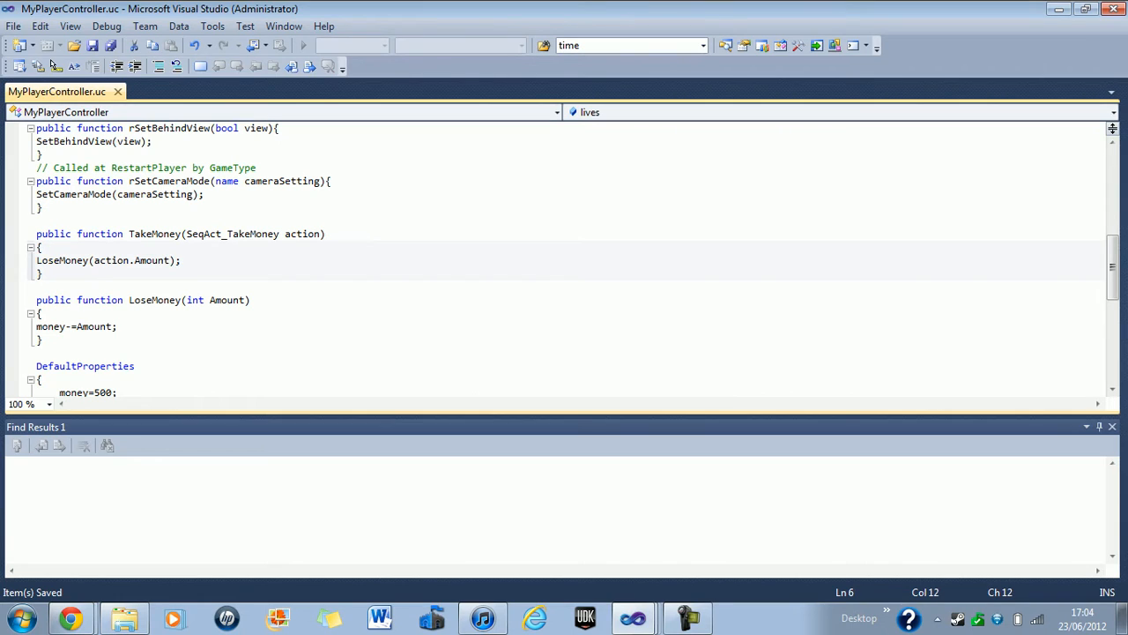
mouse_move(212, 25)
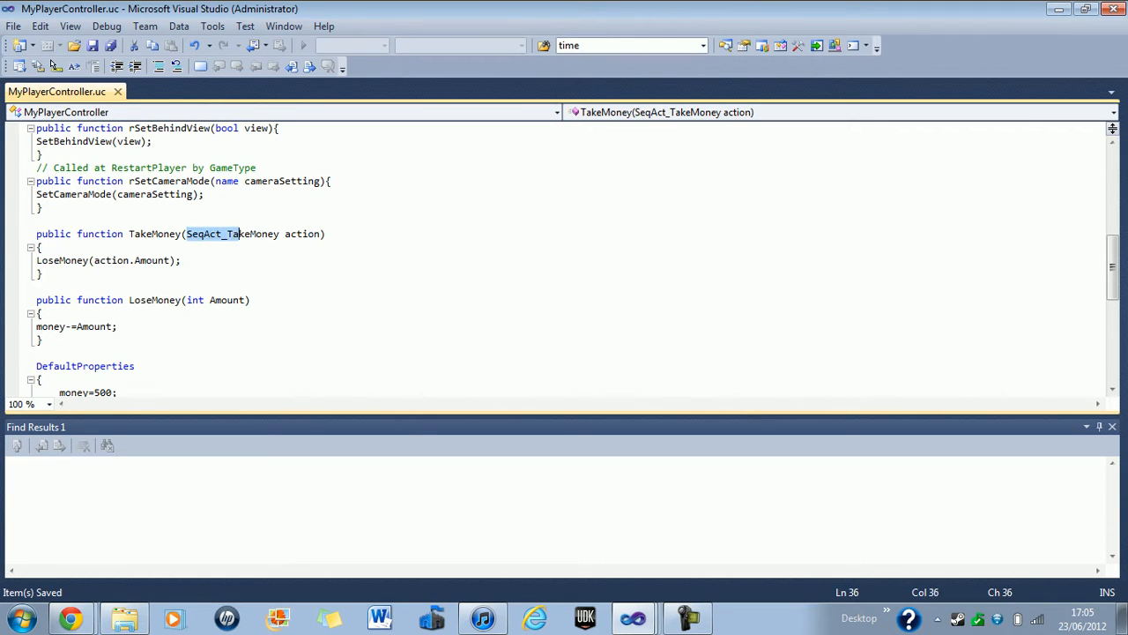
left_click(182, 259)
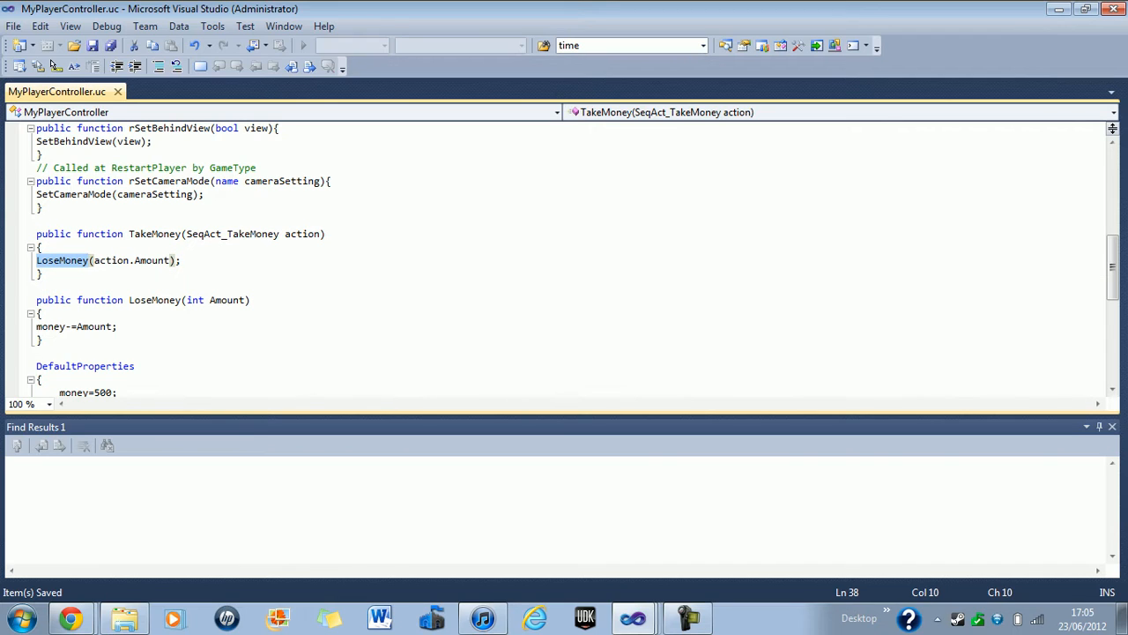
left_click(92, 259)
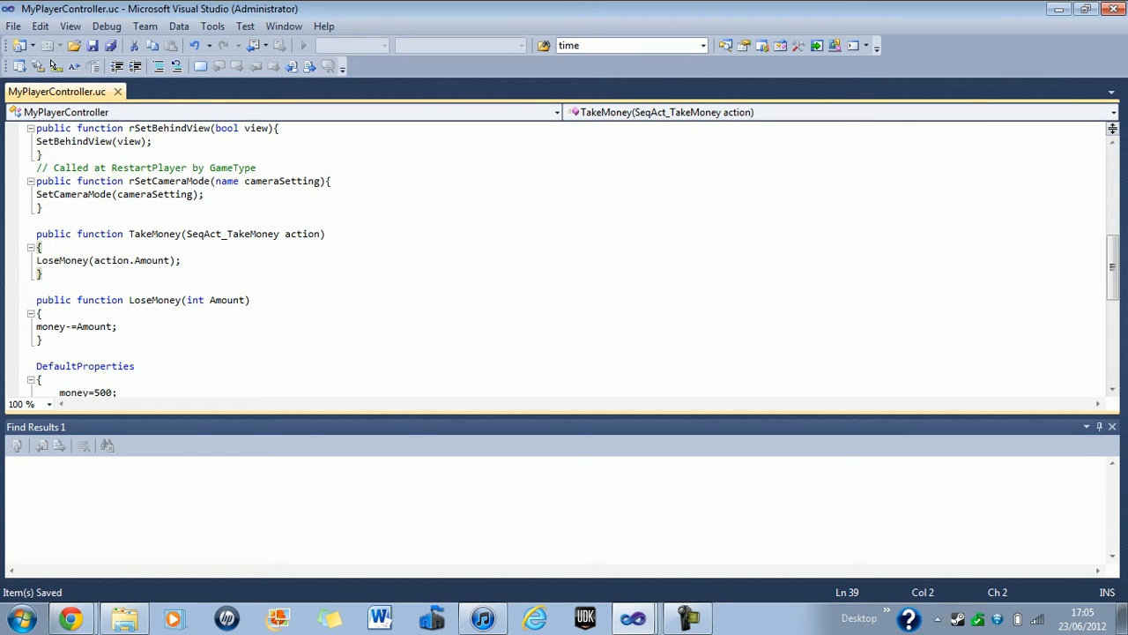
Step: Paste copies of TakeMoney and LoseMoney below and rename the first copy TakeLive
scroll("down", 3)
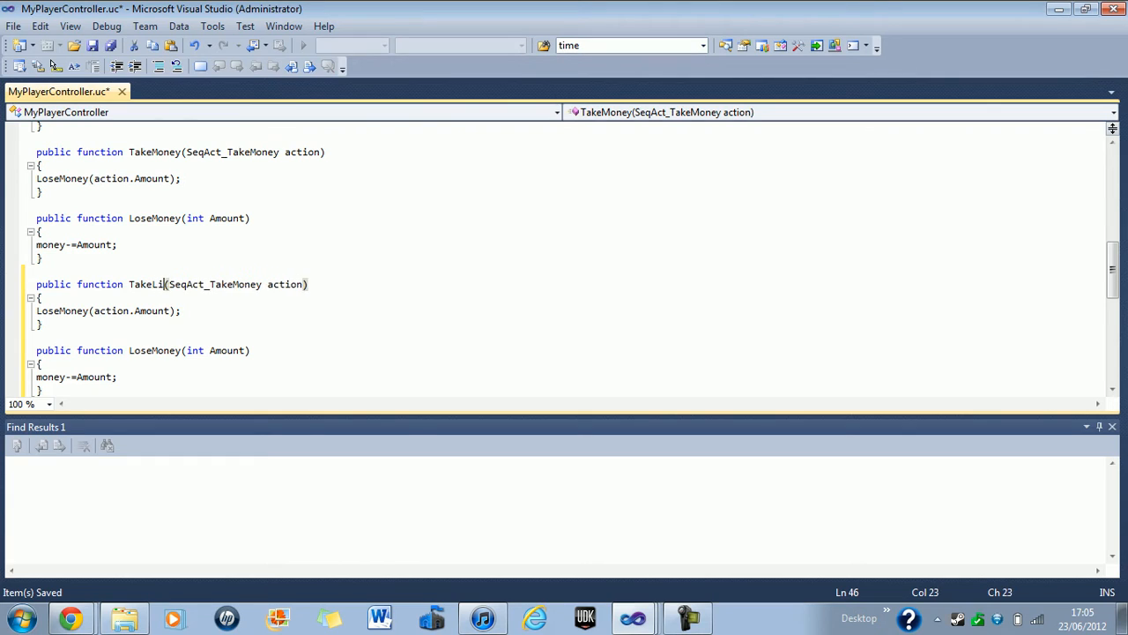
type("ve")
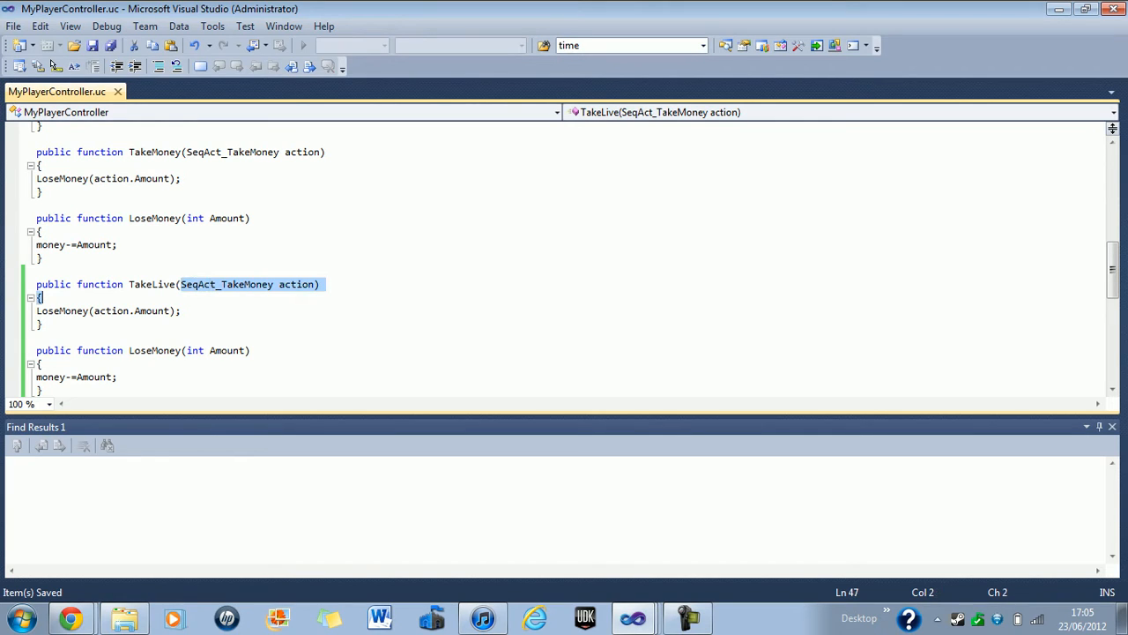
double_click(151, 284)
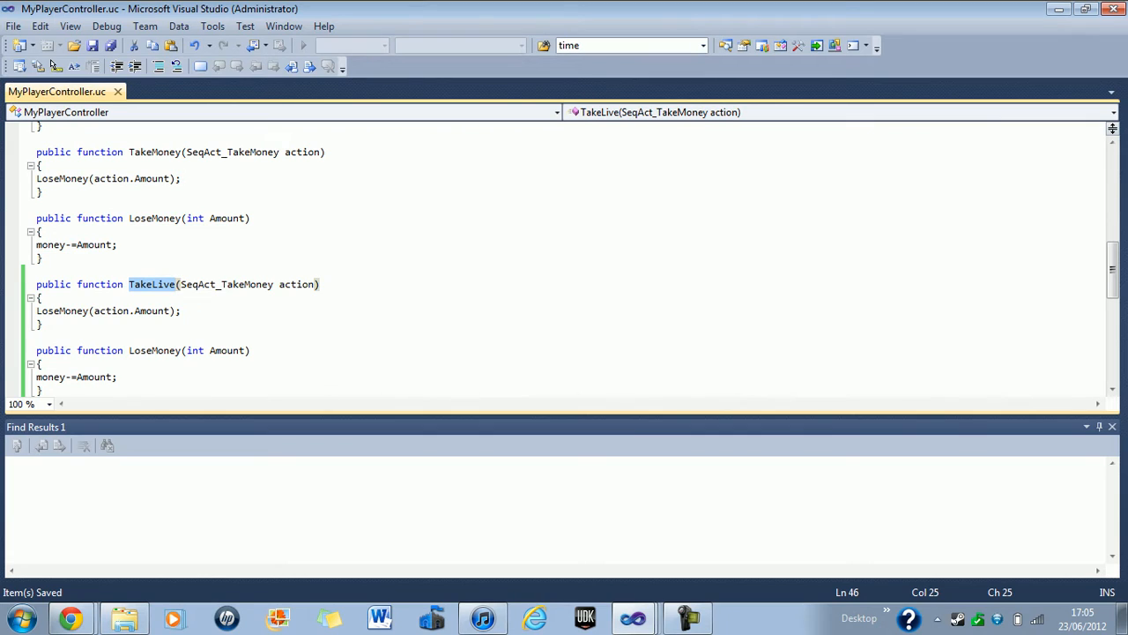
mouse_move(63, 310)
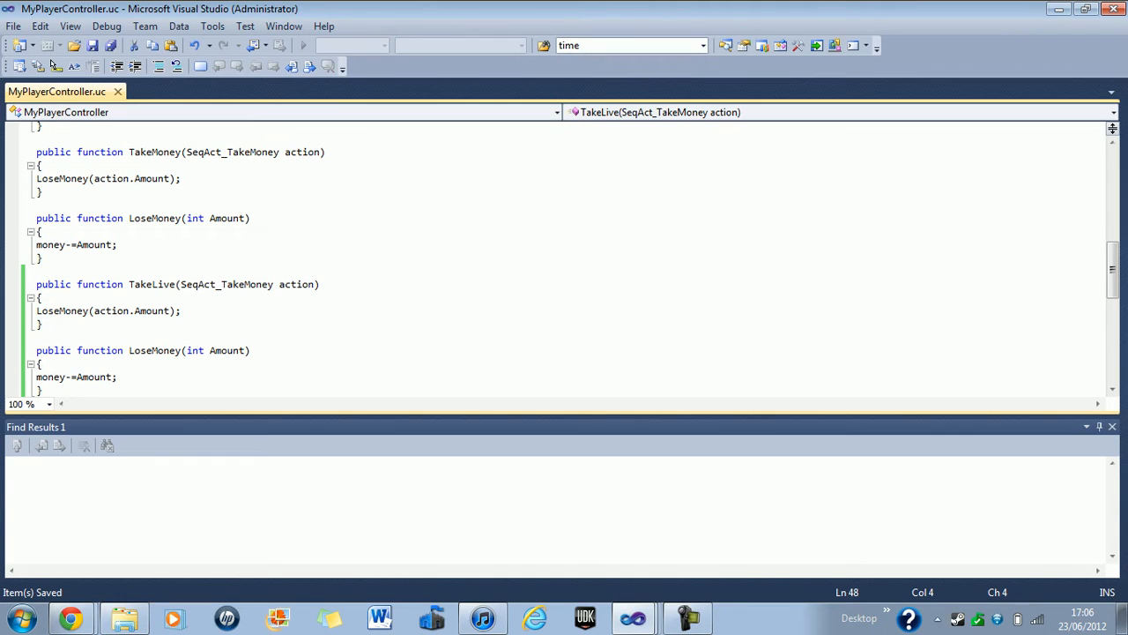
double_click(140, 284)
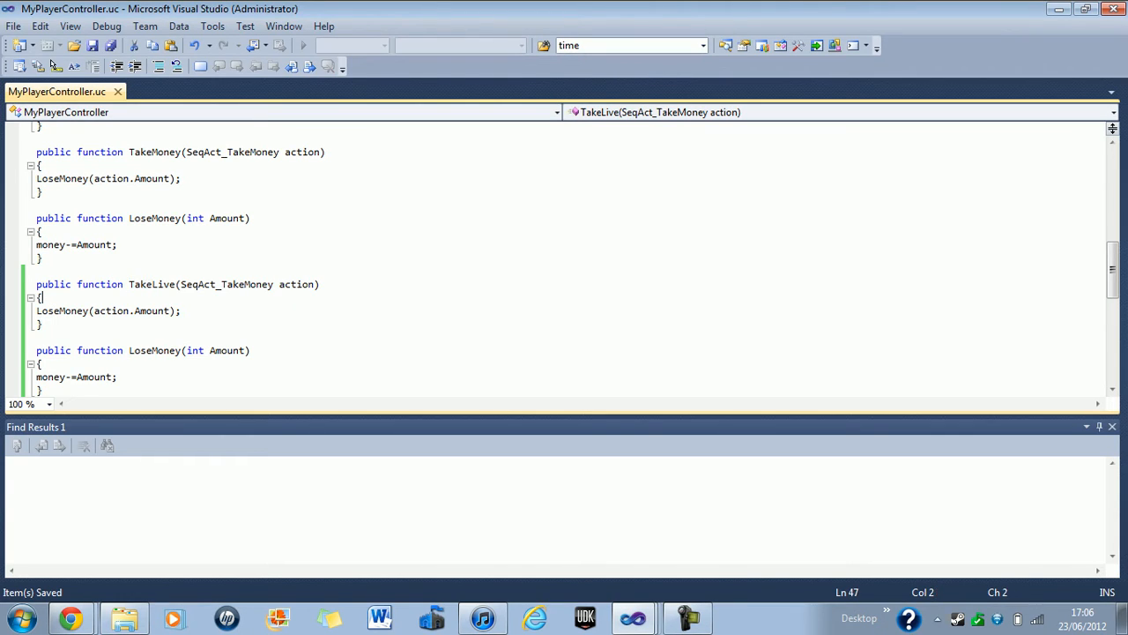
double_click(46, 310)
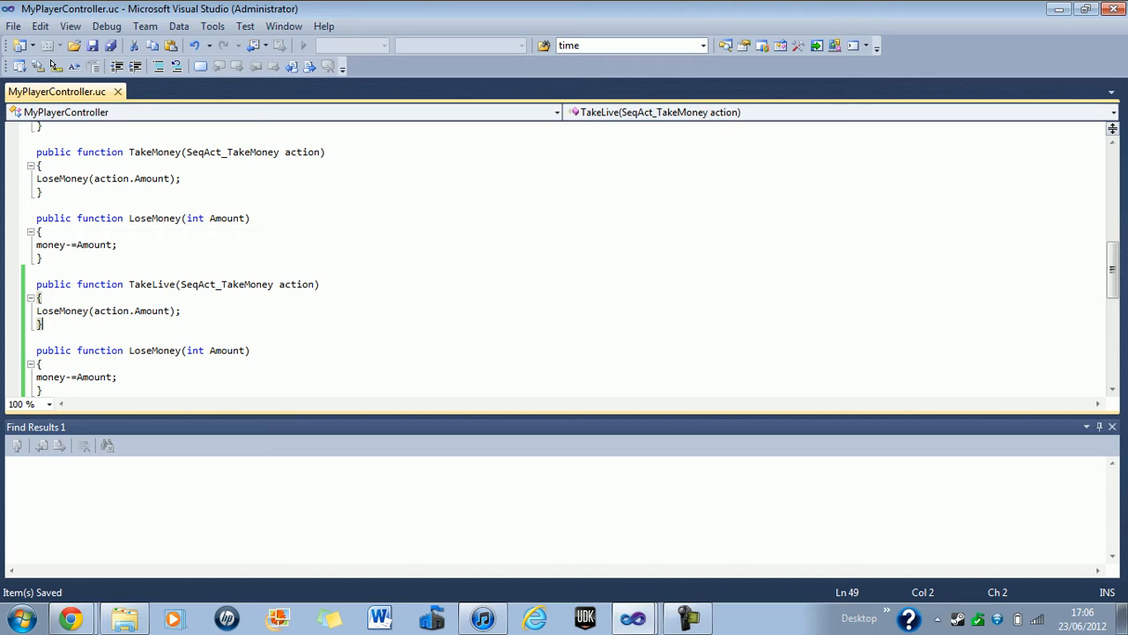
double_click(151, 310)
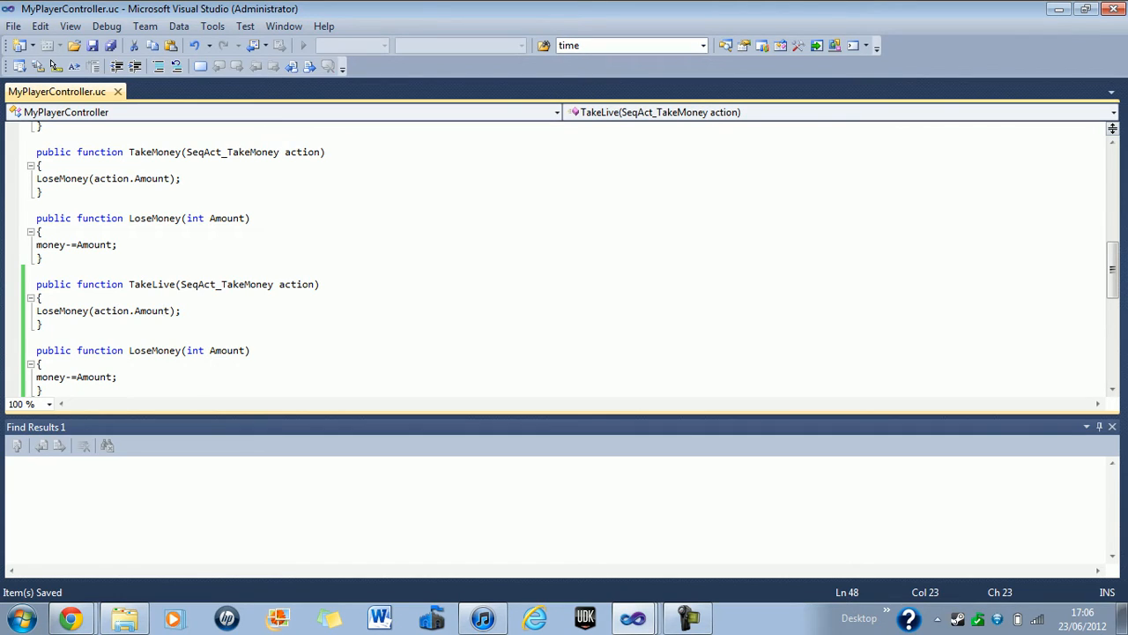
left_click(37, 310)
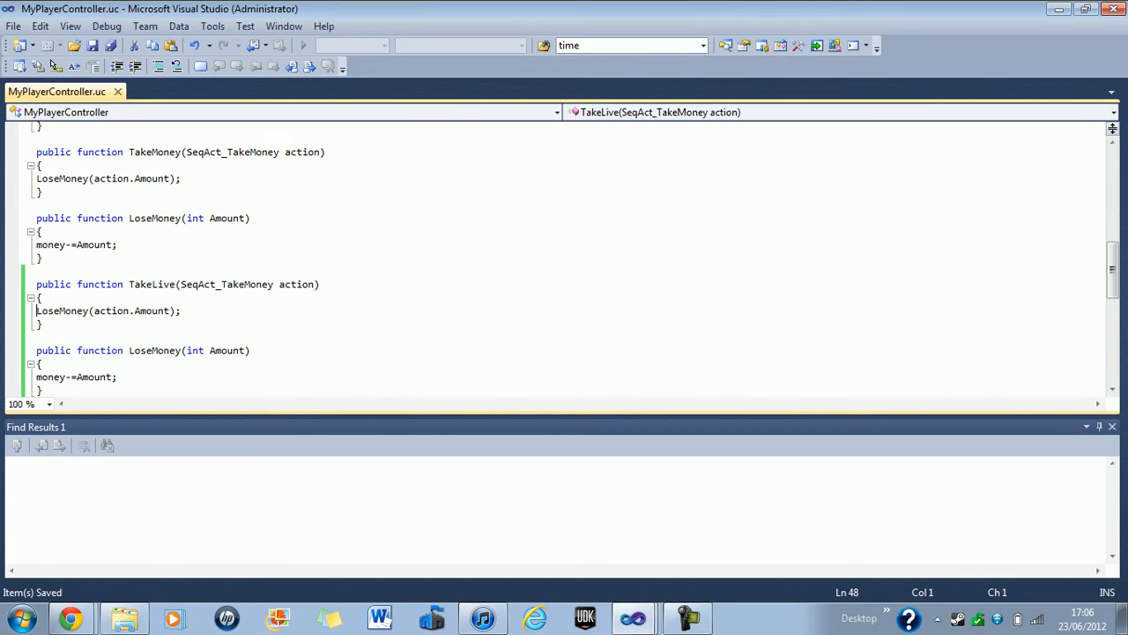
left_click(90, 311)
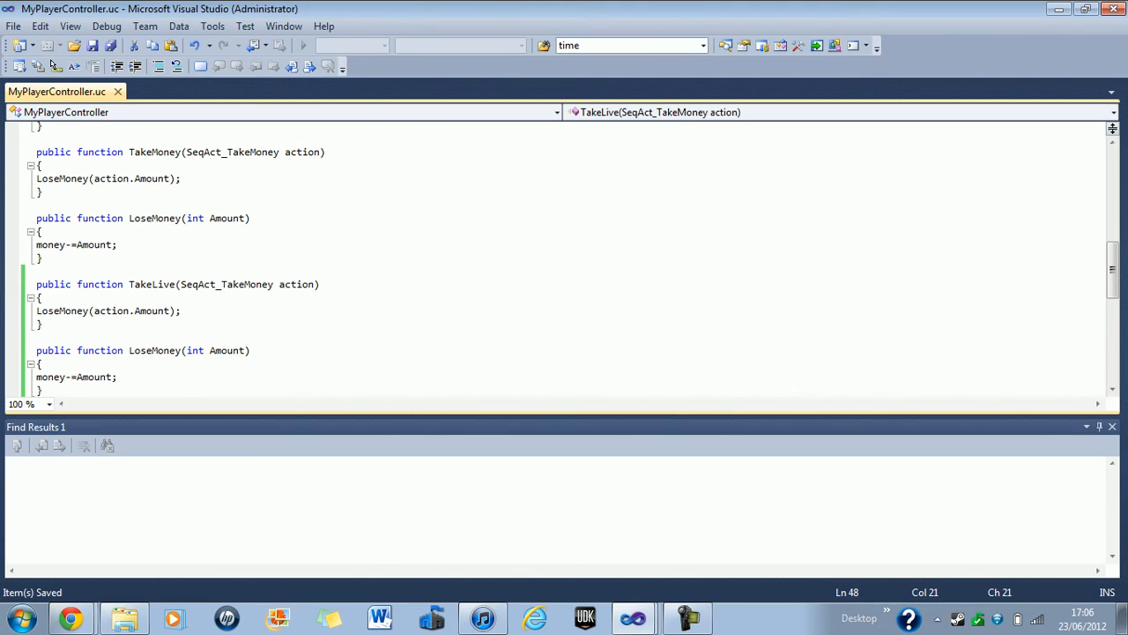
double_click(150, 310)
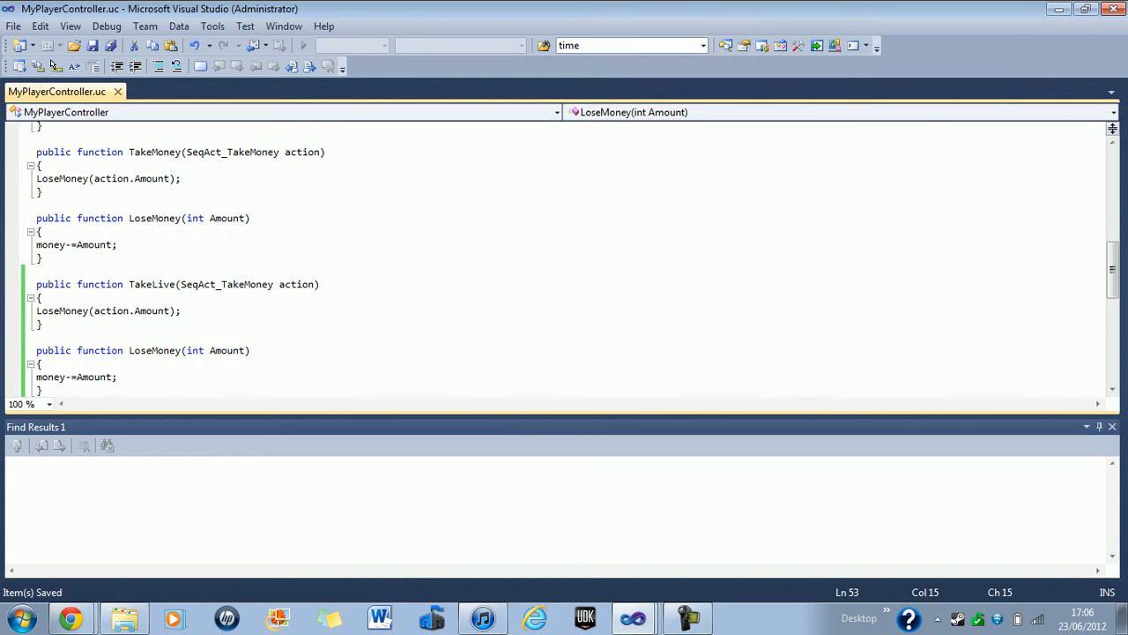
double_click(51, 376)
type("L")
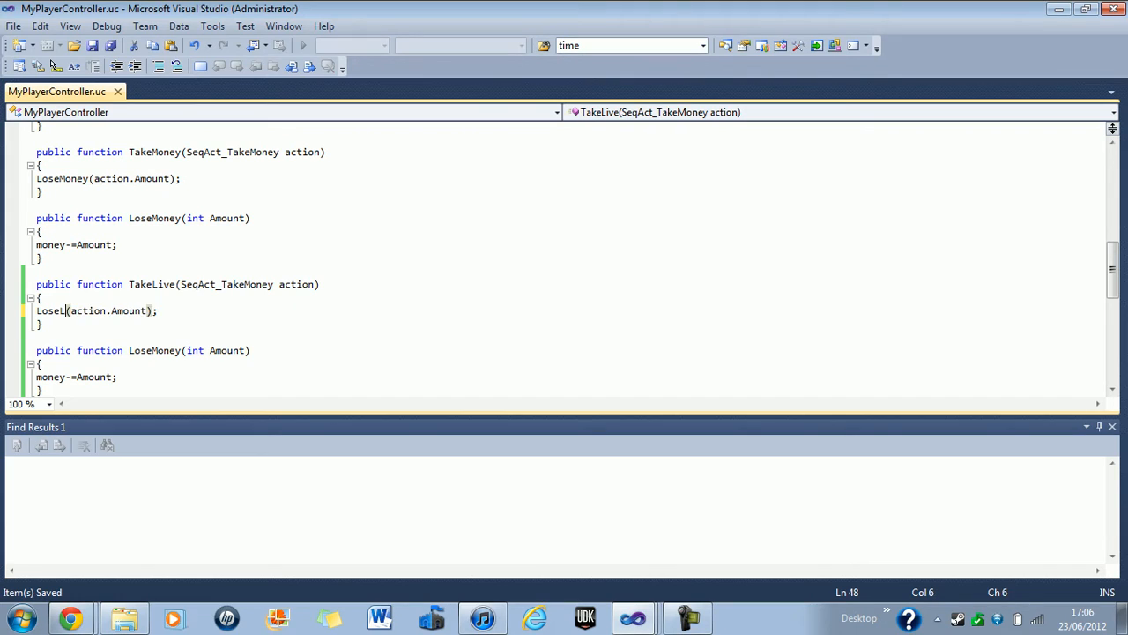
Step: Rename TakeLive to TakeLife and turn the LoseMoney copy into LoseLife with lives-=Amount
type("iv")
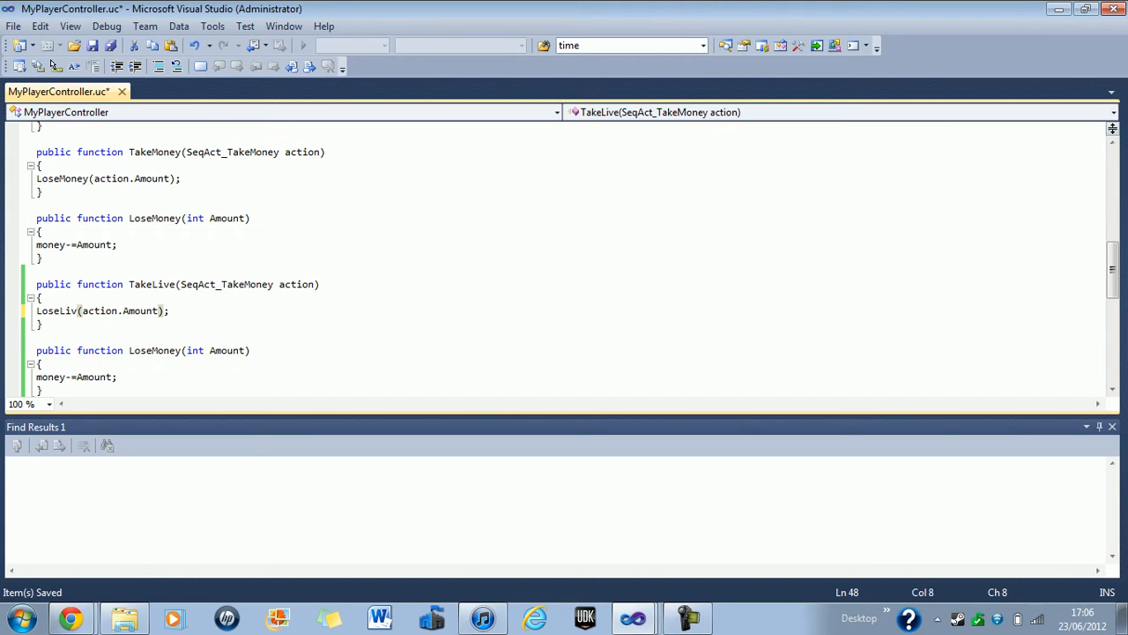
type("f")
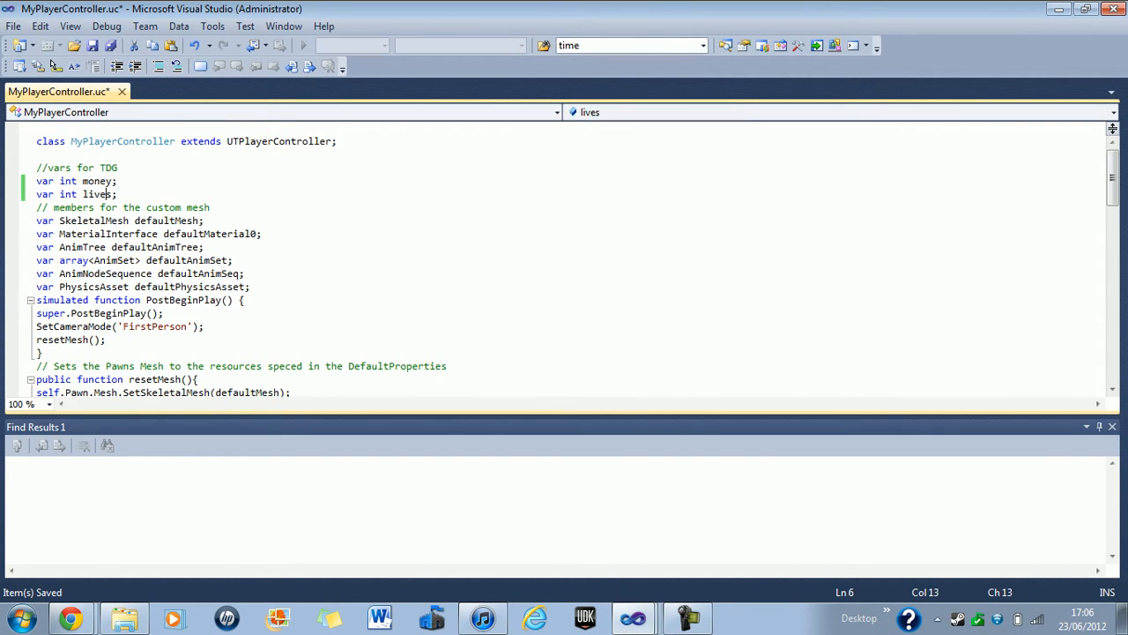
scroll("down", 3)
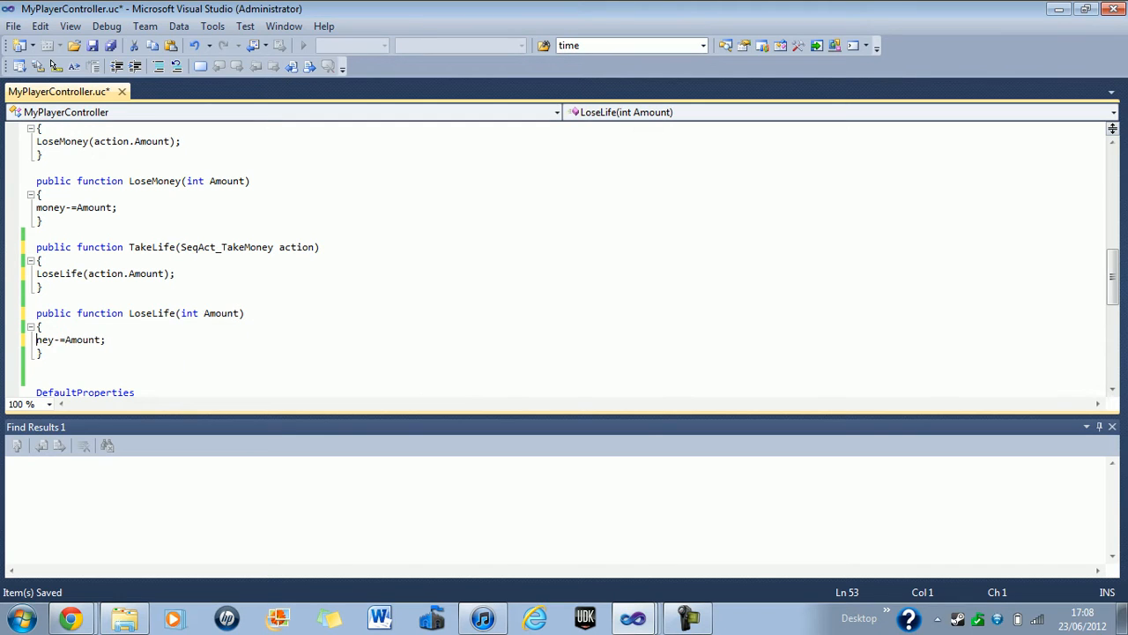
type("lives")
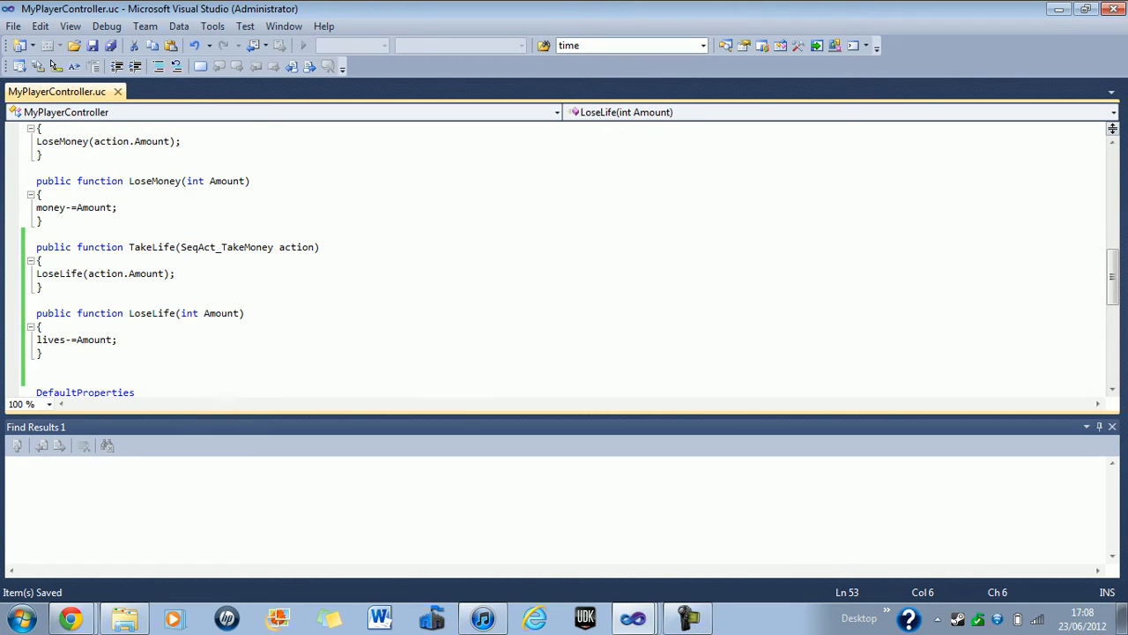
scroll("up", 3)
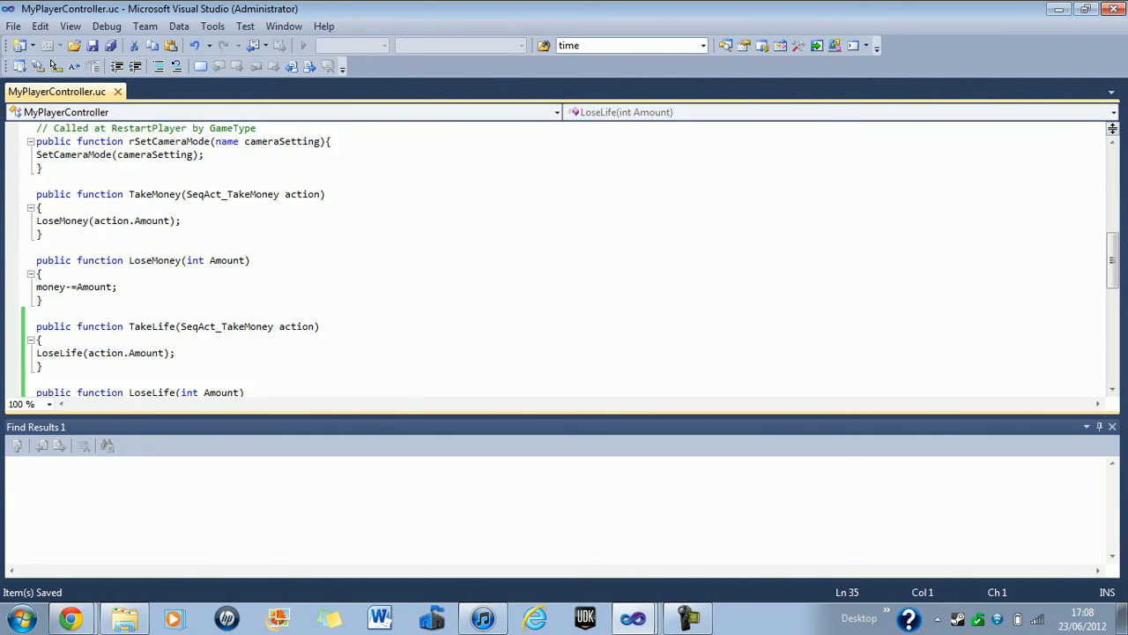
Step: Insert //money above TakeMoney and //lives above TakeLife in MyPlayerController.uc
type("//")
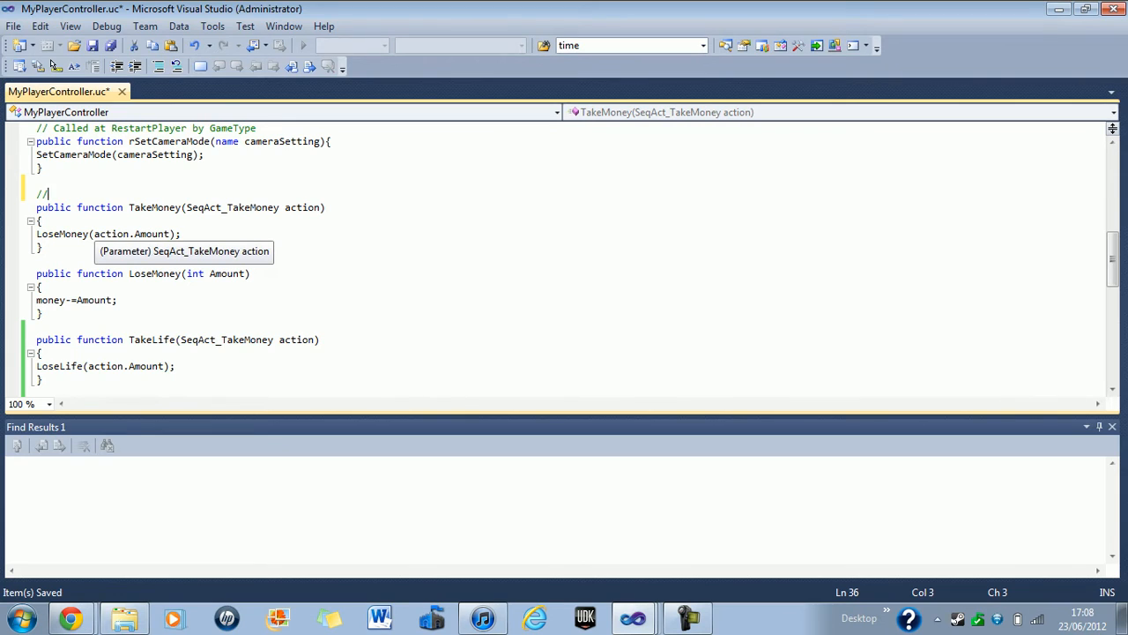
type("mon")
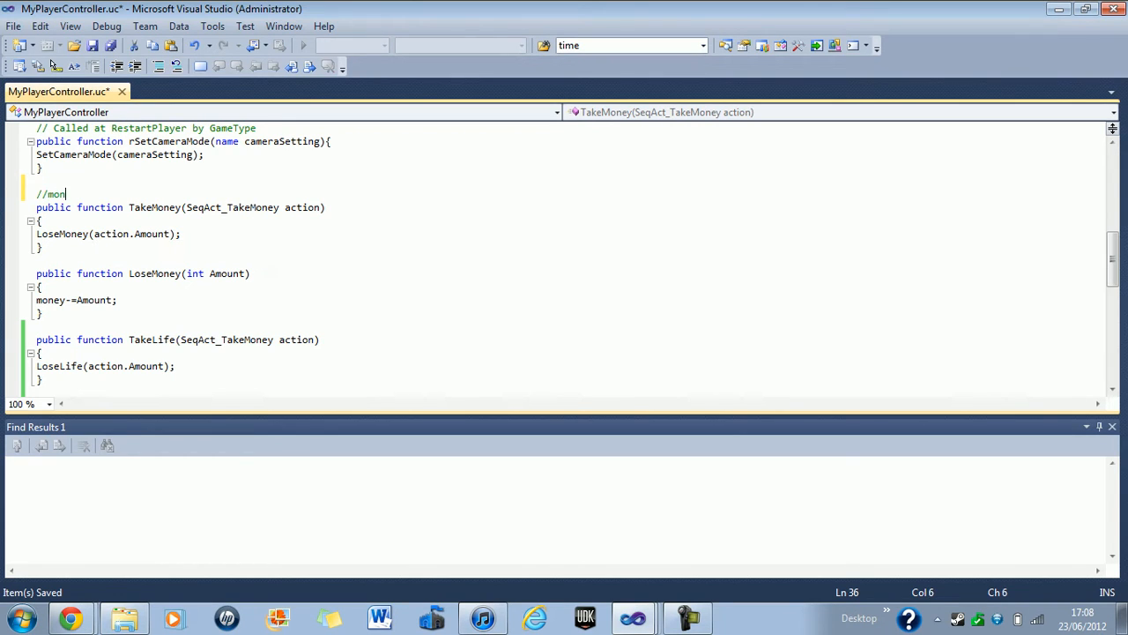
type("ey")
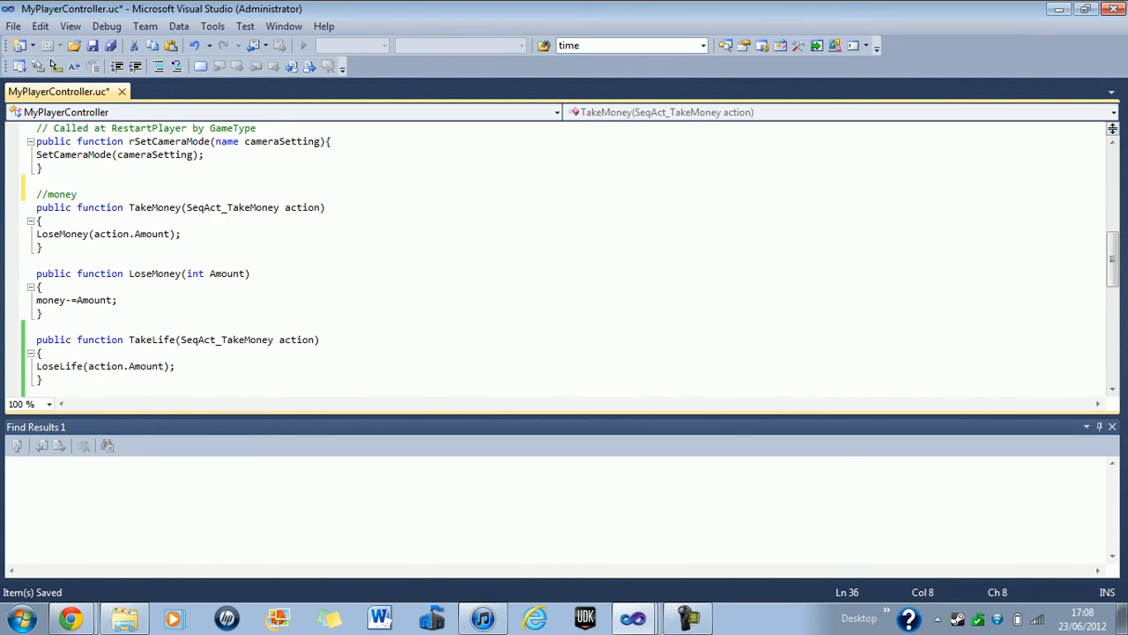
type("//")
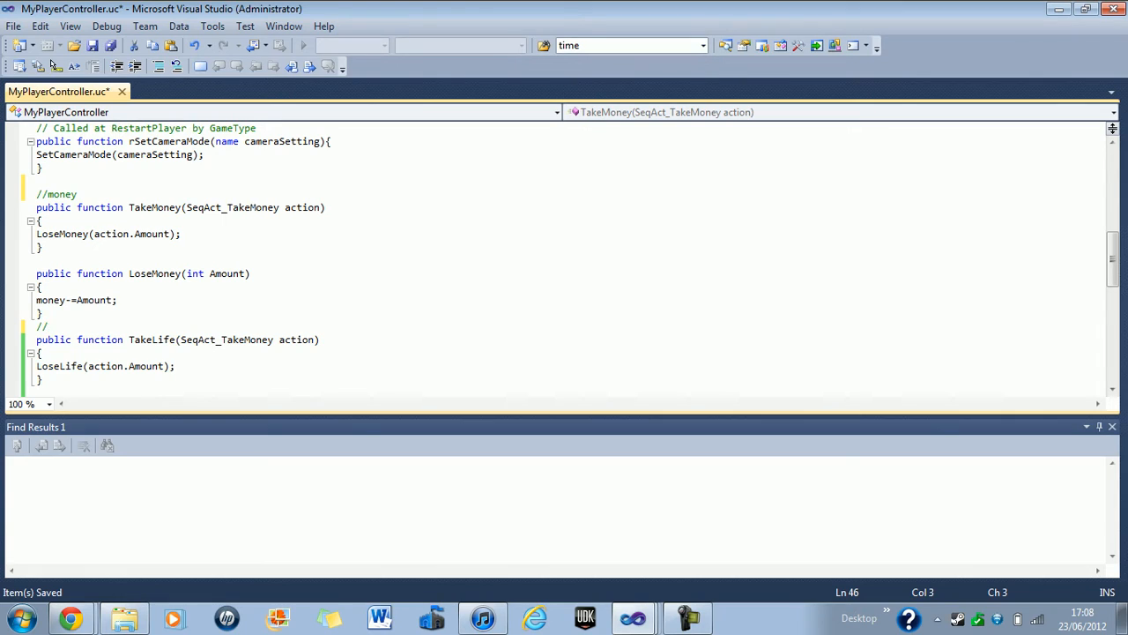
type("li")
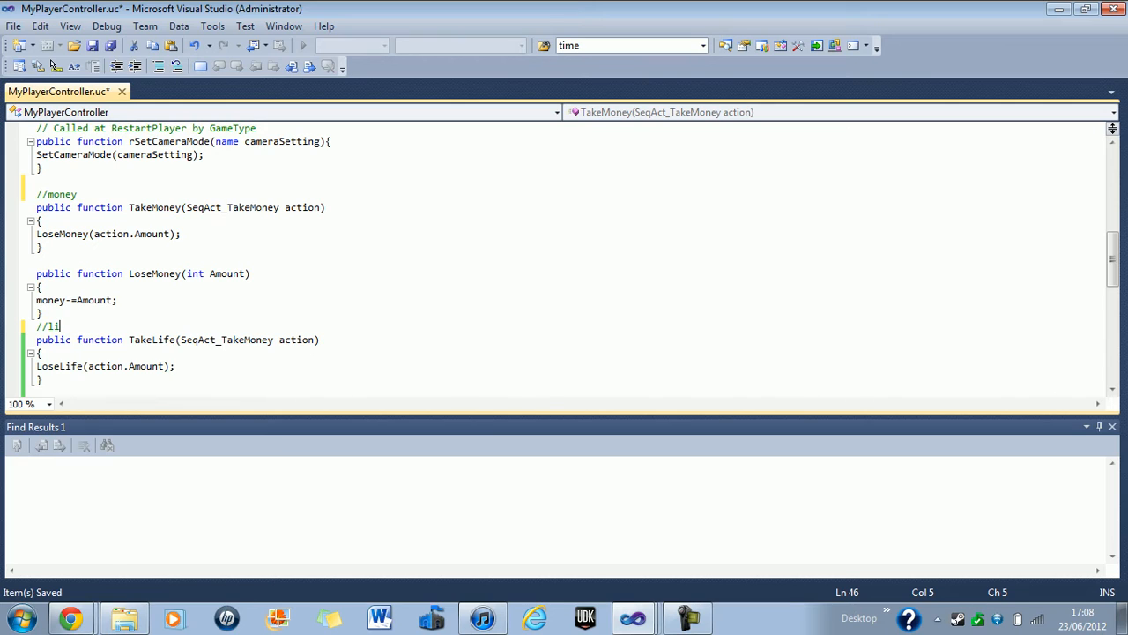
type("ve")
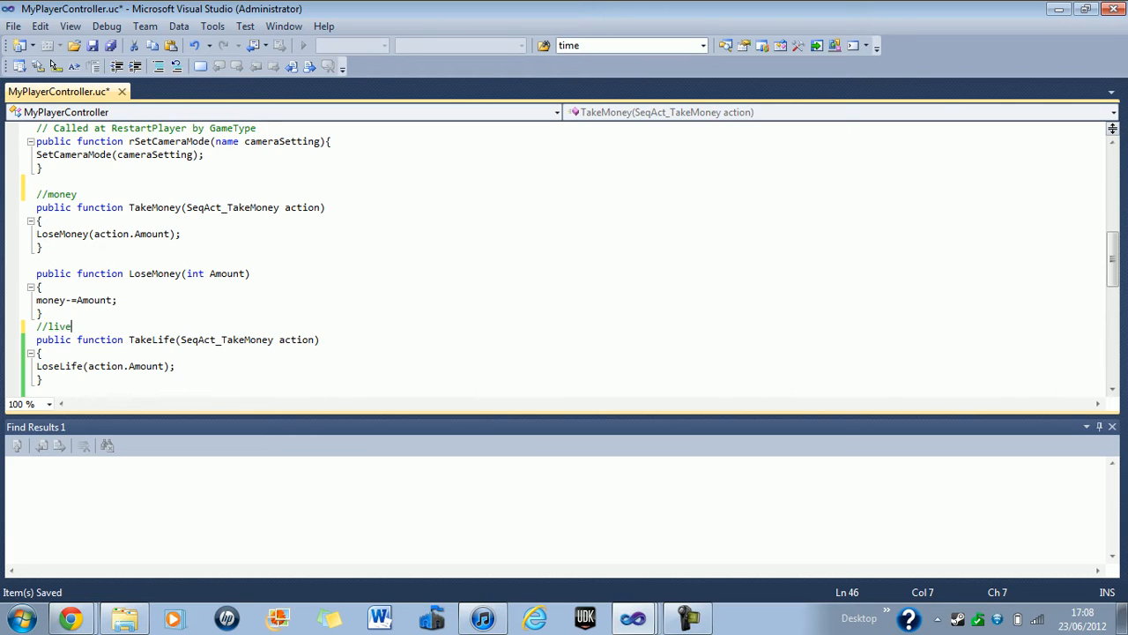
type("s")
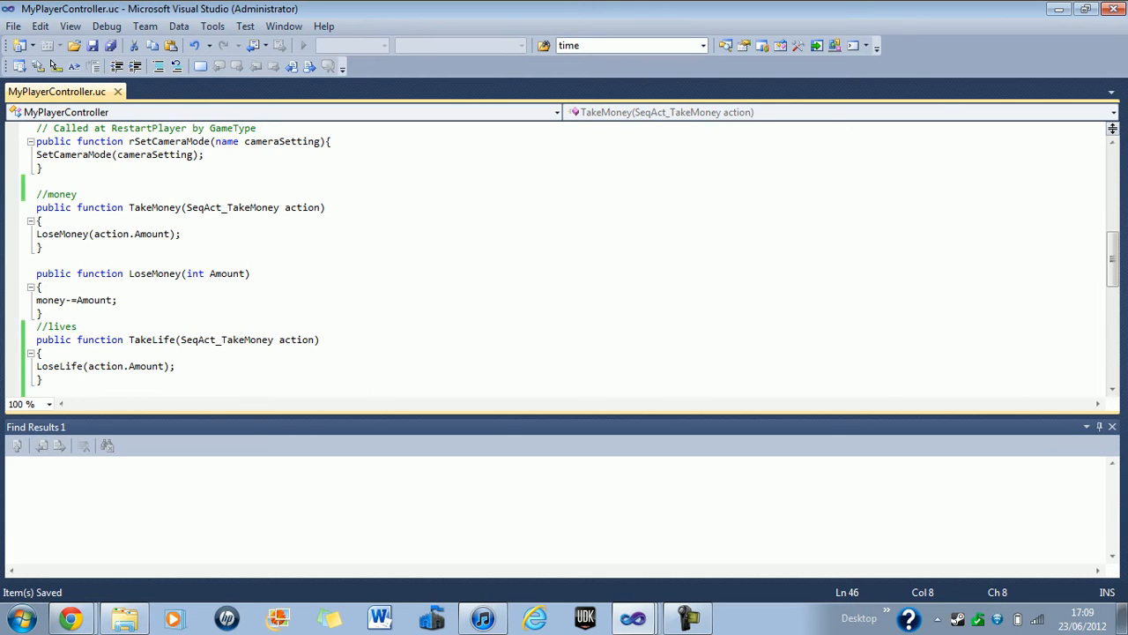
scroll("down", 3)
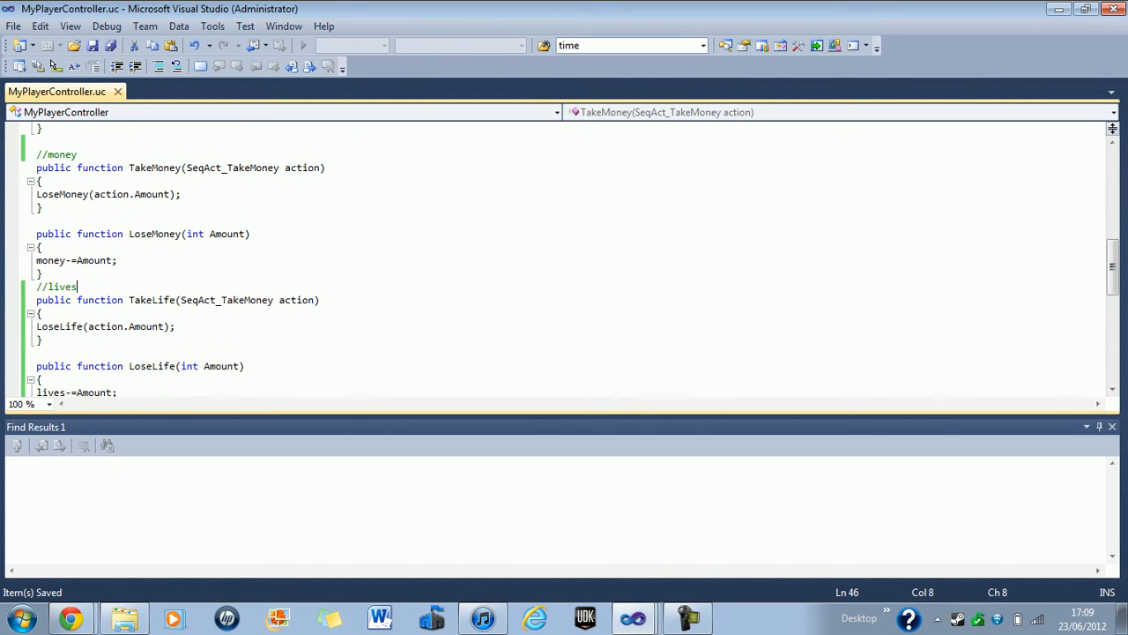
scroll("down", 3)
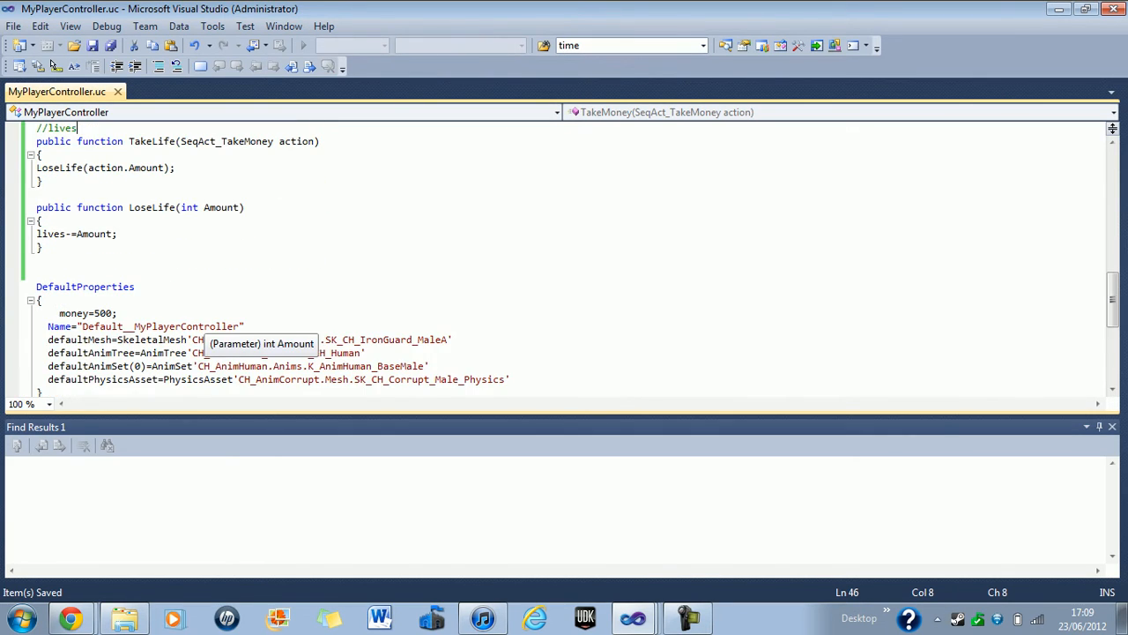
scroll("up", 3)
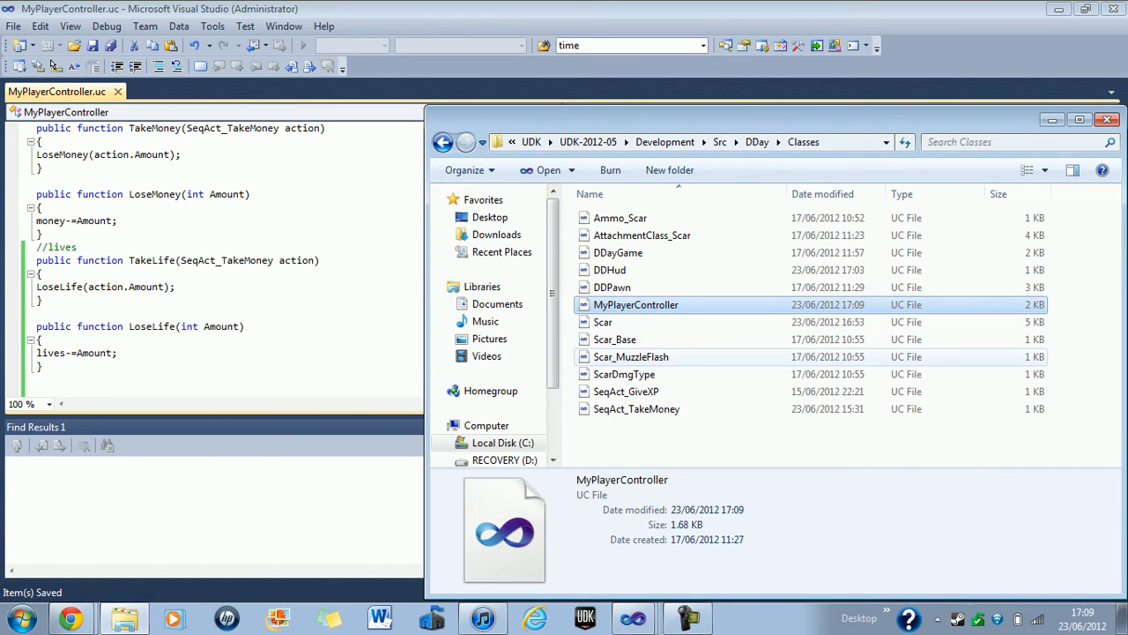
Step: Duplicate SeqAct_TakeMoney.uc in Explorer and rename the copy to SeqAct_TakeLife
left_click(626, 391)
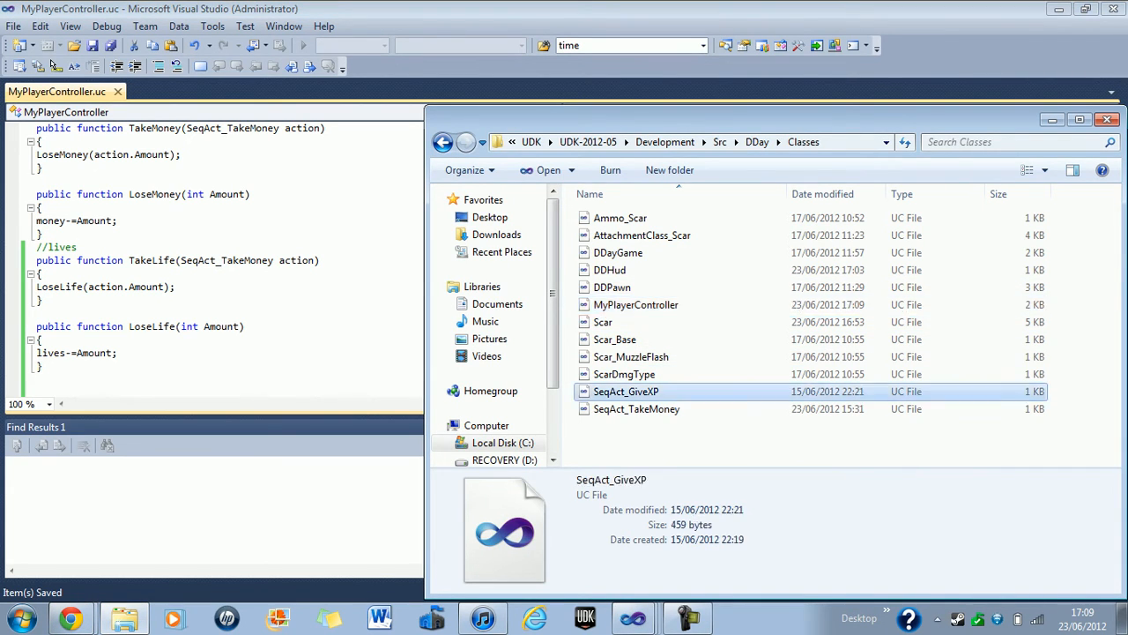
mouse_move(637, 409)
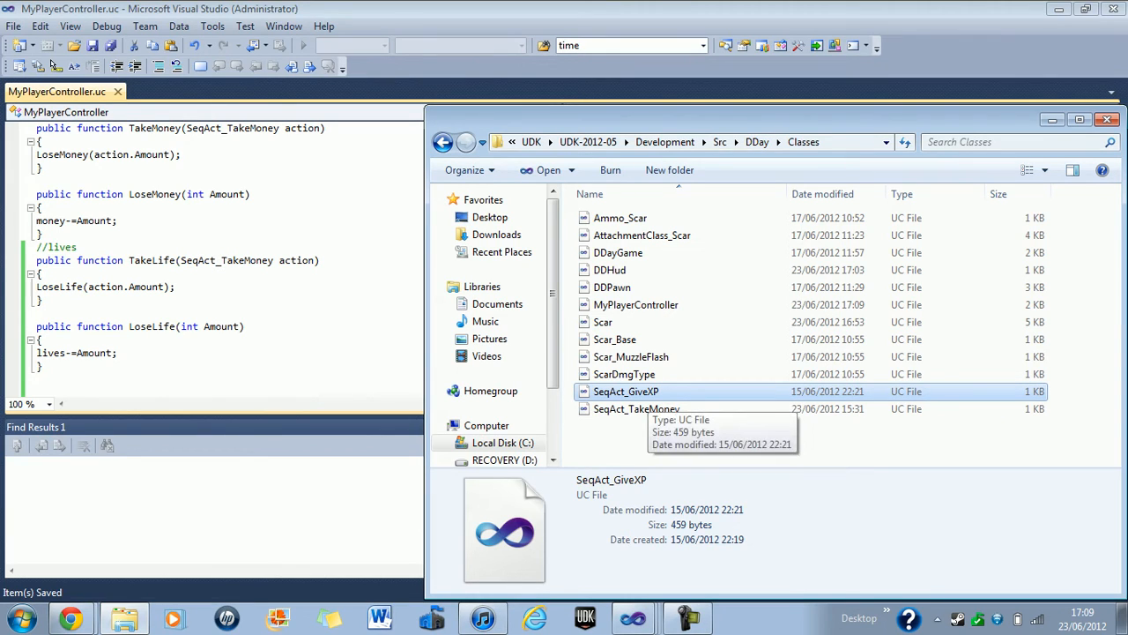
left_click(636, 408)
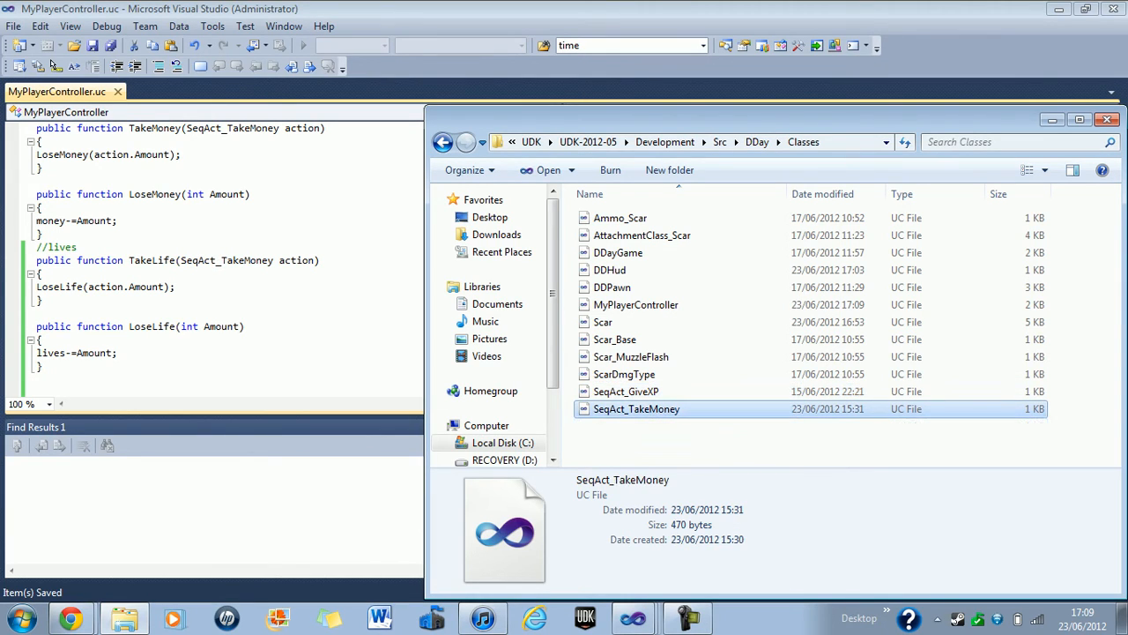
right_click(636, 408)
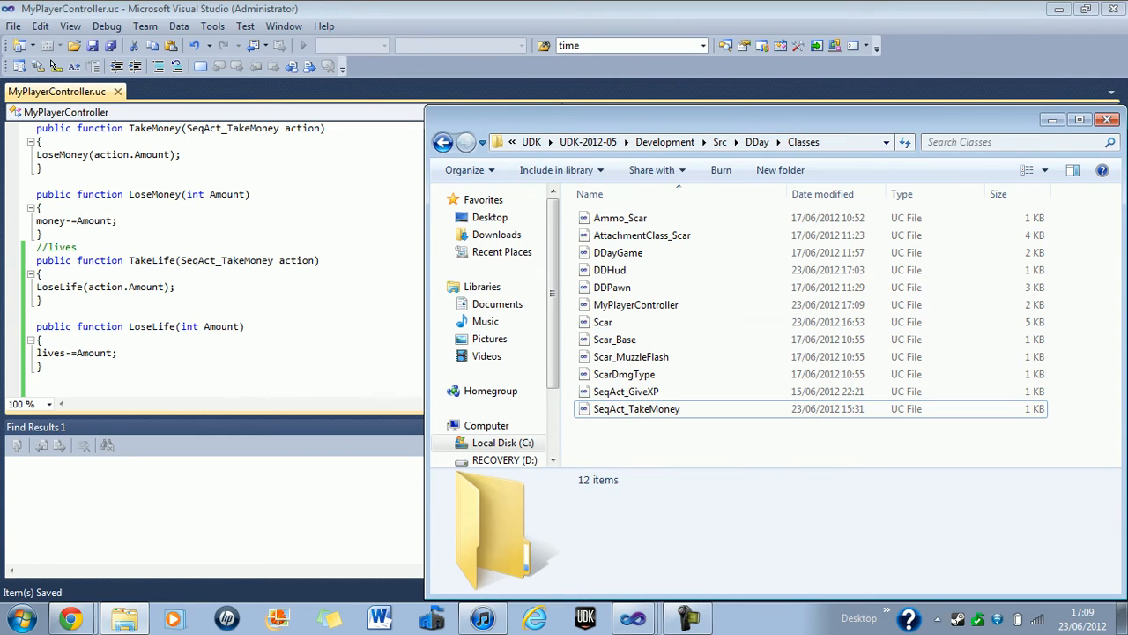
right_click(637, 408)
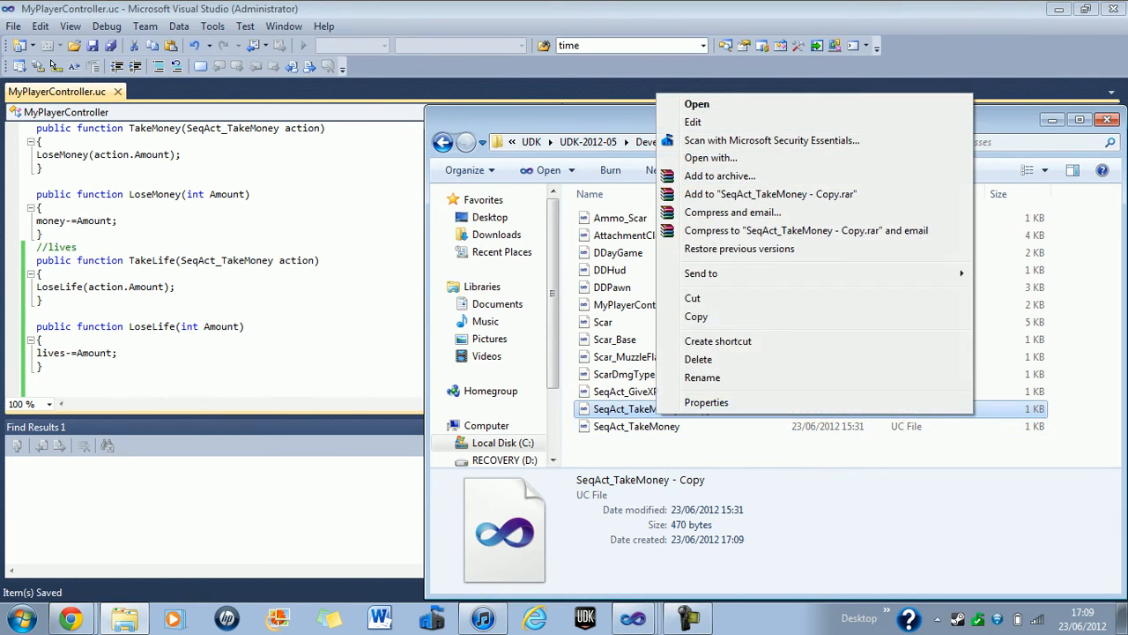
left_click(701, 377)
type("Lif")
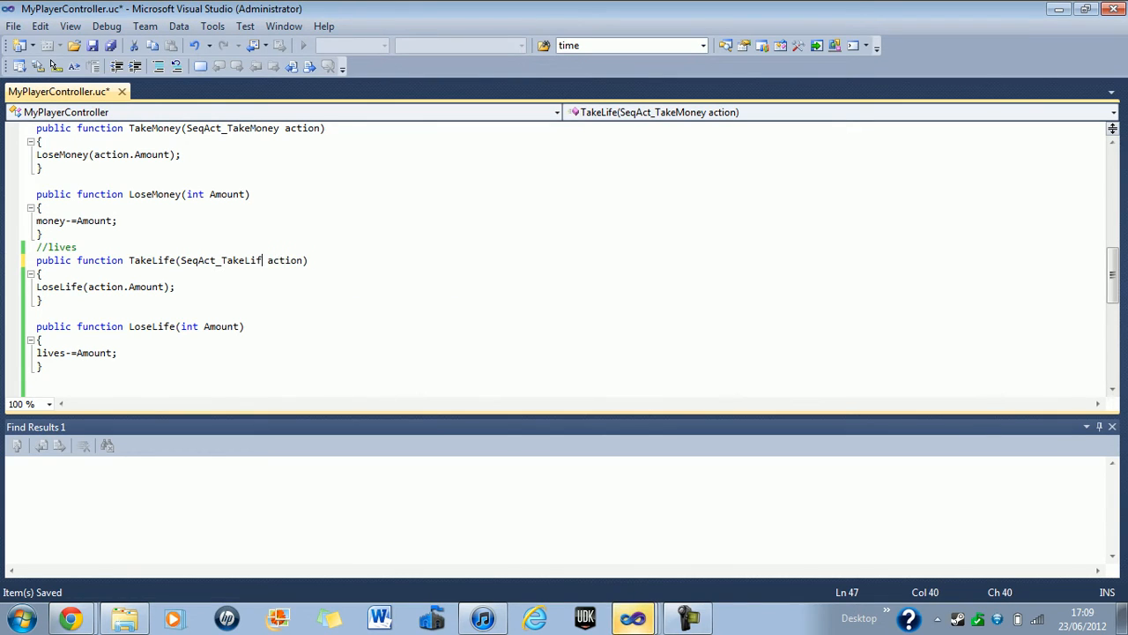
type("e")
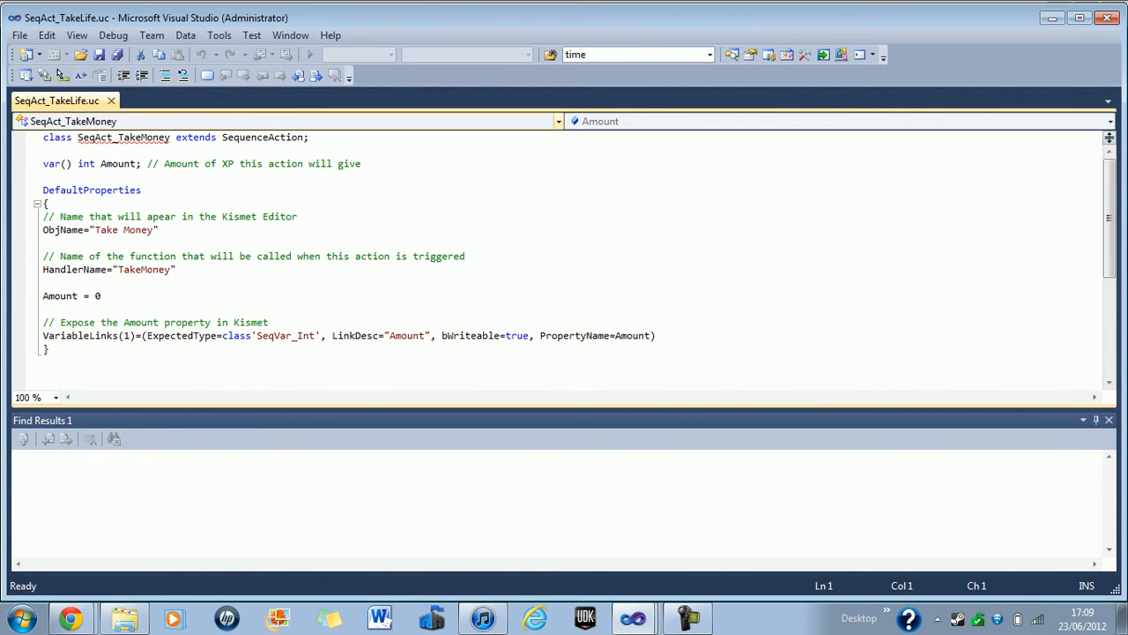
Step: Change the class declaration from SeqAct_TakeMoney to SeqAct_TakeLife and save the file
double_click(150, 137)
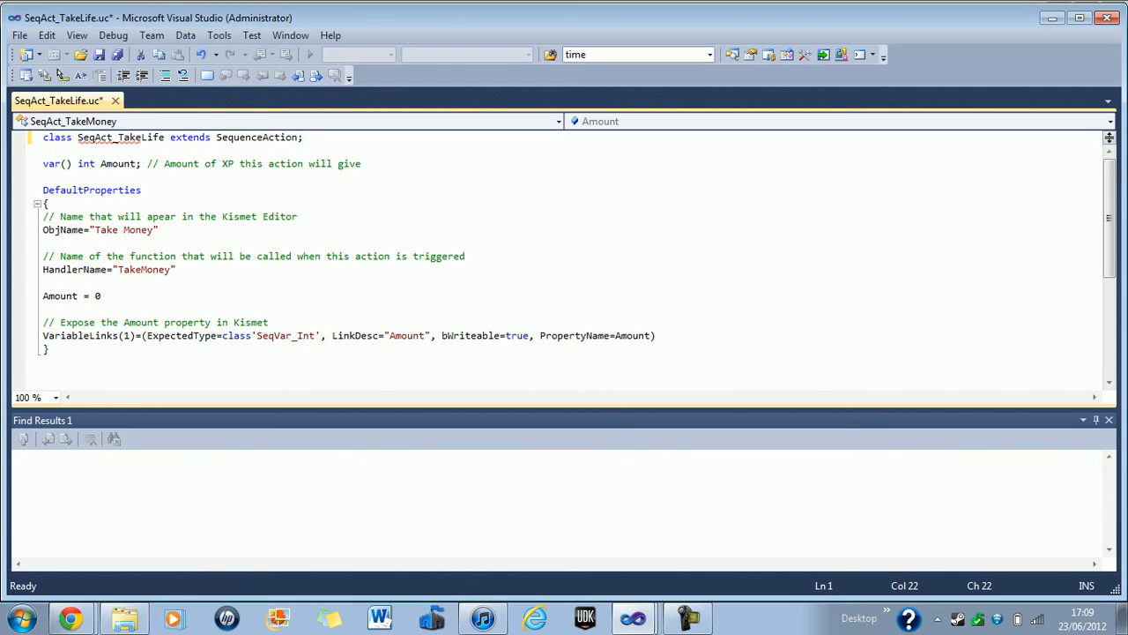
key("ctrl+s")
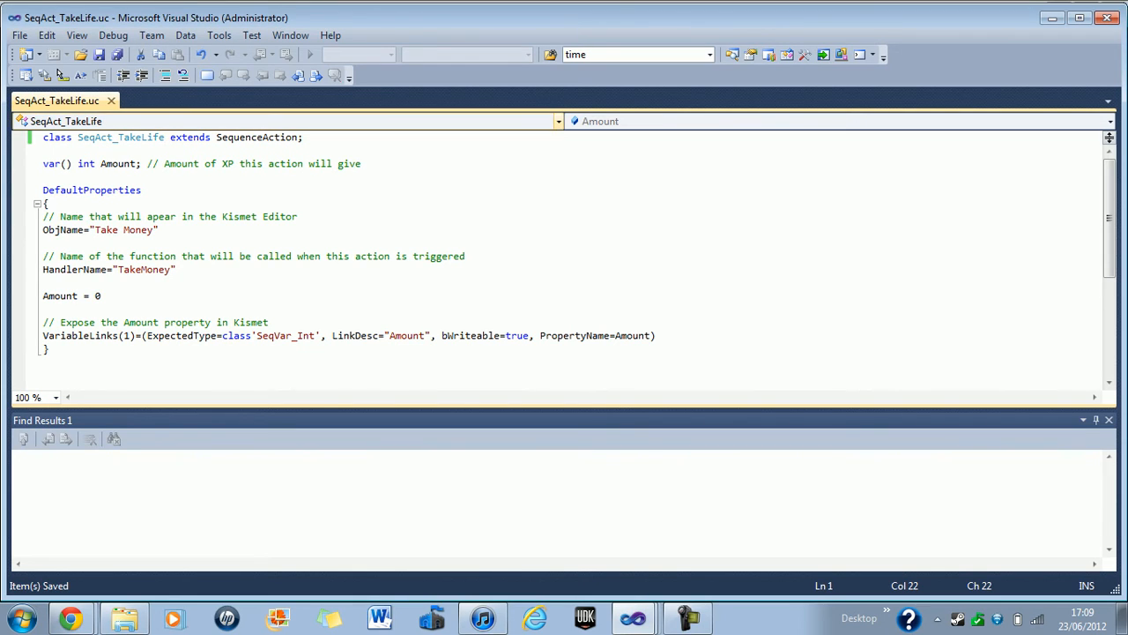
double_click(281, 137)
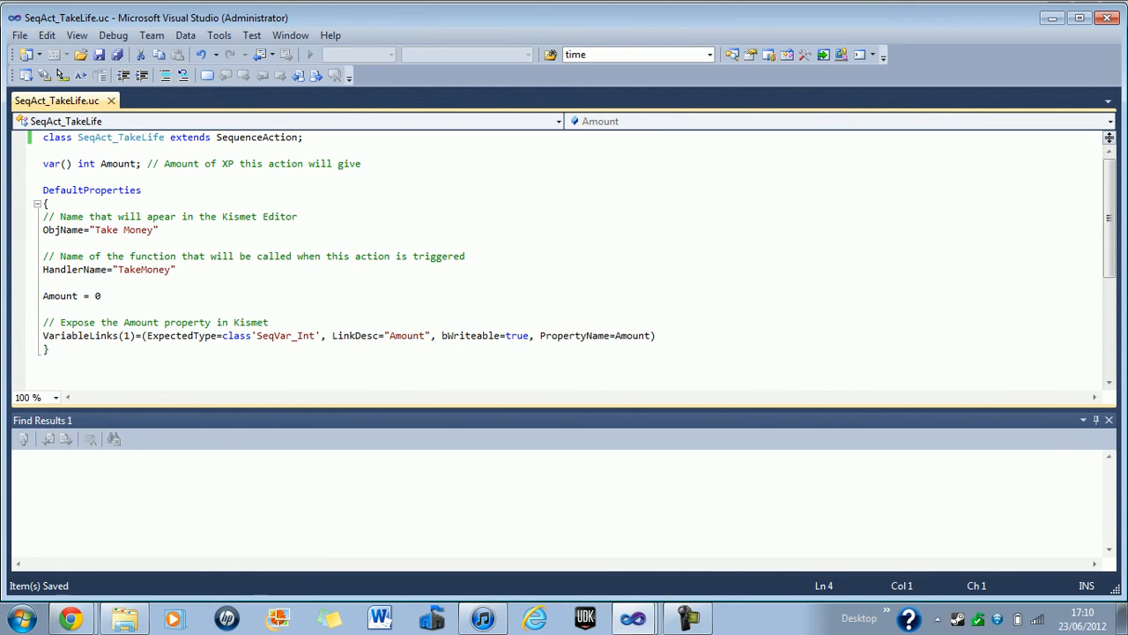
Step: Change the Amount comment from XP to life and save
left_click_drag(149, 163, 246, 163)
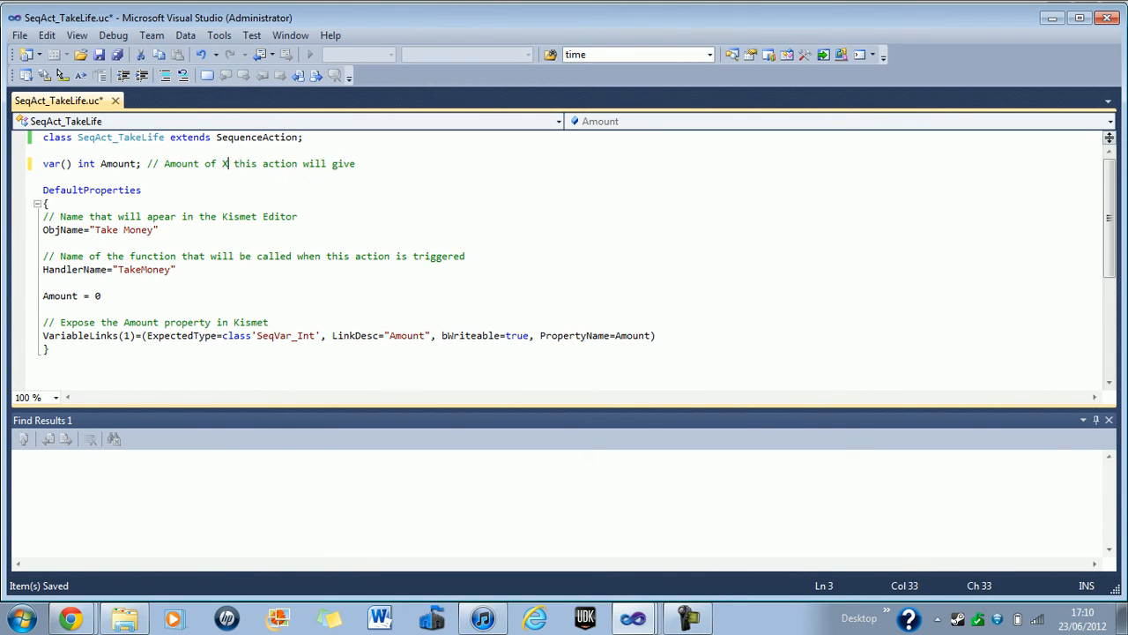
type("life")
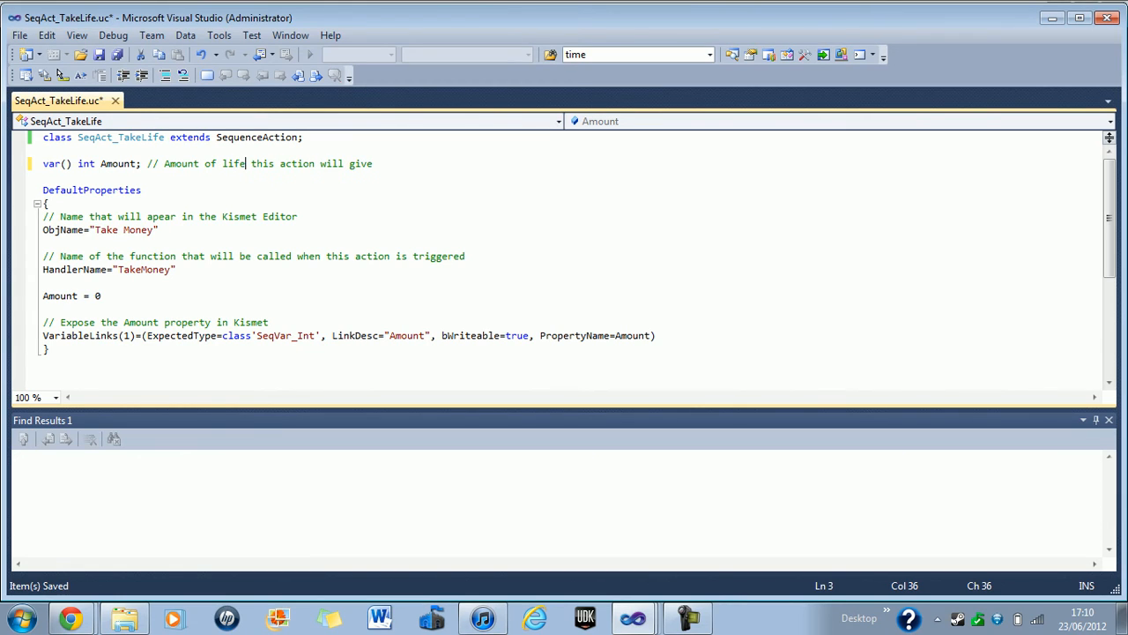
key("ctrl+s")
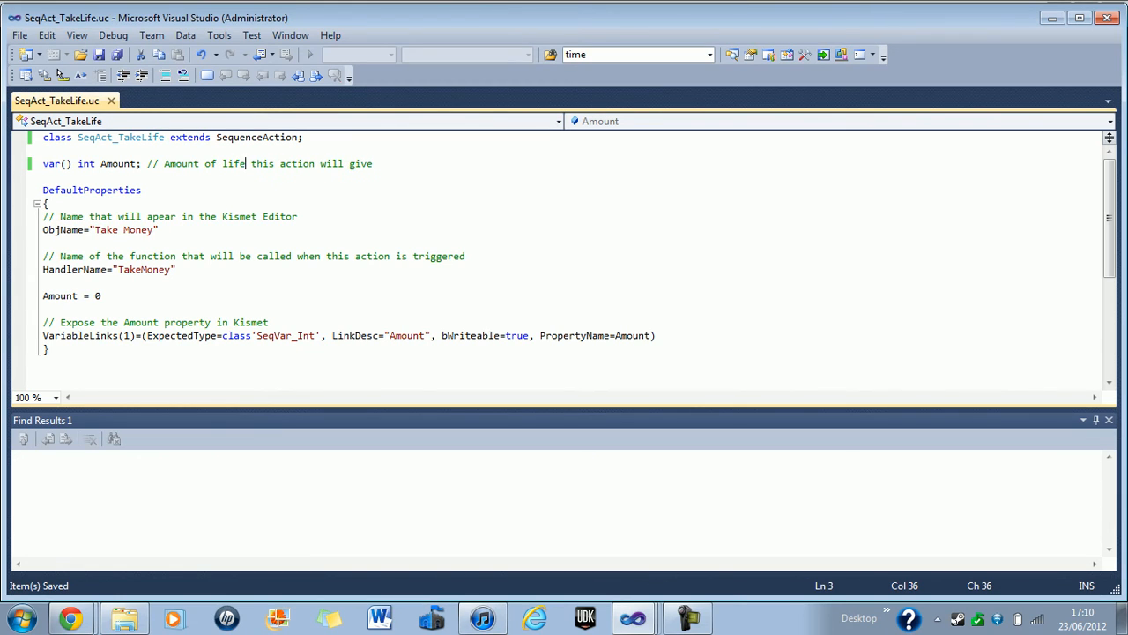
type("ta")
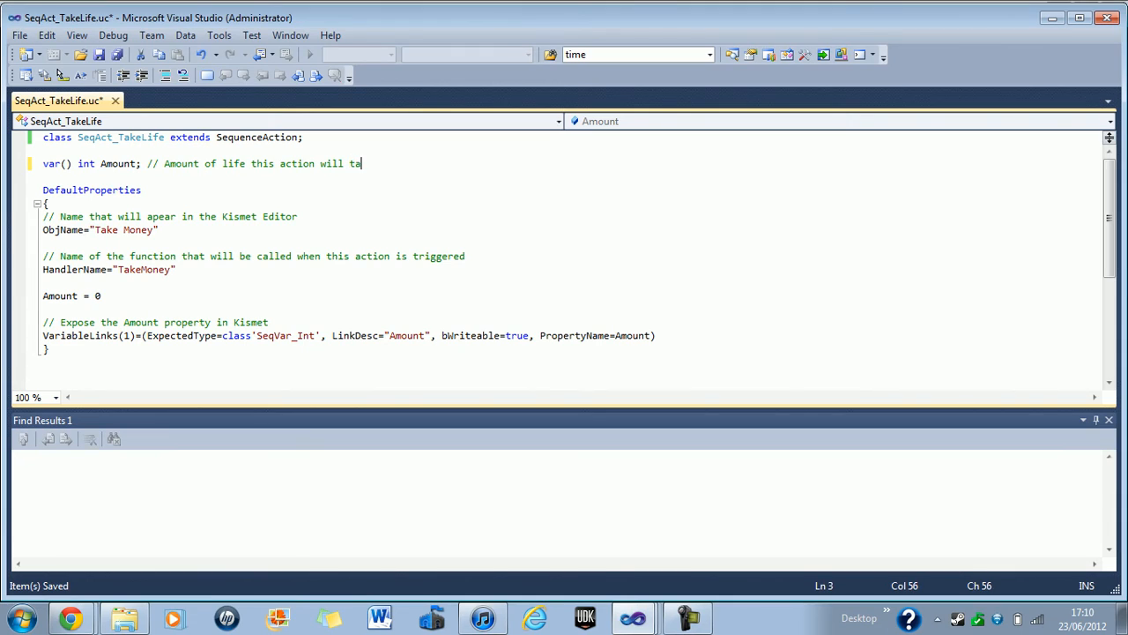
type("ke")
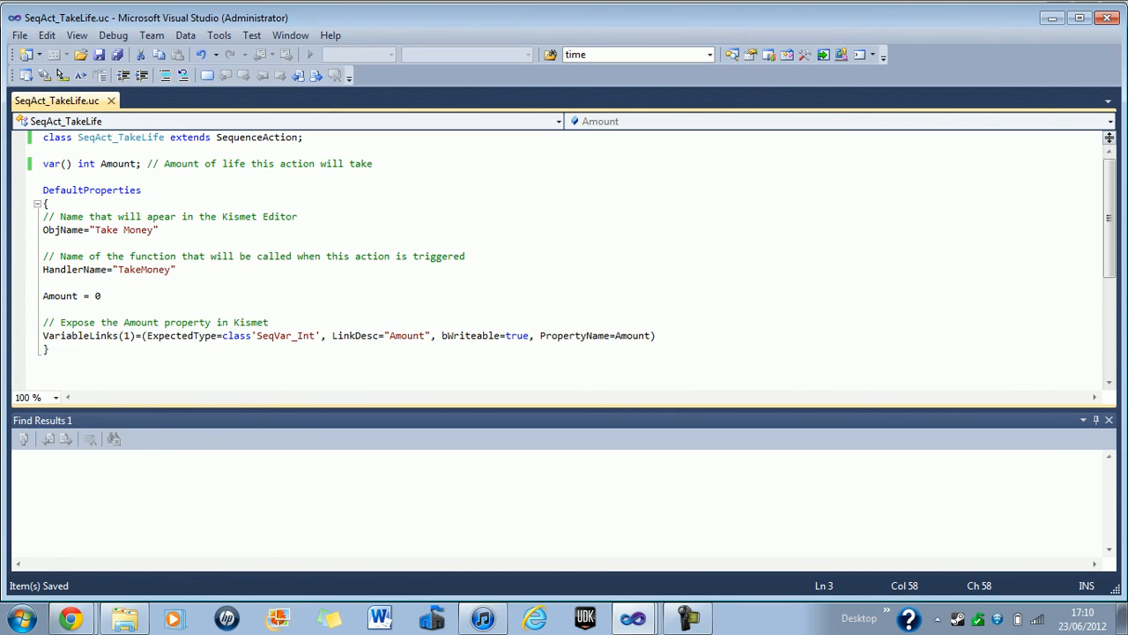
Step: Set ObjName to "Take Life" and HandlerName to "TakeLife" in the action defaults
left_click(372, 163)
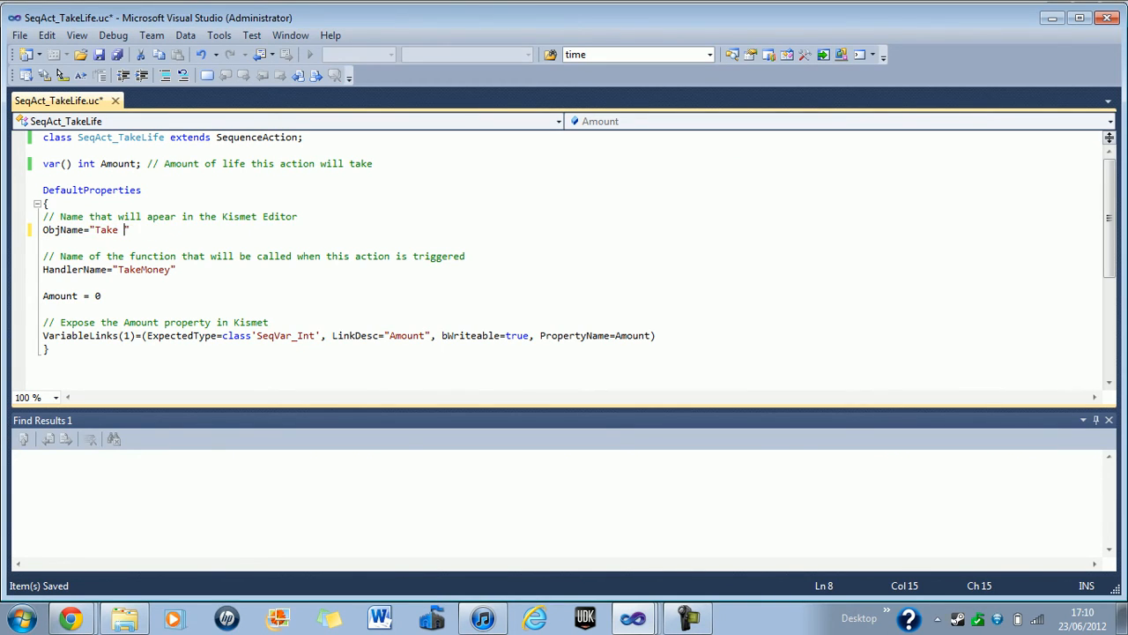
type("Life")
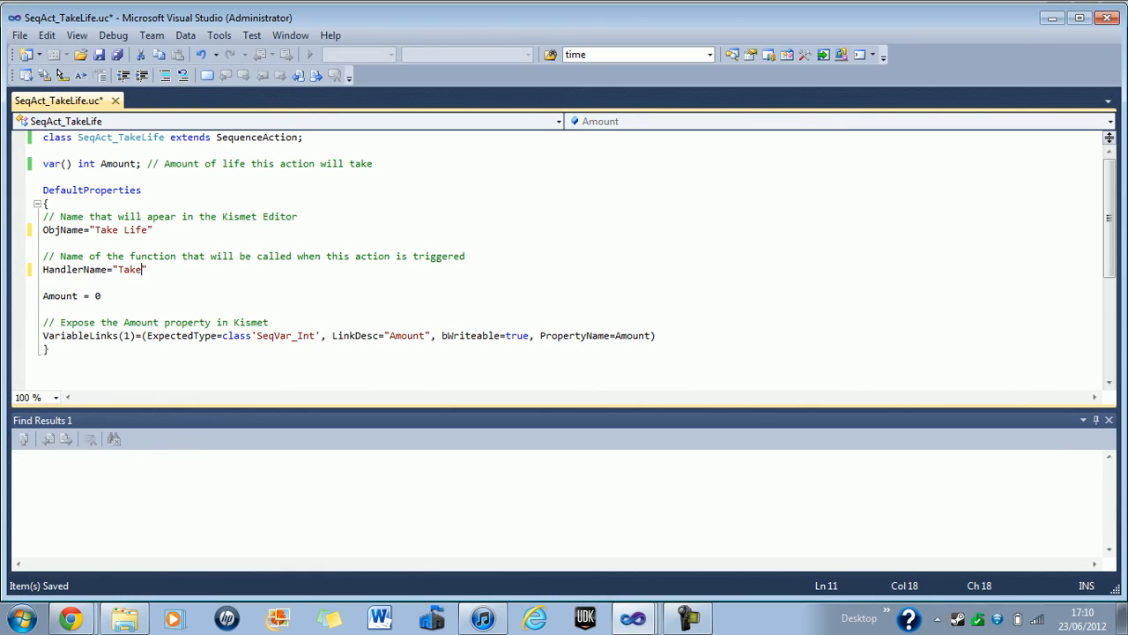
type("Life")
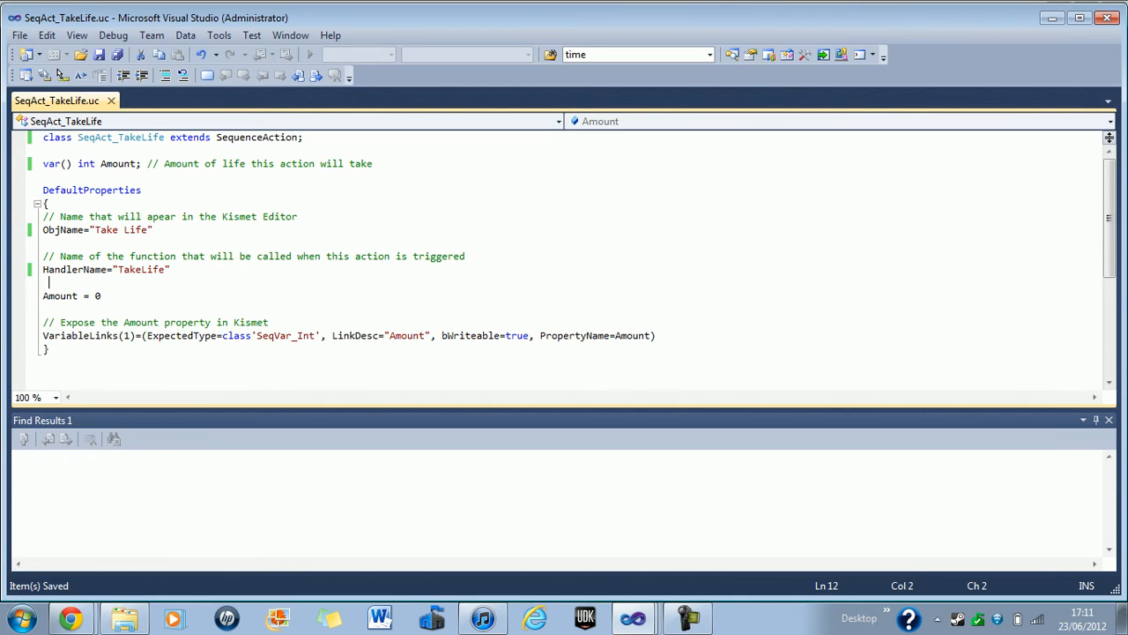
double_click(60, 295)
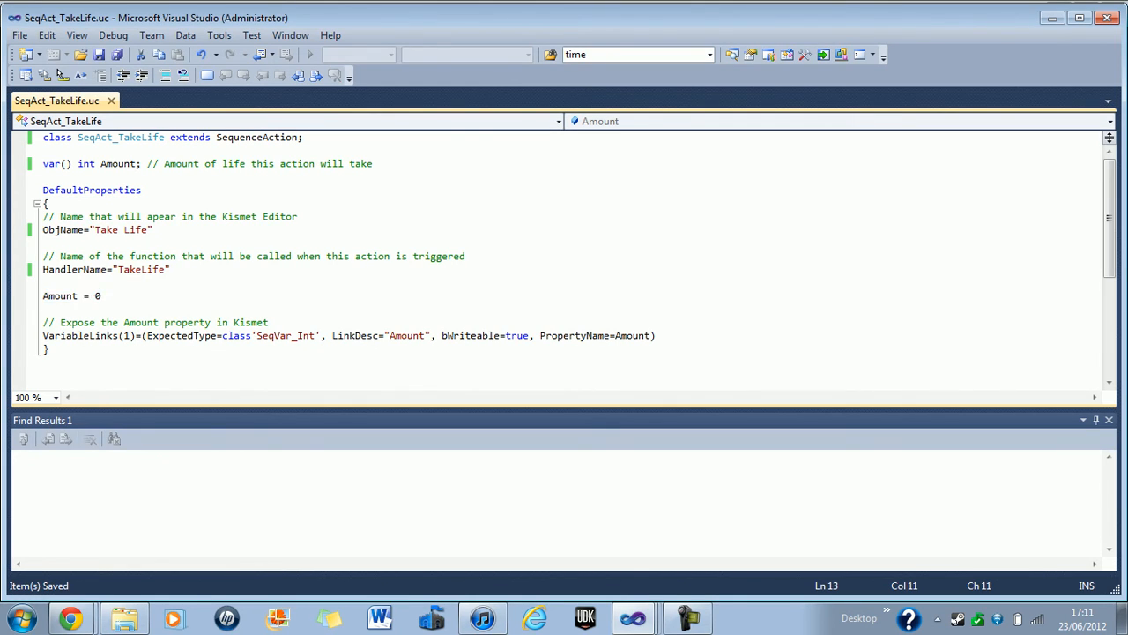
left_click(43, 322)
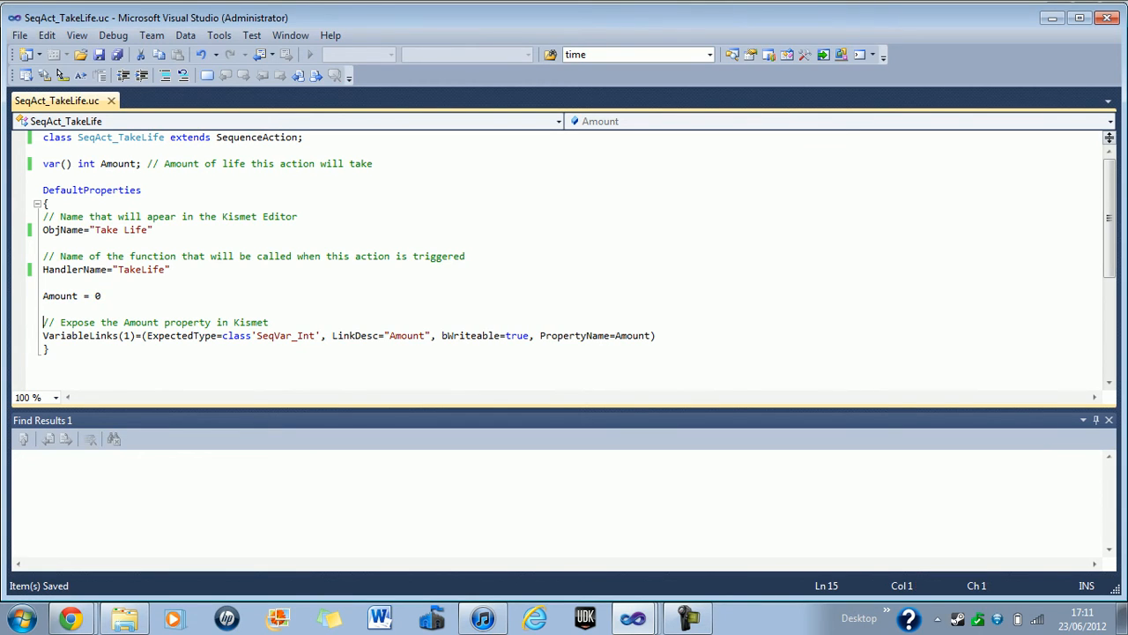
left_click_drag(43, 321, 656, 335)
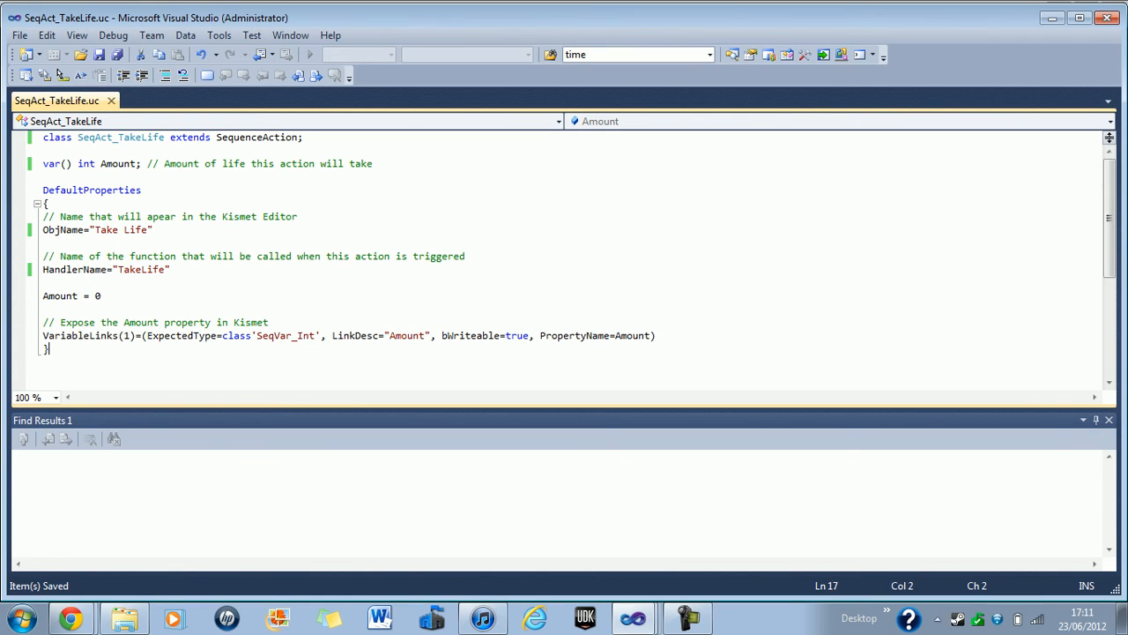
left_click(291, 335)
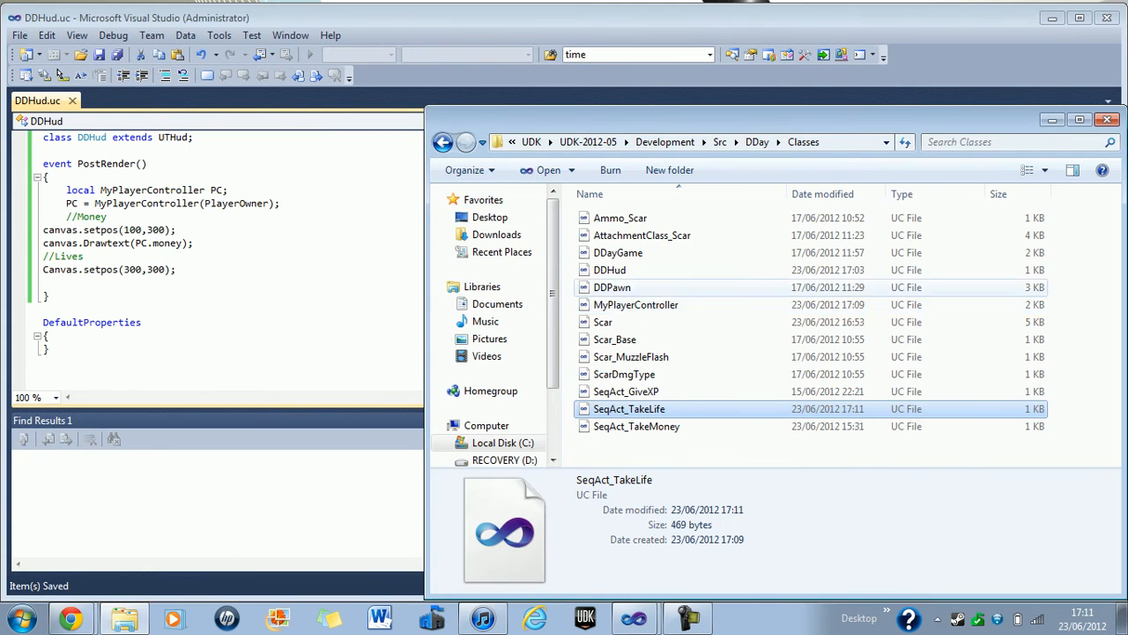
Step: Close the Classes folder window and resave the DDHud.uc script in Visual Studio
left_click(610, 270)
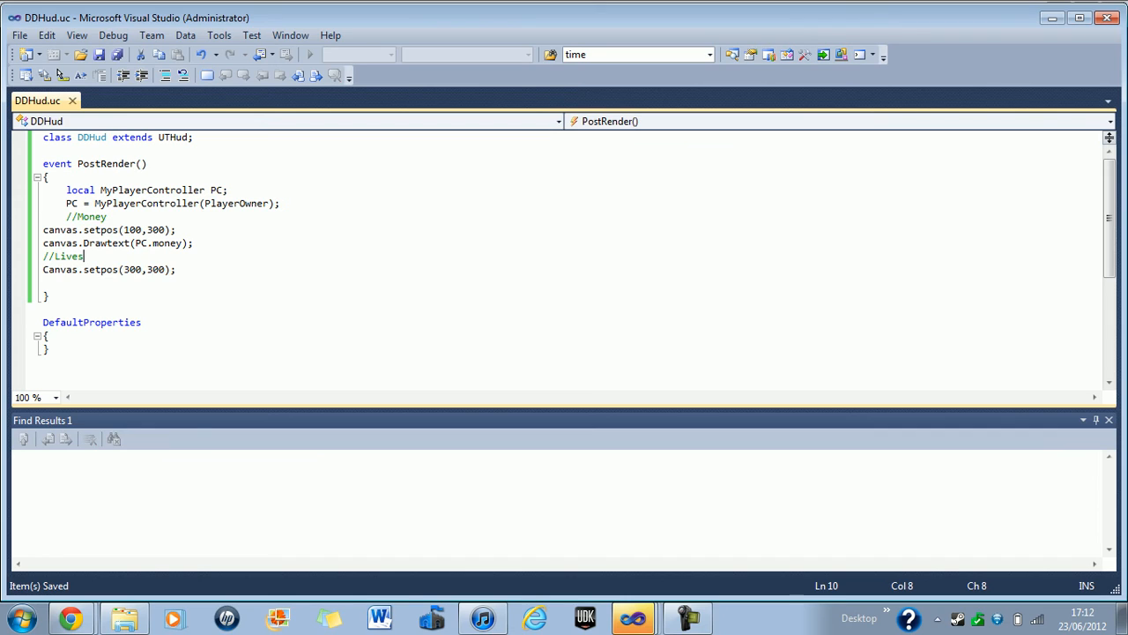
left_click(95, 190)
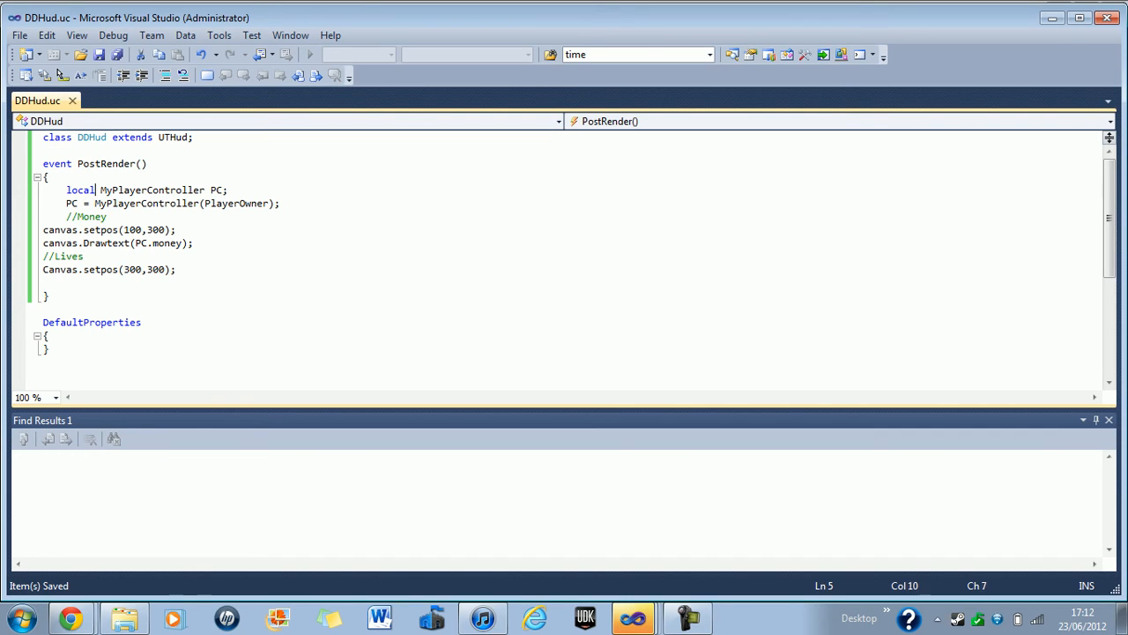
double_click(147, 203)
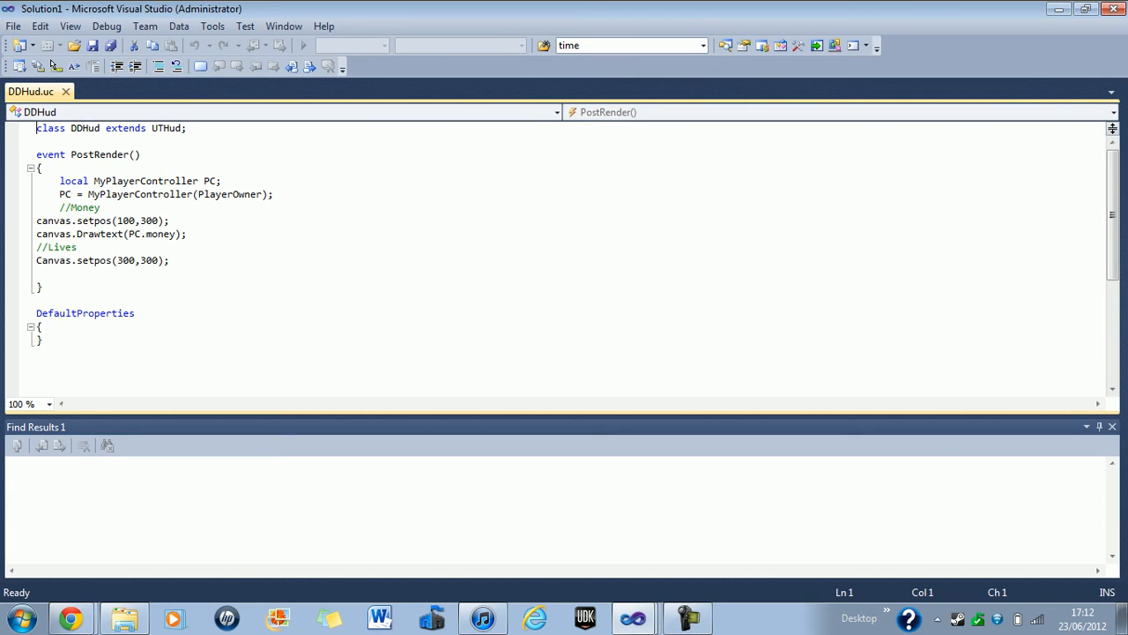
key("ctrl+s")
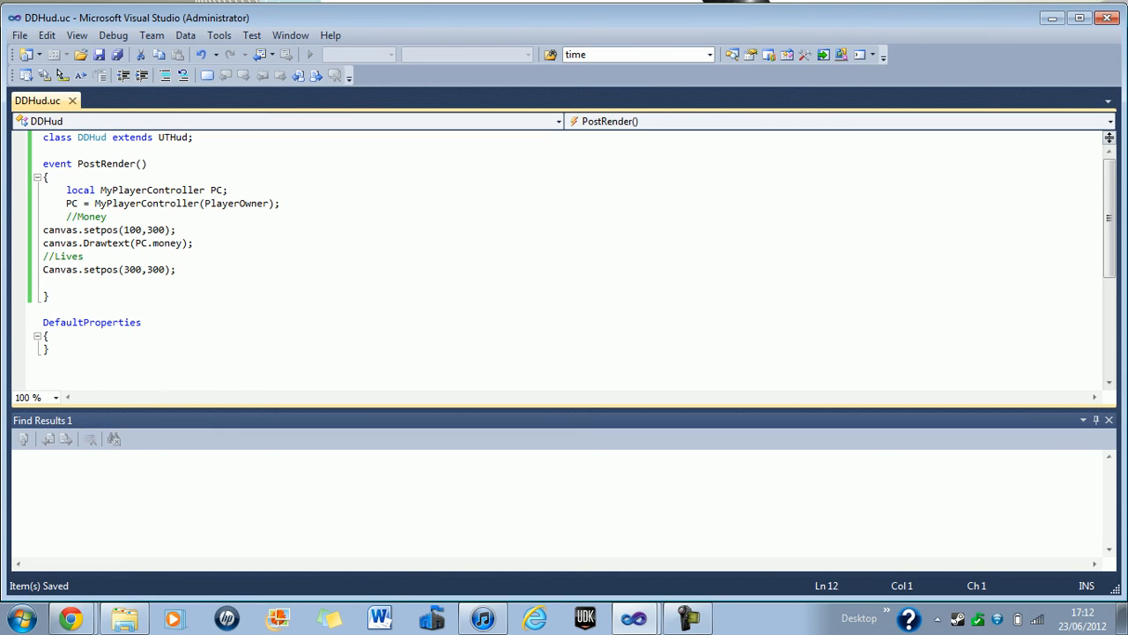
Step: Add canvas.drawtext(PC.lives); below the //Lives setpos(300,300) line and save DDHud.uc
type("canva")
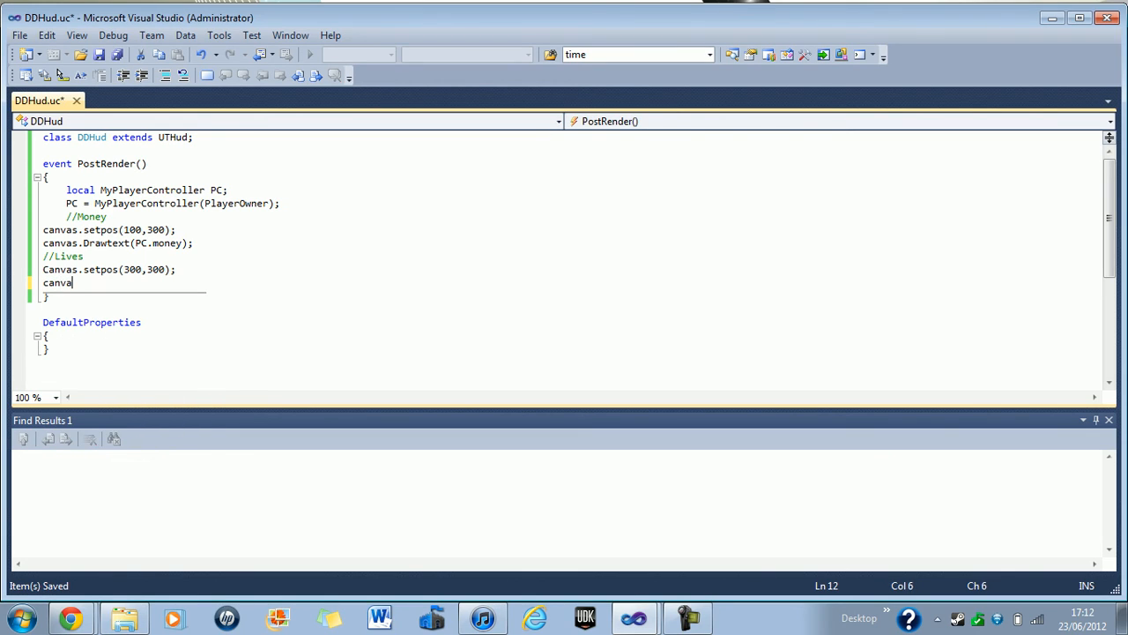
type("s.draw")
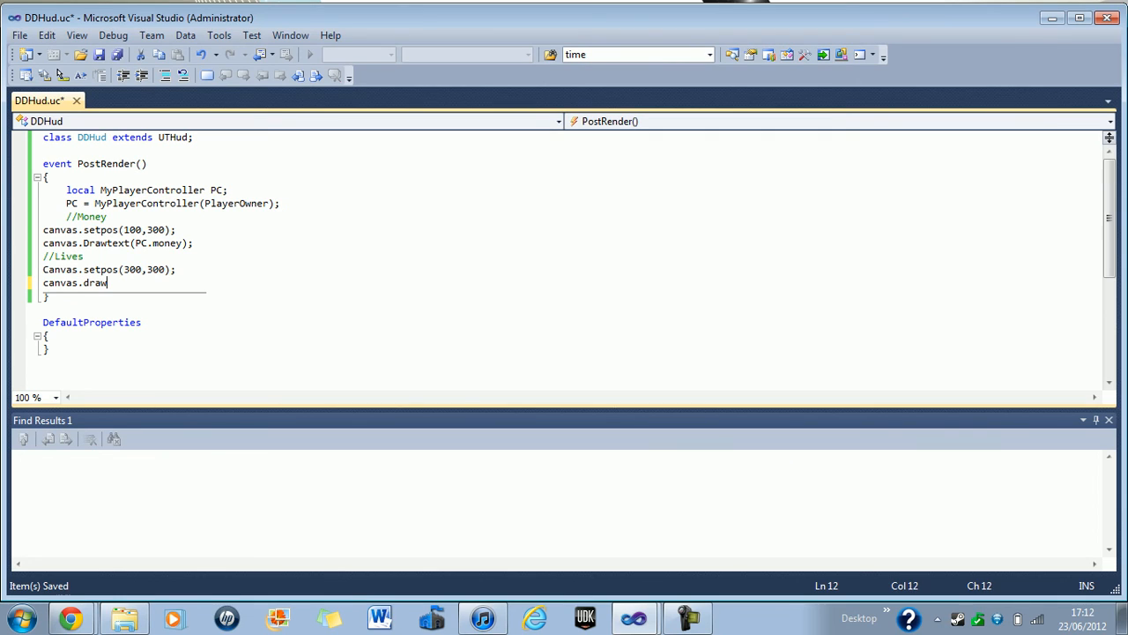
type("text")
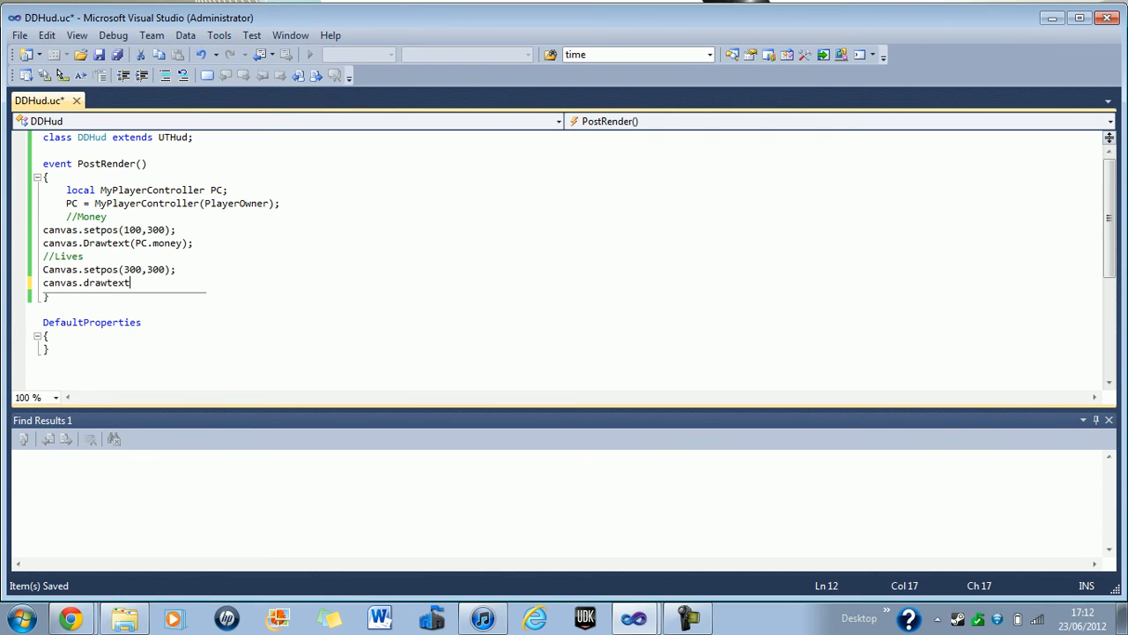
type("(PC")
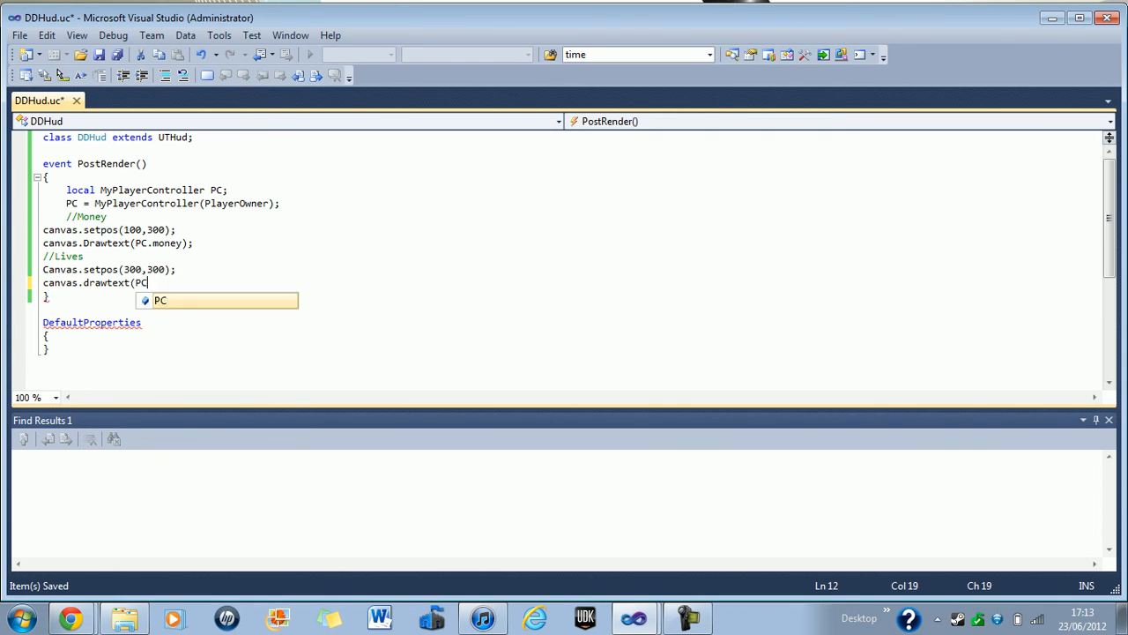
key("Escape")
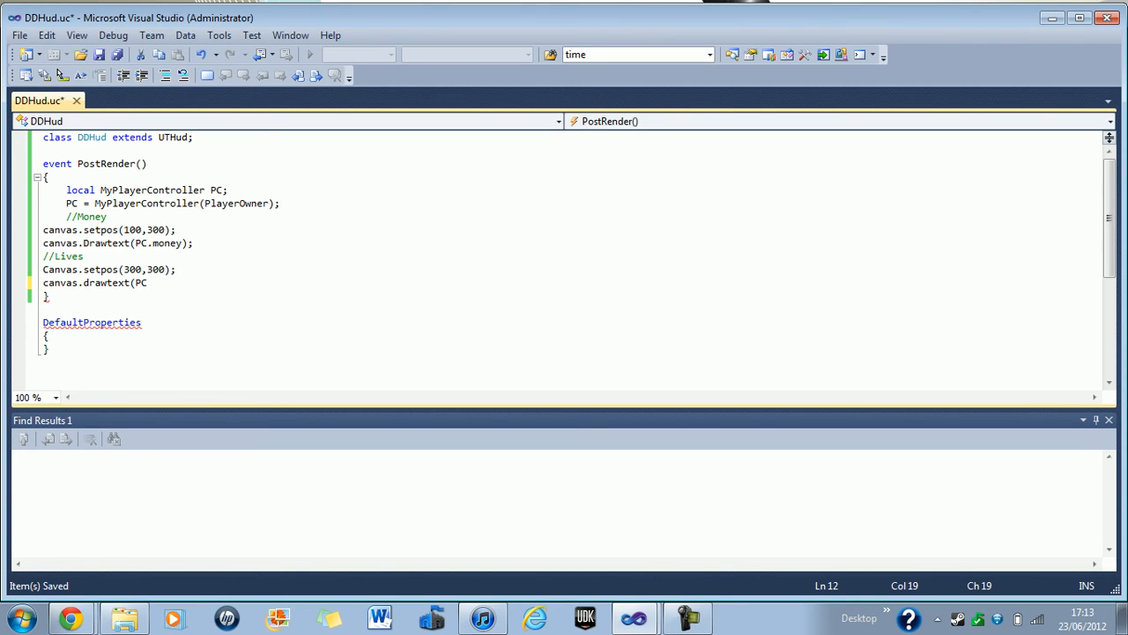
type(".")
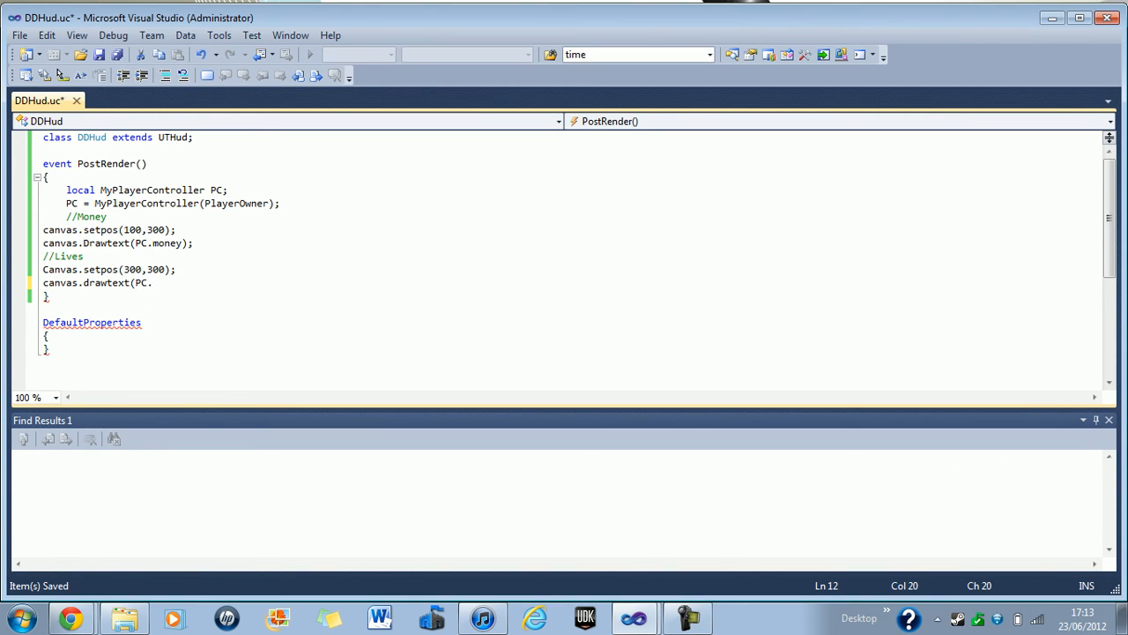
type("lives")
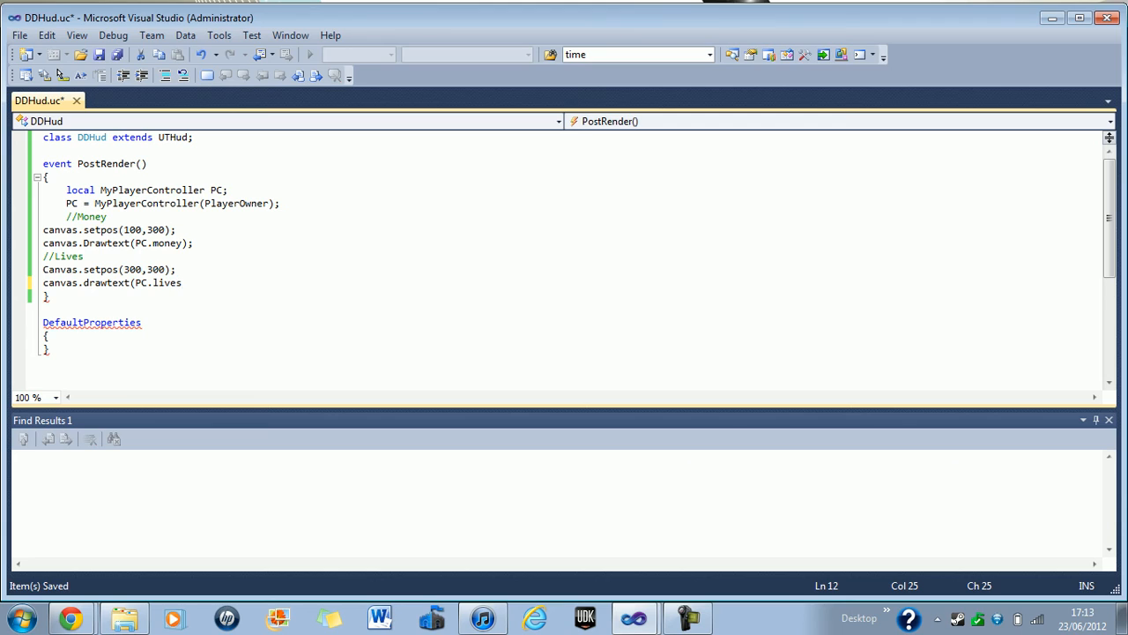
type(");")
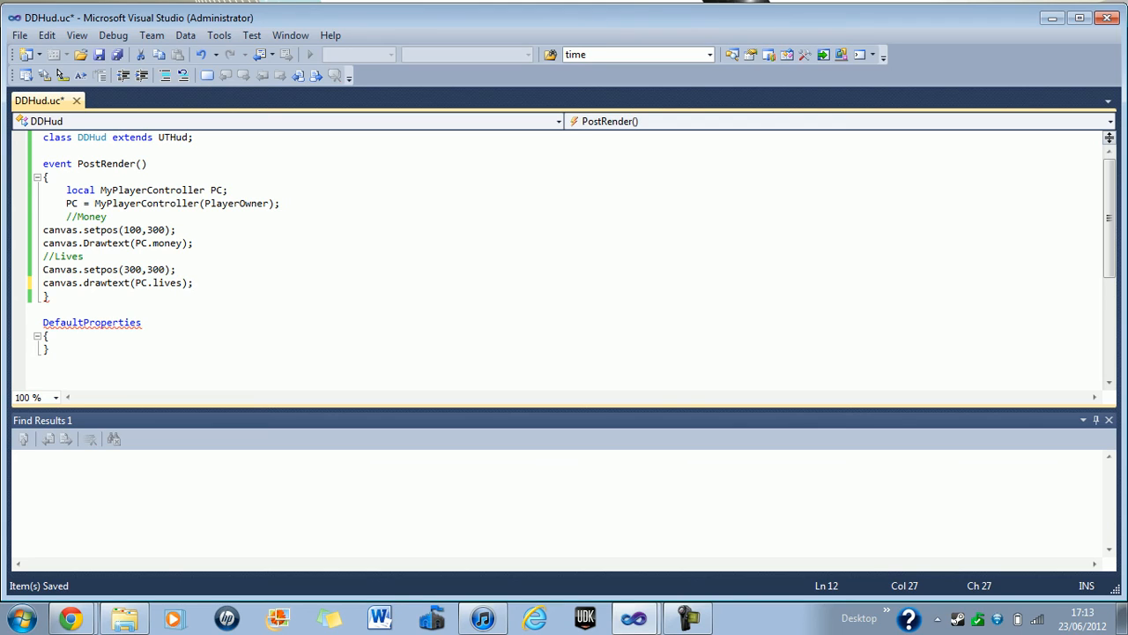
key("ctrl+s")
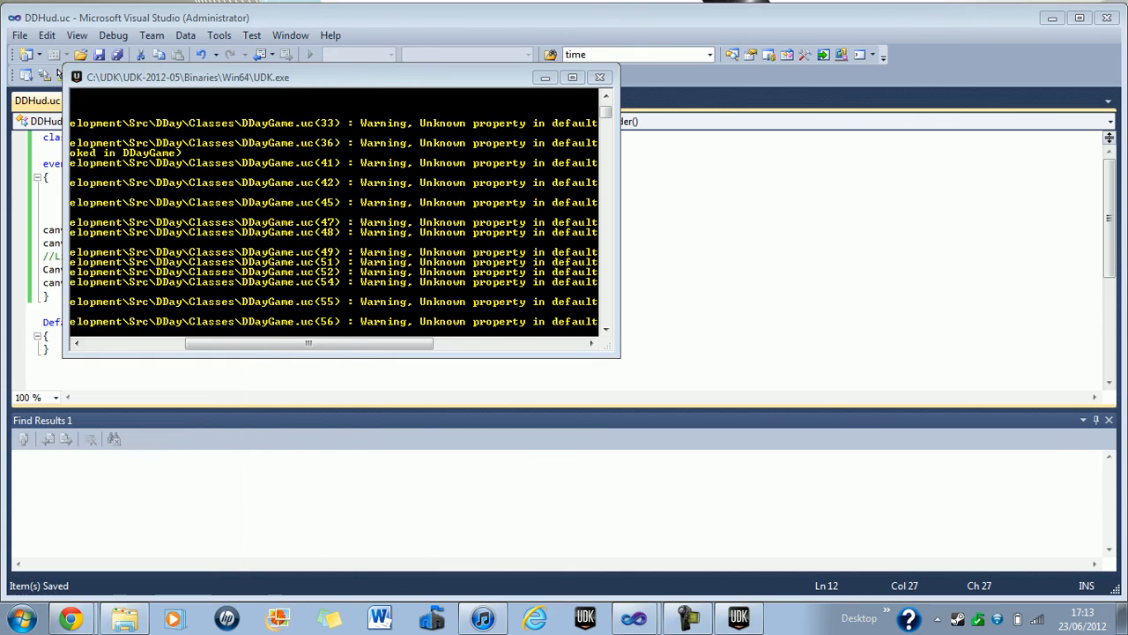
Step: Recompile the scripts, launch the UDK editor and open the Jungle map
left_click(600, 78)
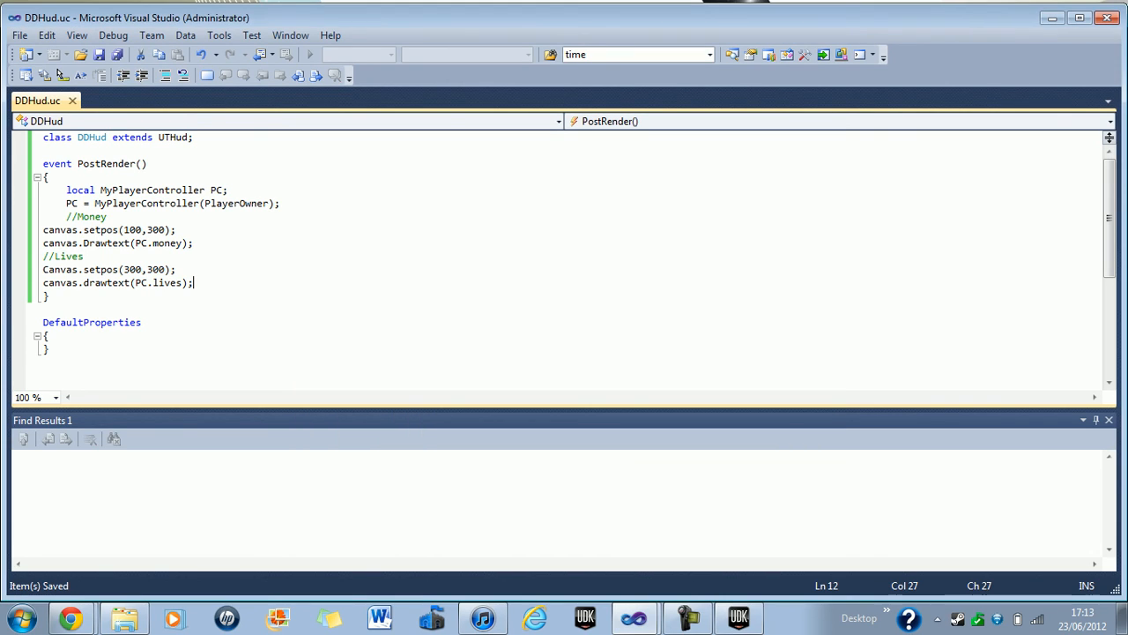
left_click(584, 617)
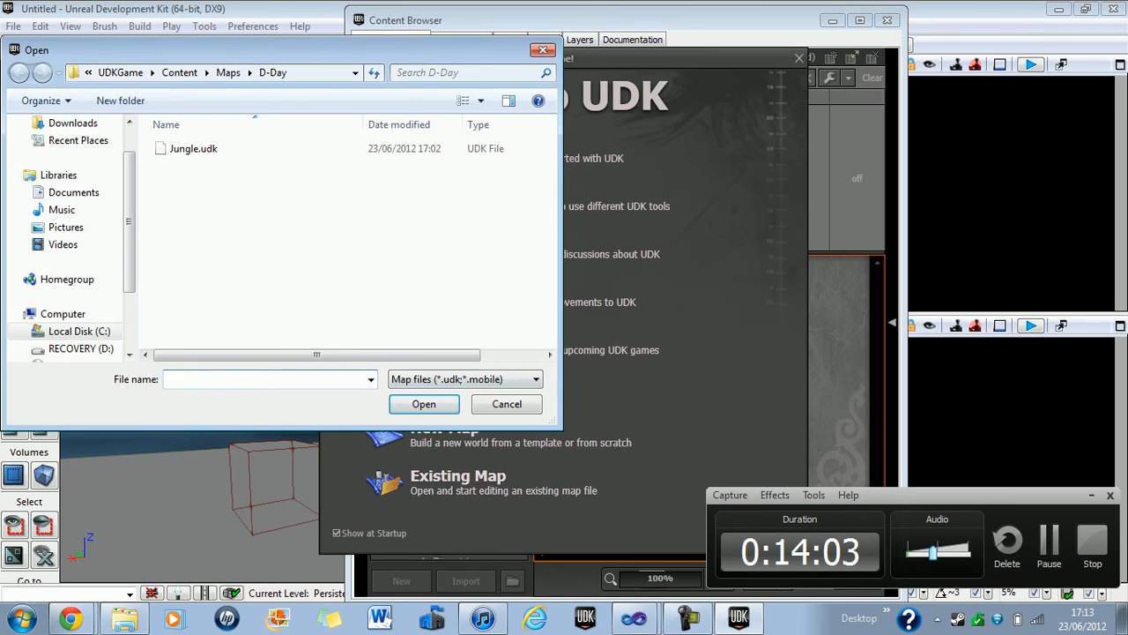
left_click(424, 404)
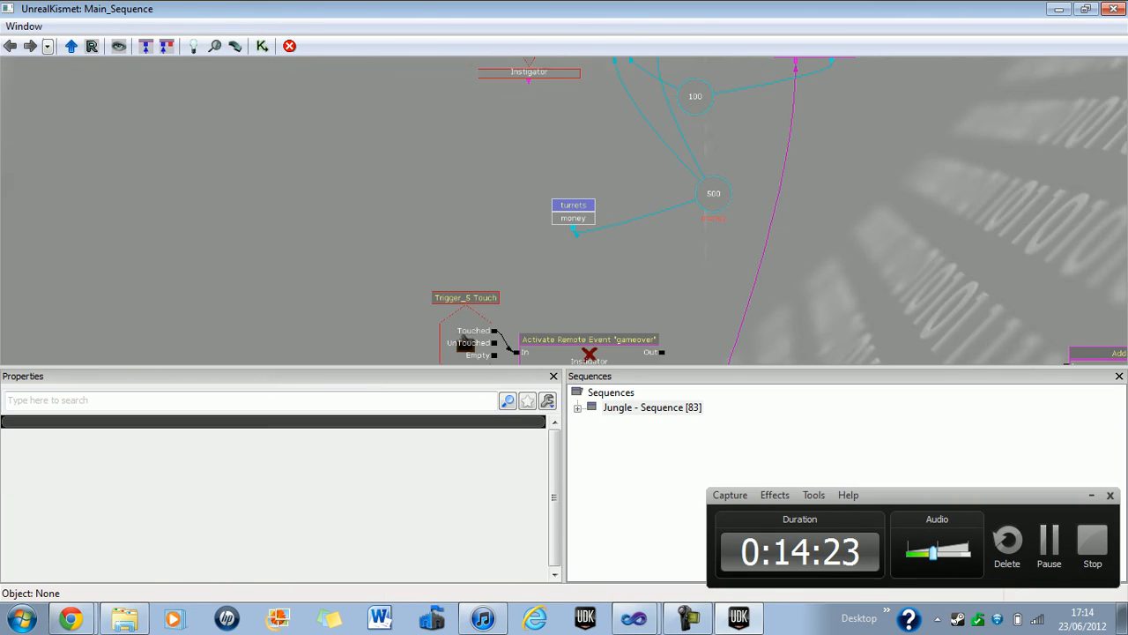
Step: Place a Take Life action in Kismet and attach a new Int variable to its Amount
right_click(599, 177)
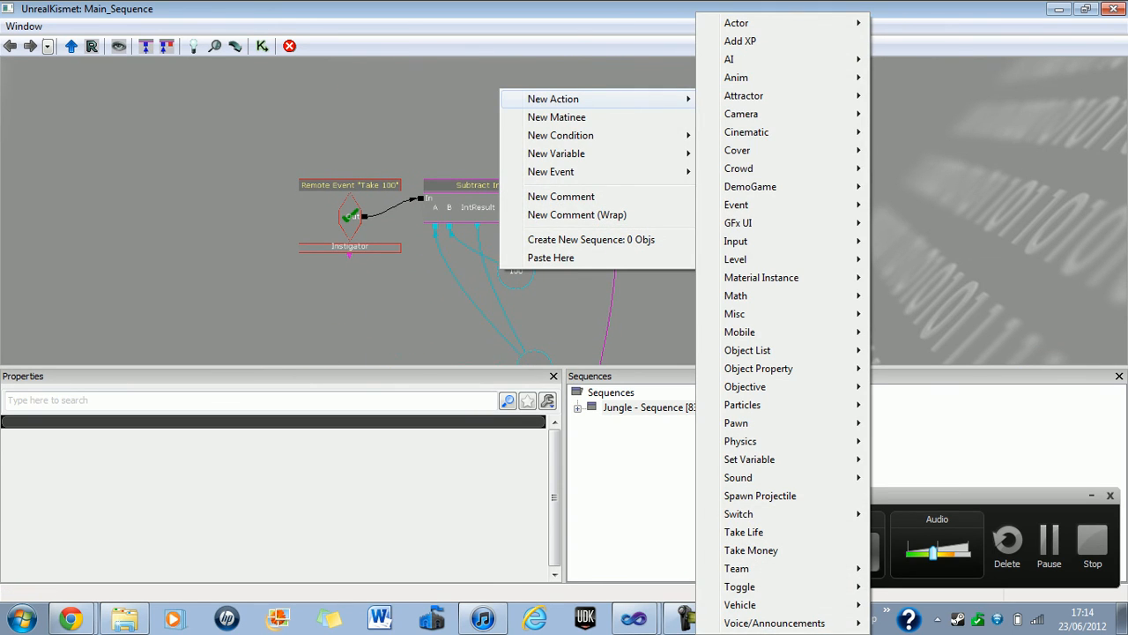
mouse_move(743, 532)
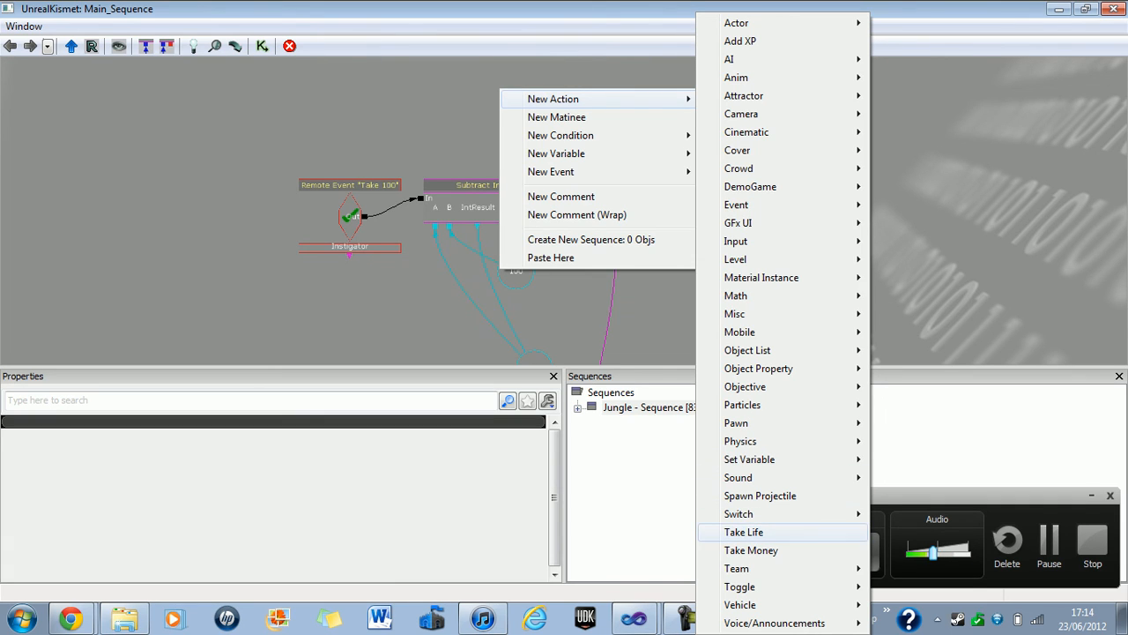
left_click(751, 550)
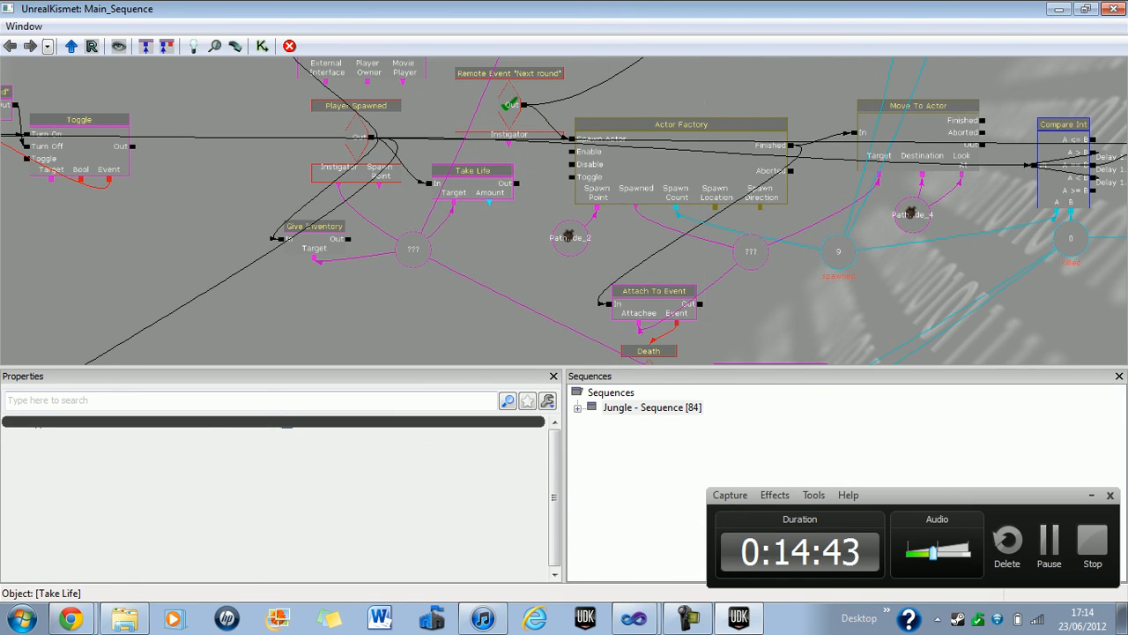
left_click(488, 232)
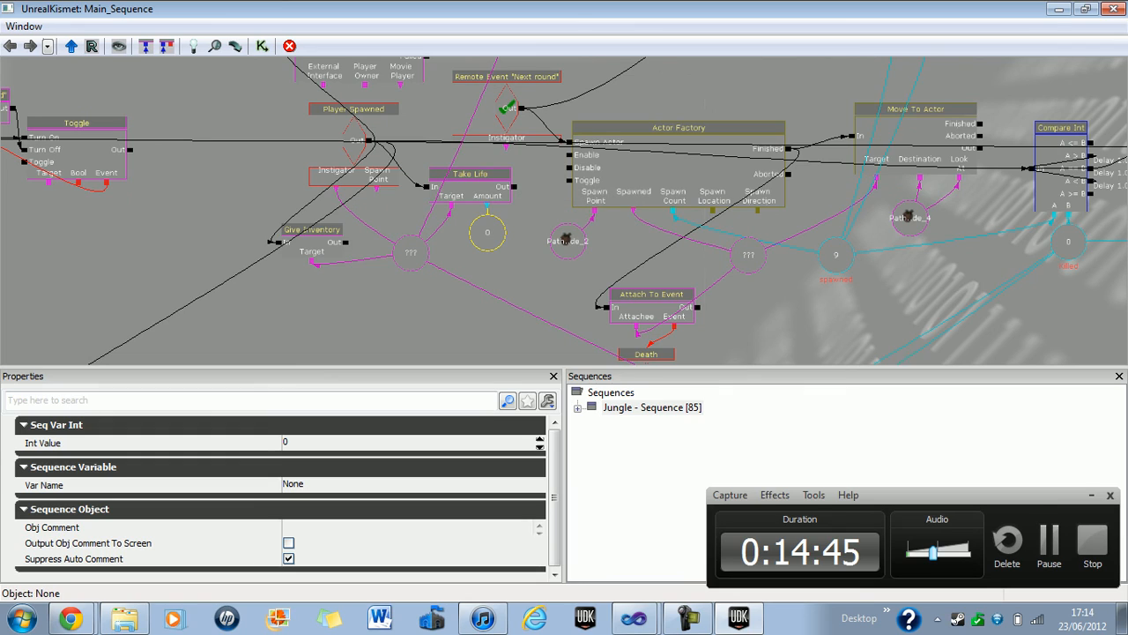